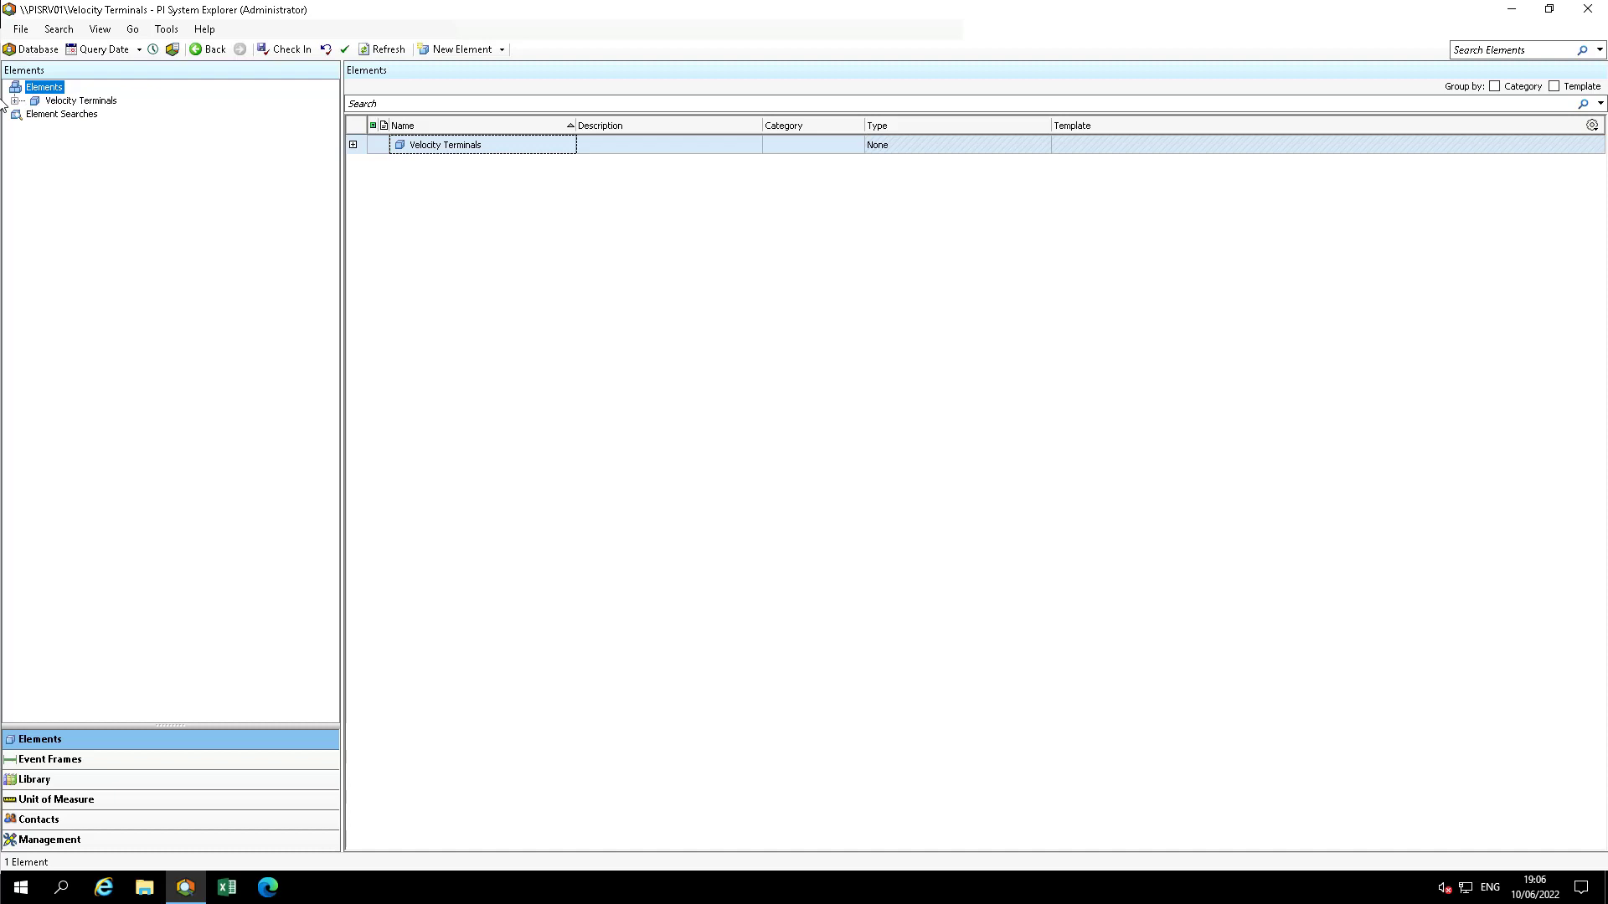
Expand Velocity Terminals > Divisions > Receiving and select Tank01 to show its Attributes
{"action": "left_click", "coordinate": [25, 100]}
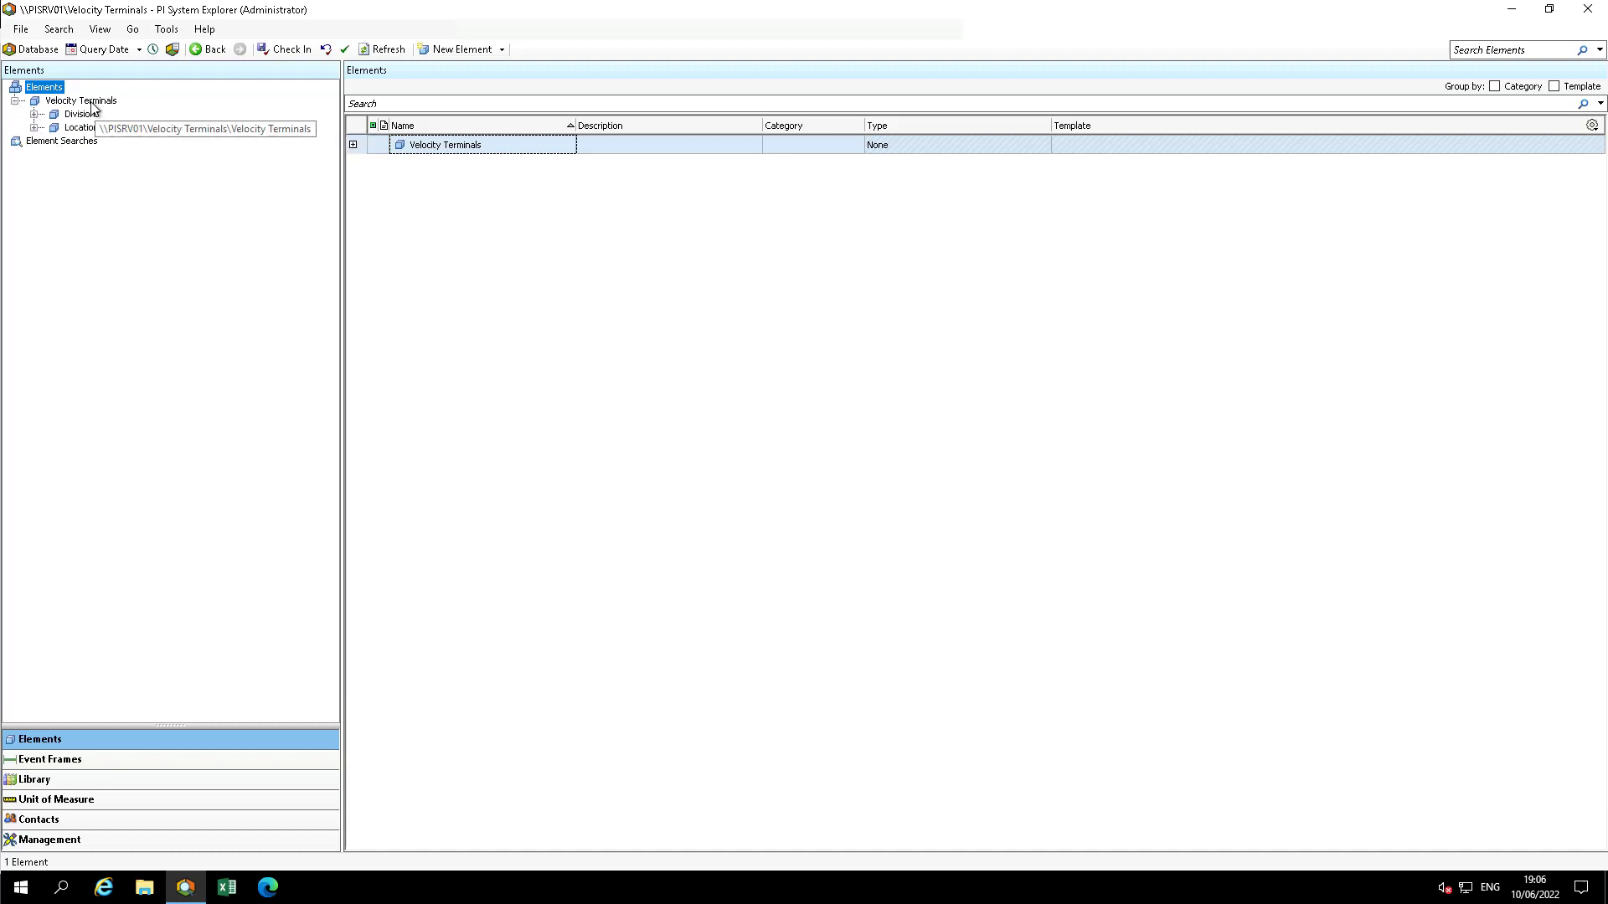
{"action": "right_click", "coordinate": [80, 101]}
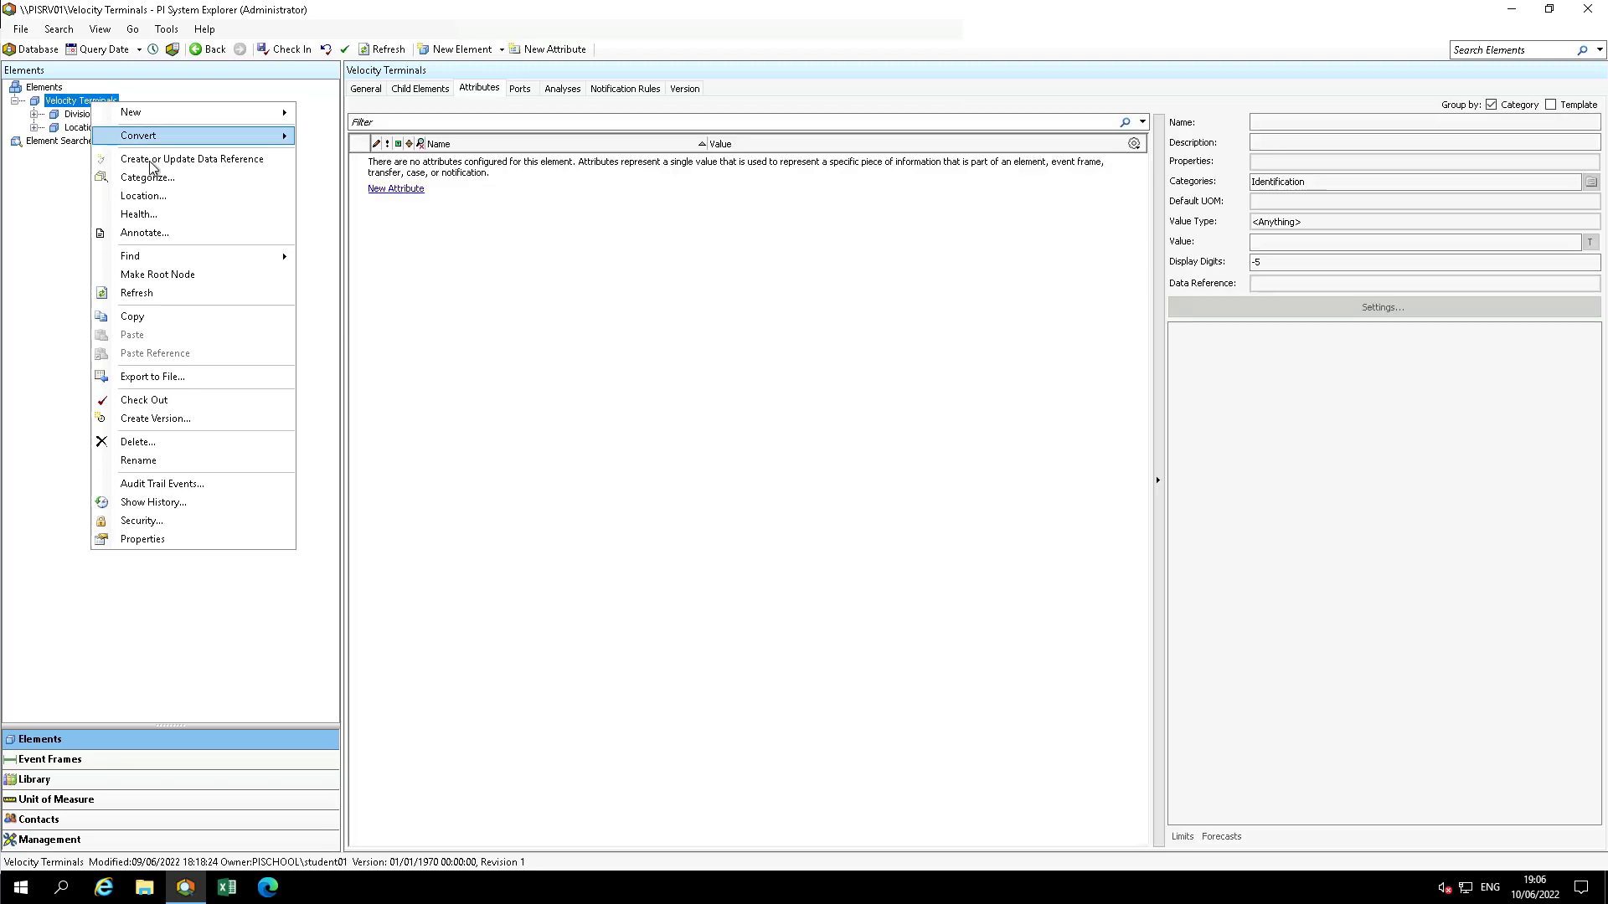
{"action": "mouse_move", "coordinate": [38, 119]}
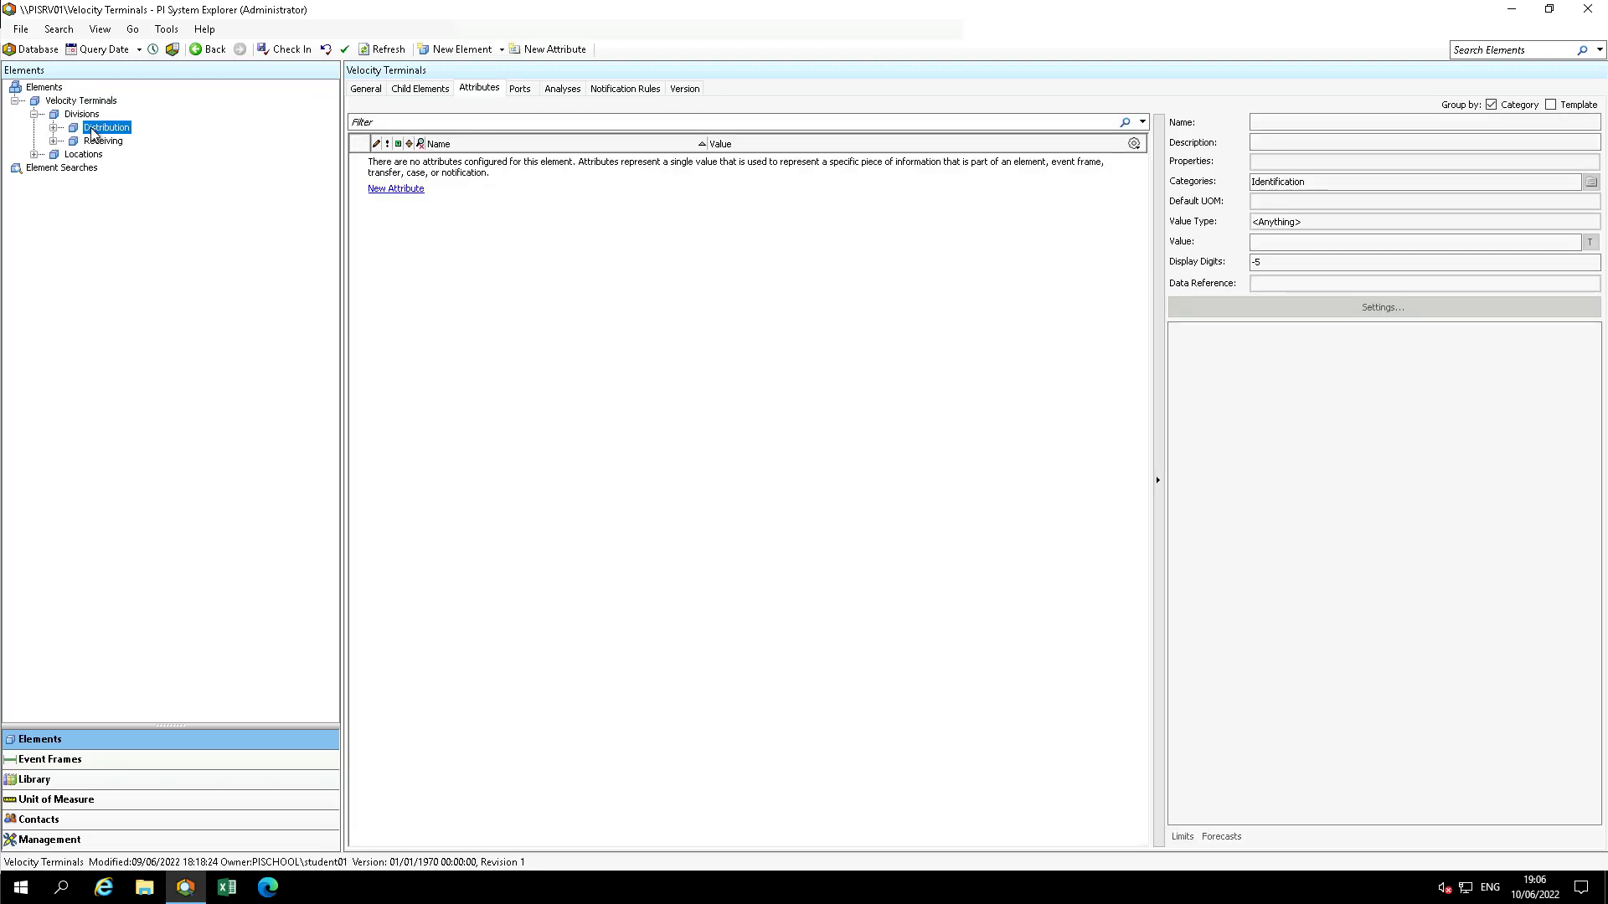
{"action": "right_click", "coordinate": [105, 125]}
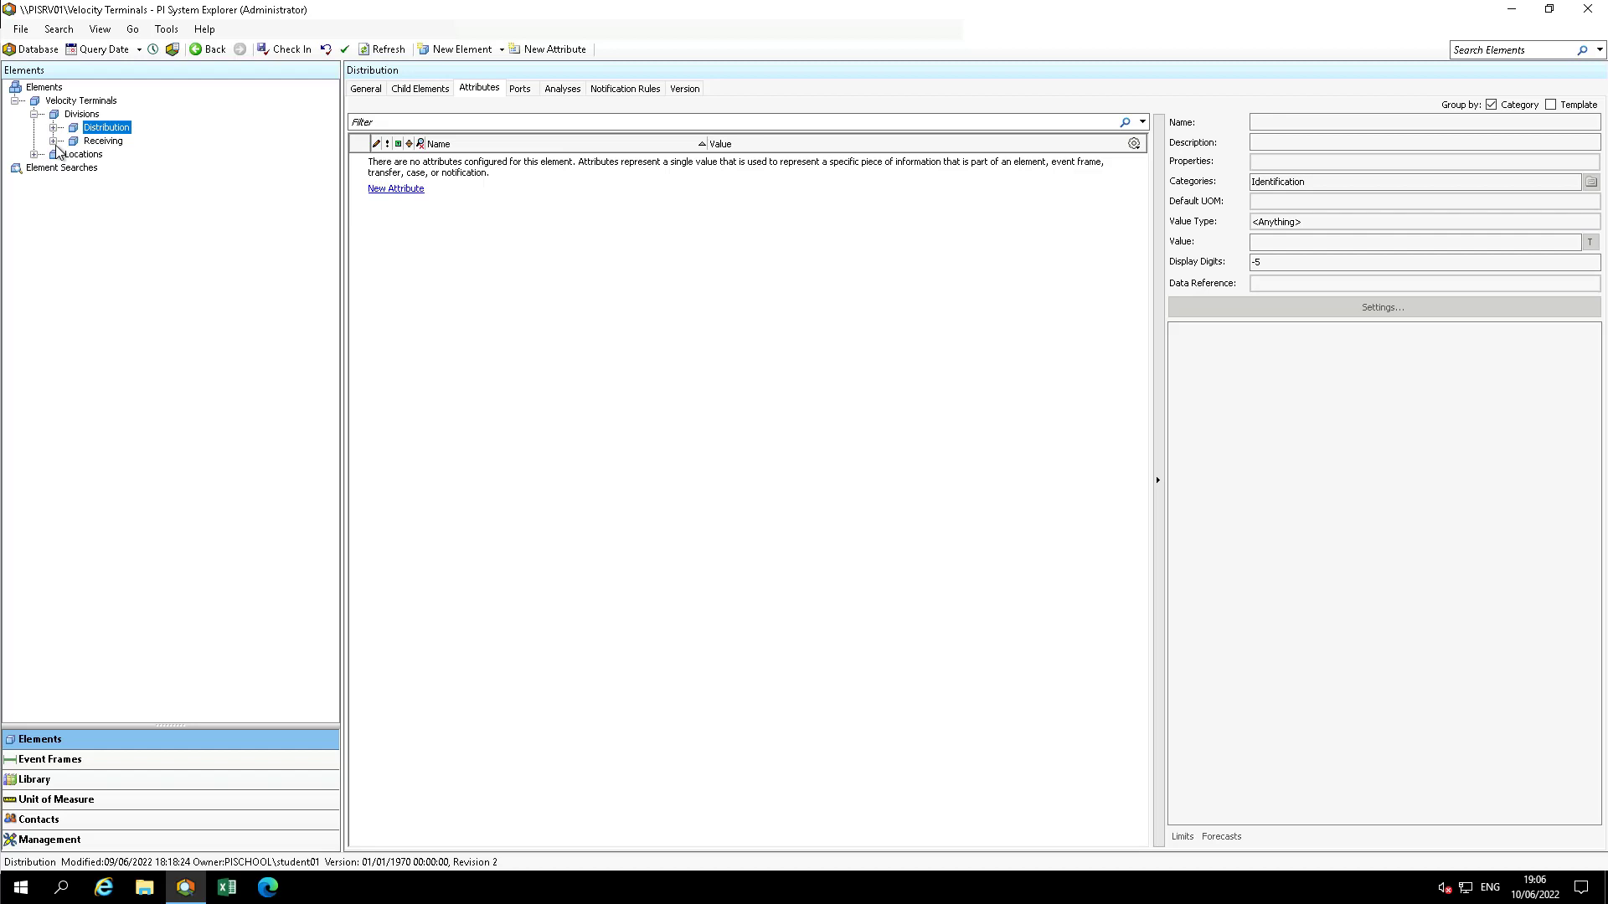
{"action": "left_click", "coordinate": [65, 141]}
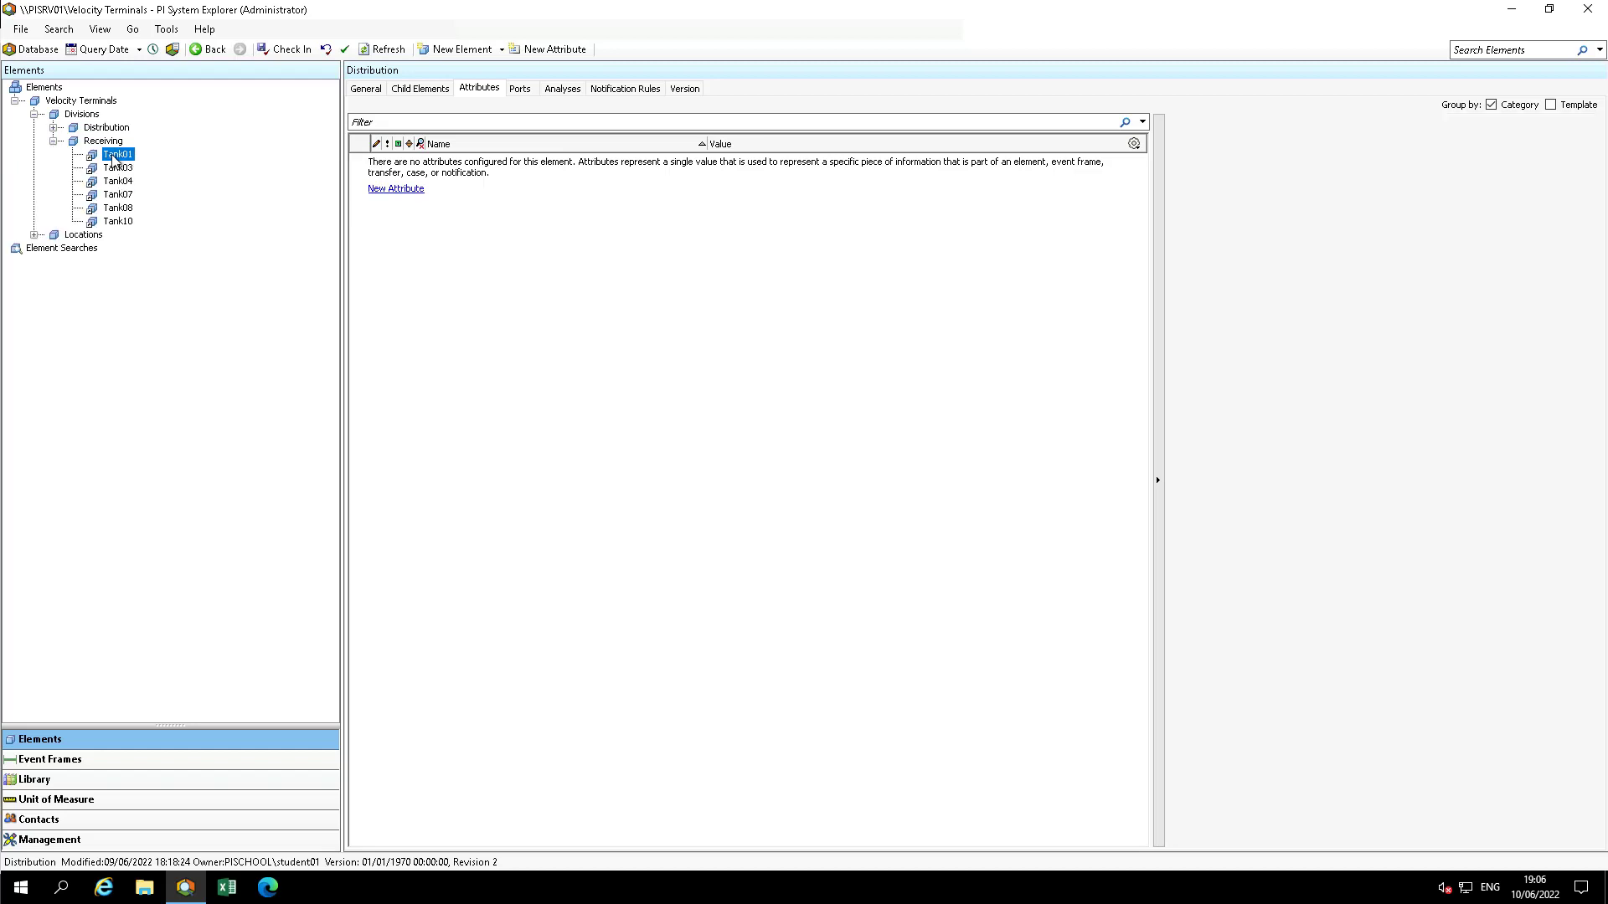
{"action": "left_click", "coordinate": [119, 154]}
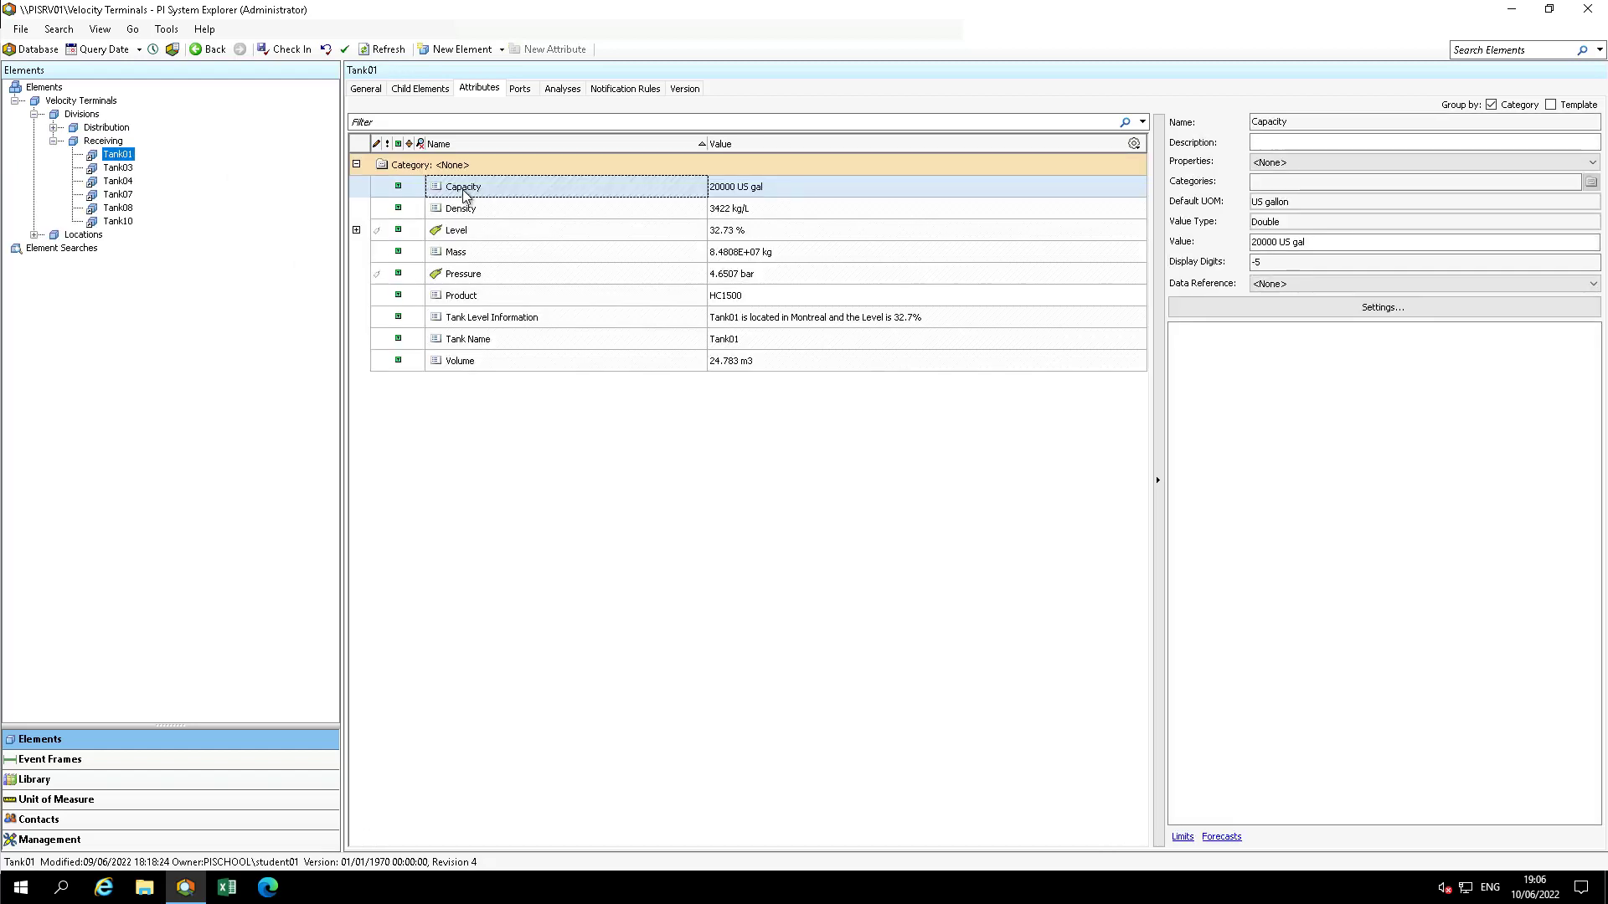
{"action": "right_click", "coordinate": [462, 186]}
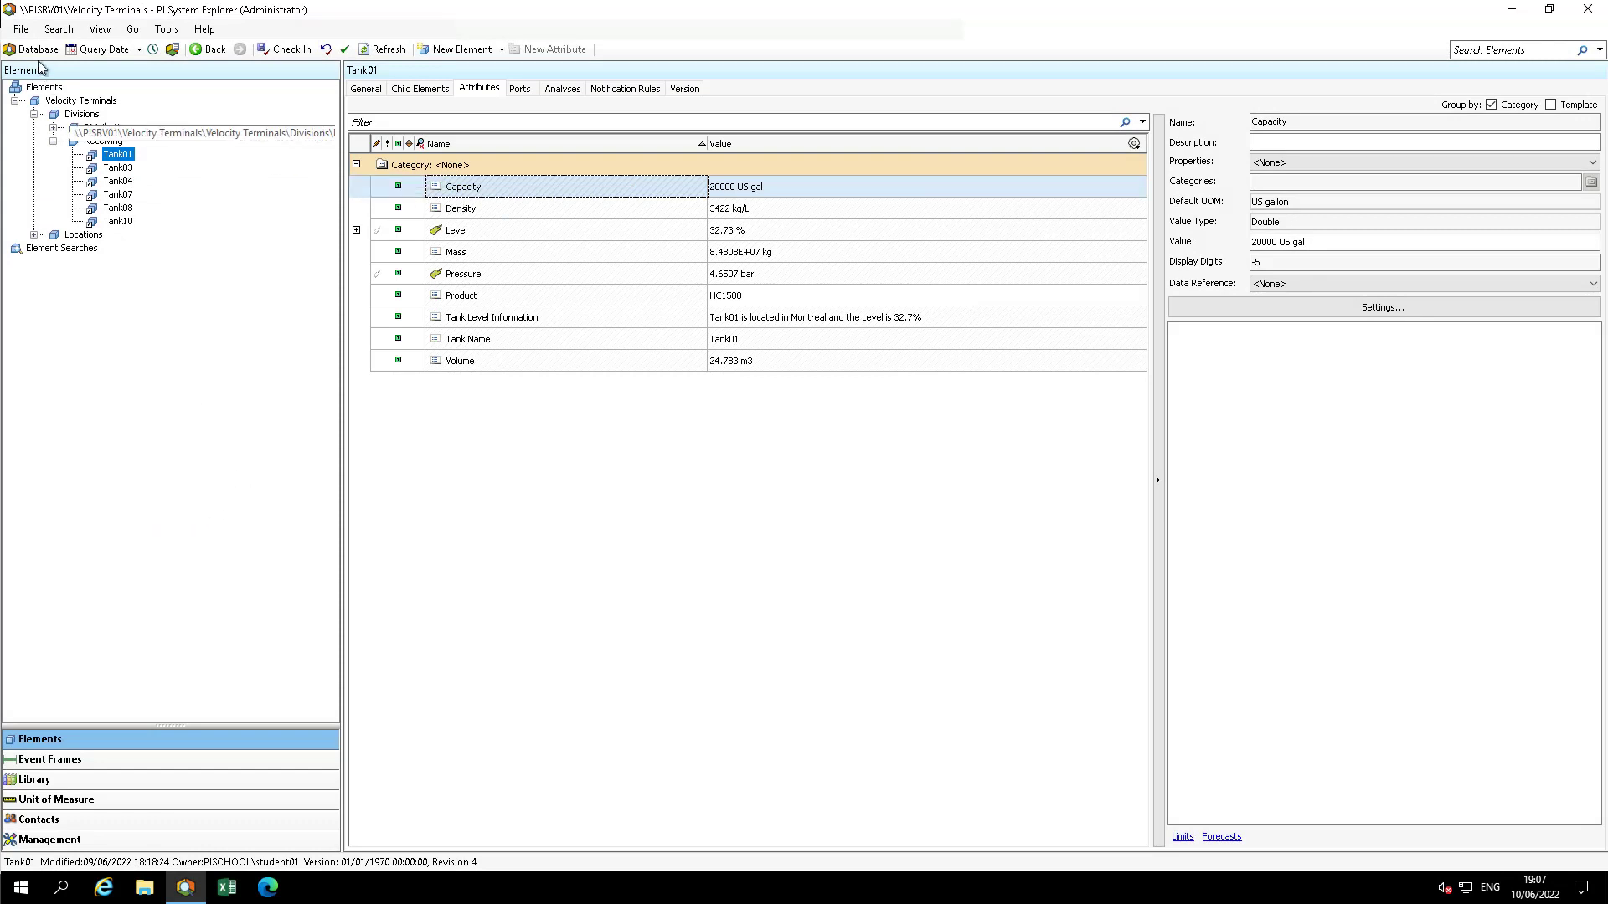
Connect to the Velocity Terminals - To RESET database
{"action": "left_click", "coordinate": [33, 49]}
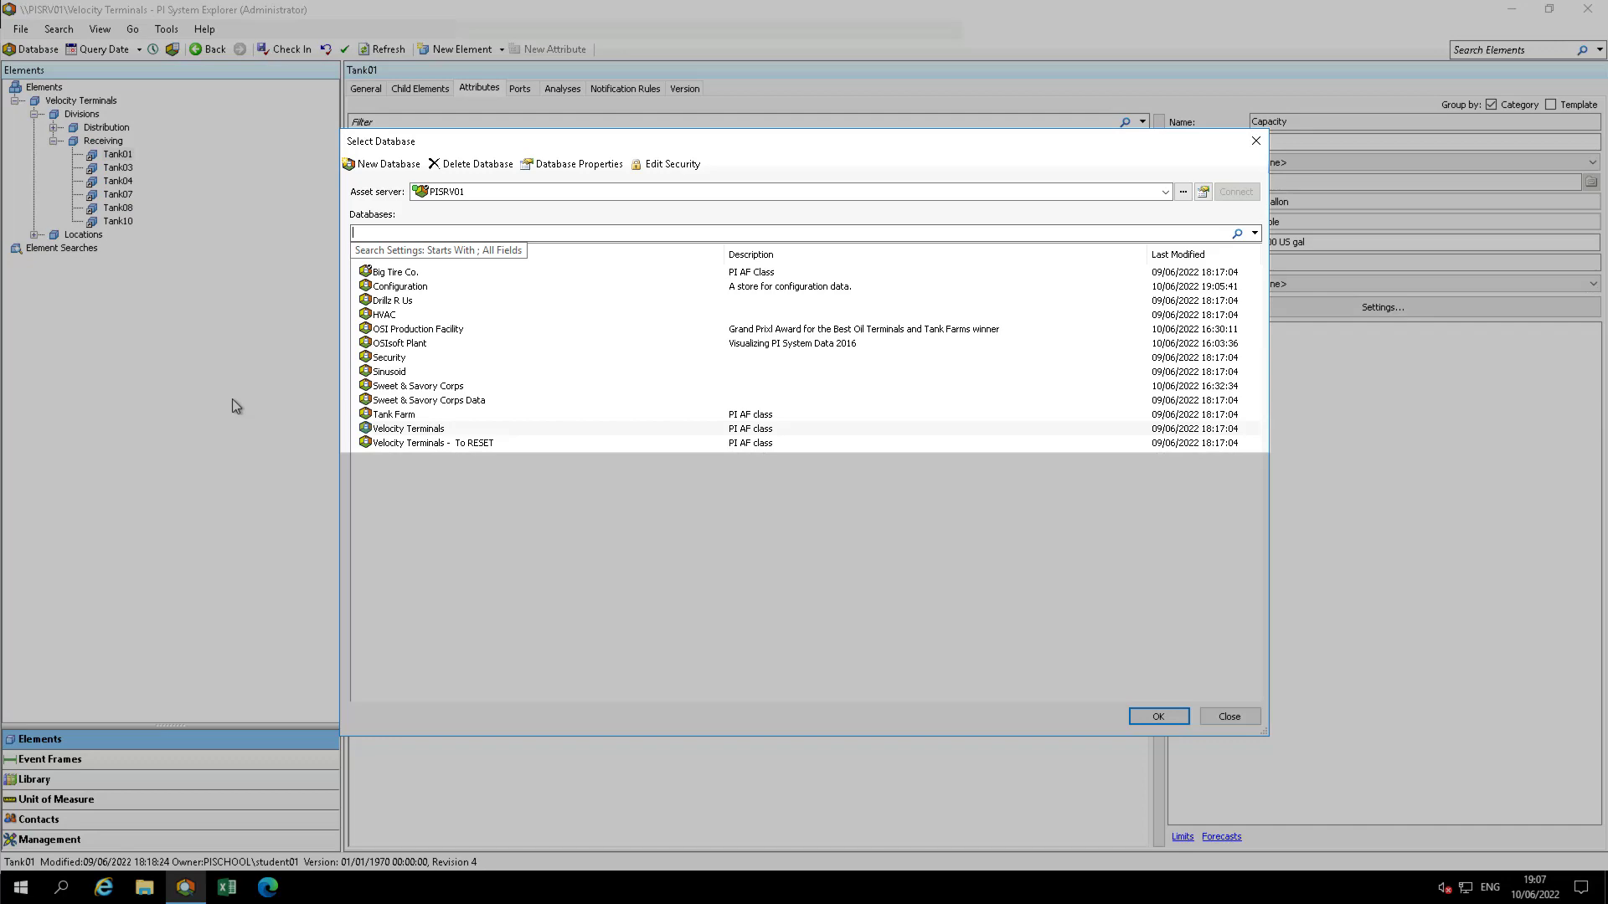
{"action": "left_click", "coordinate": [430, 442]}
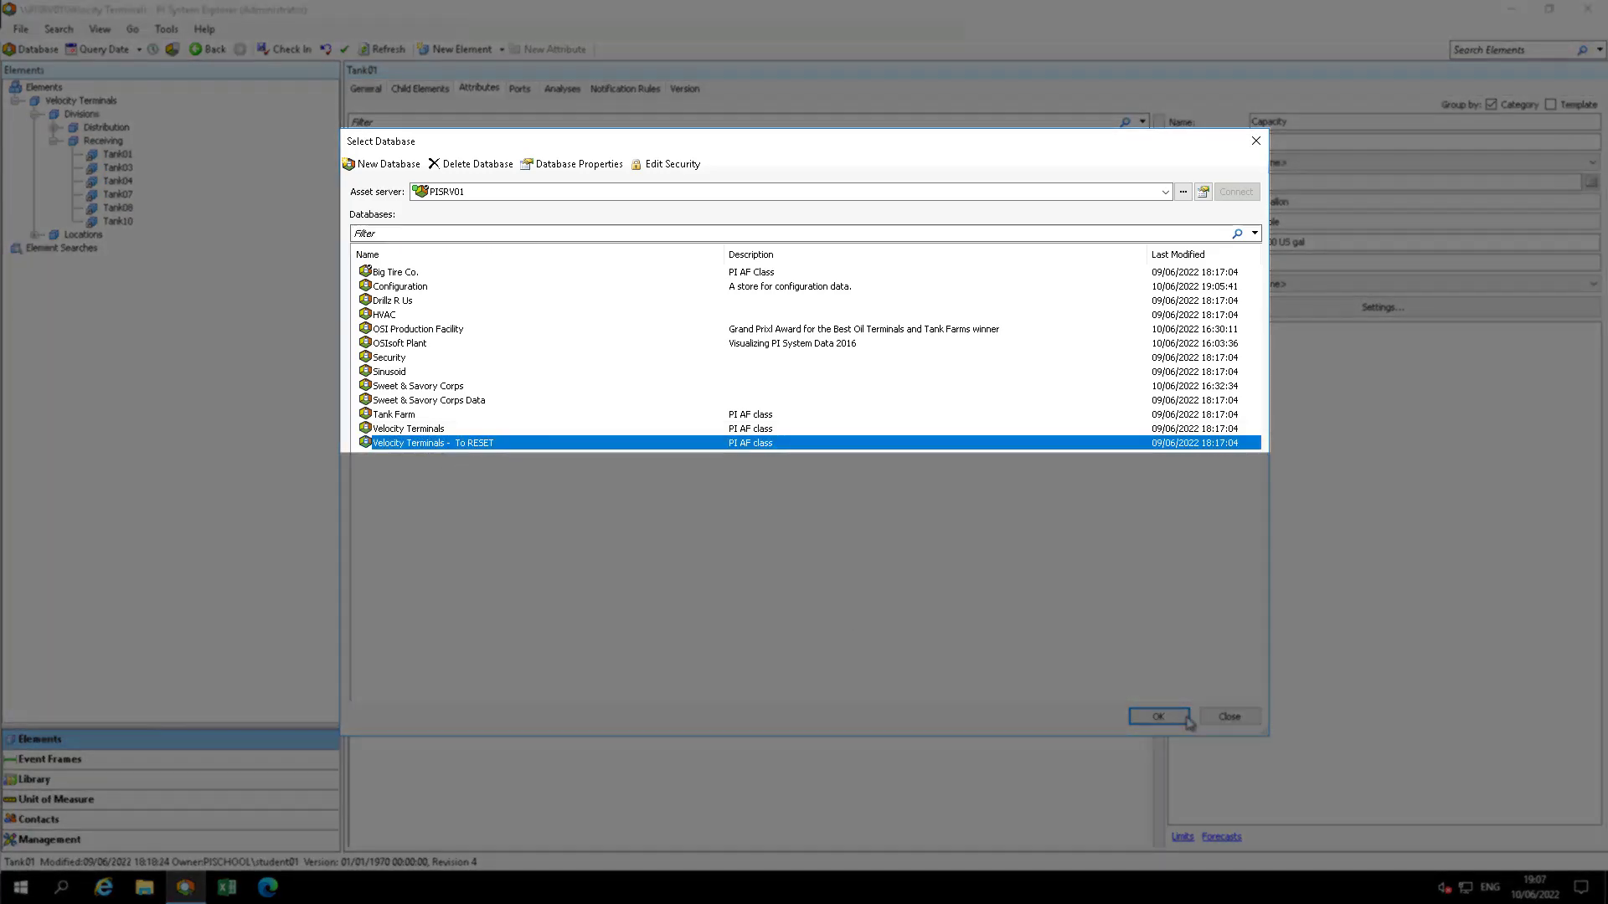
{"action": "left_click", "coordinate": [1158, 715]}
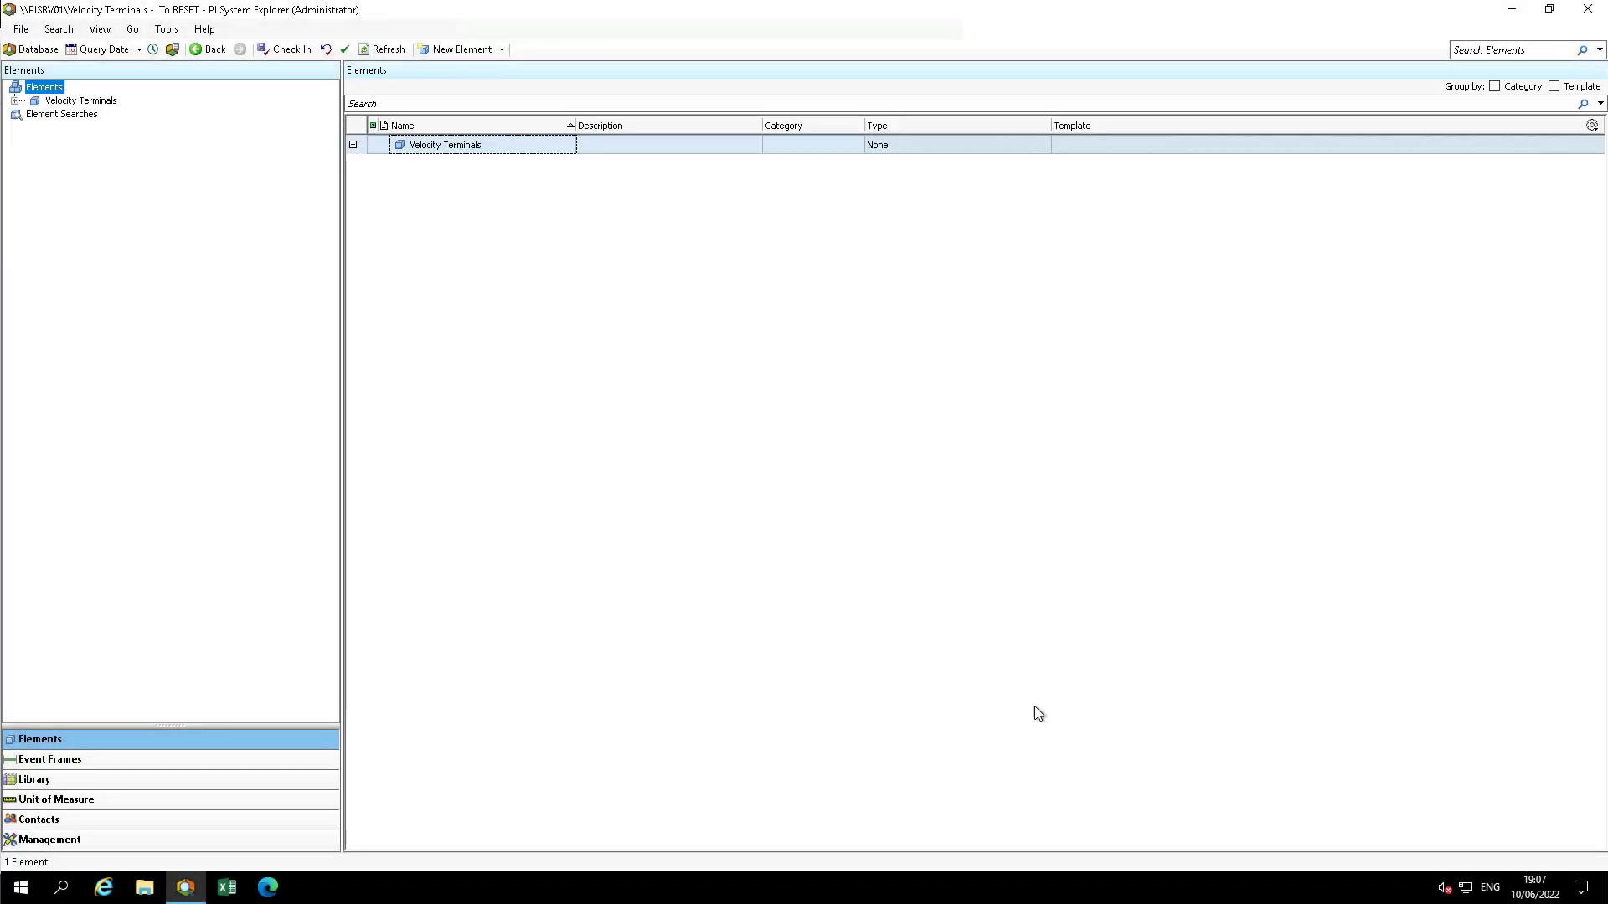
{"action": "mouse_move", "coordinate": [78, 700]}
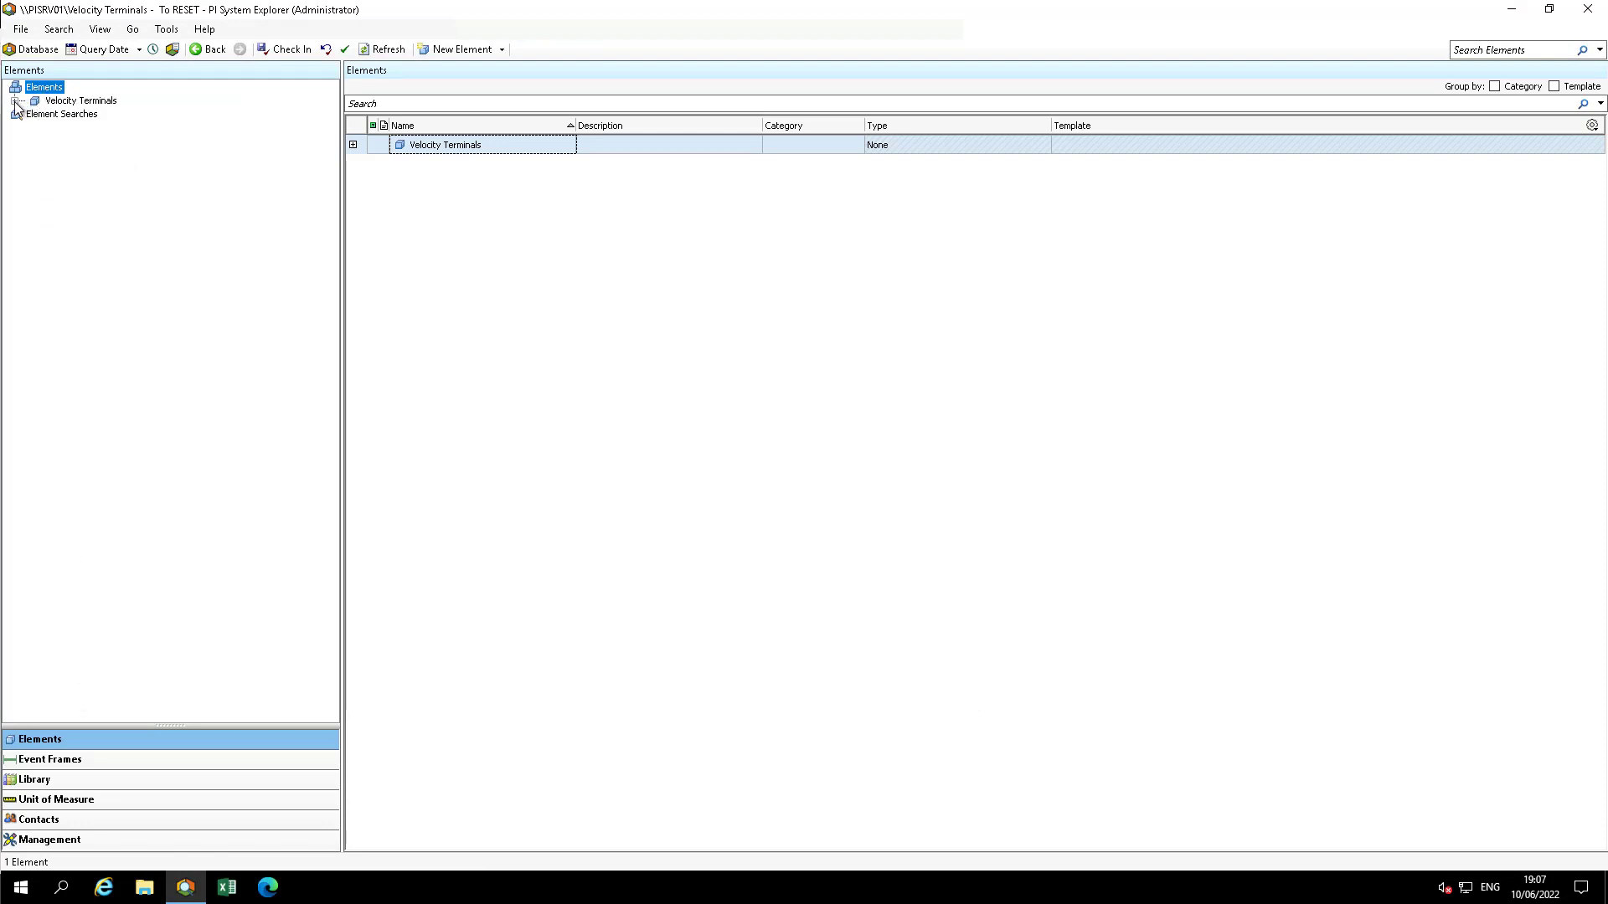
Expand Locations > Montreal and select Tank01 to view its attributes
{"action": "left_click", "coordinate": [17, 100]}
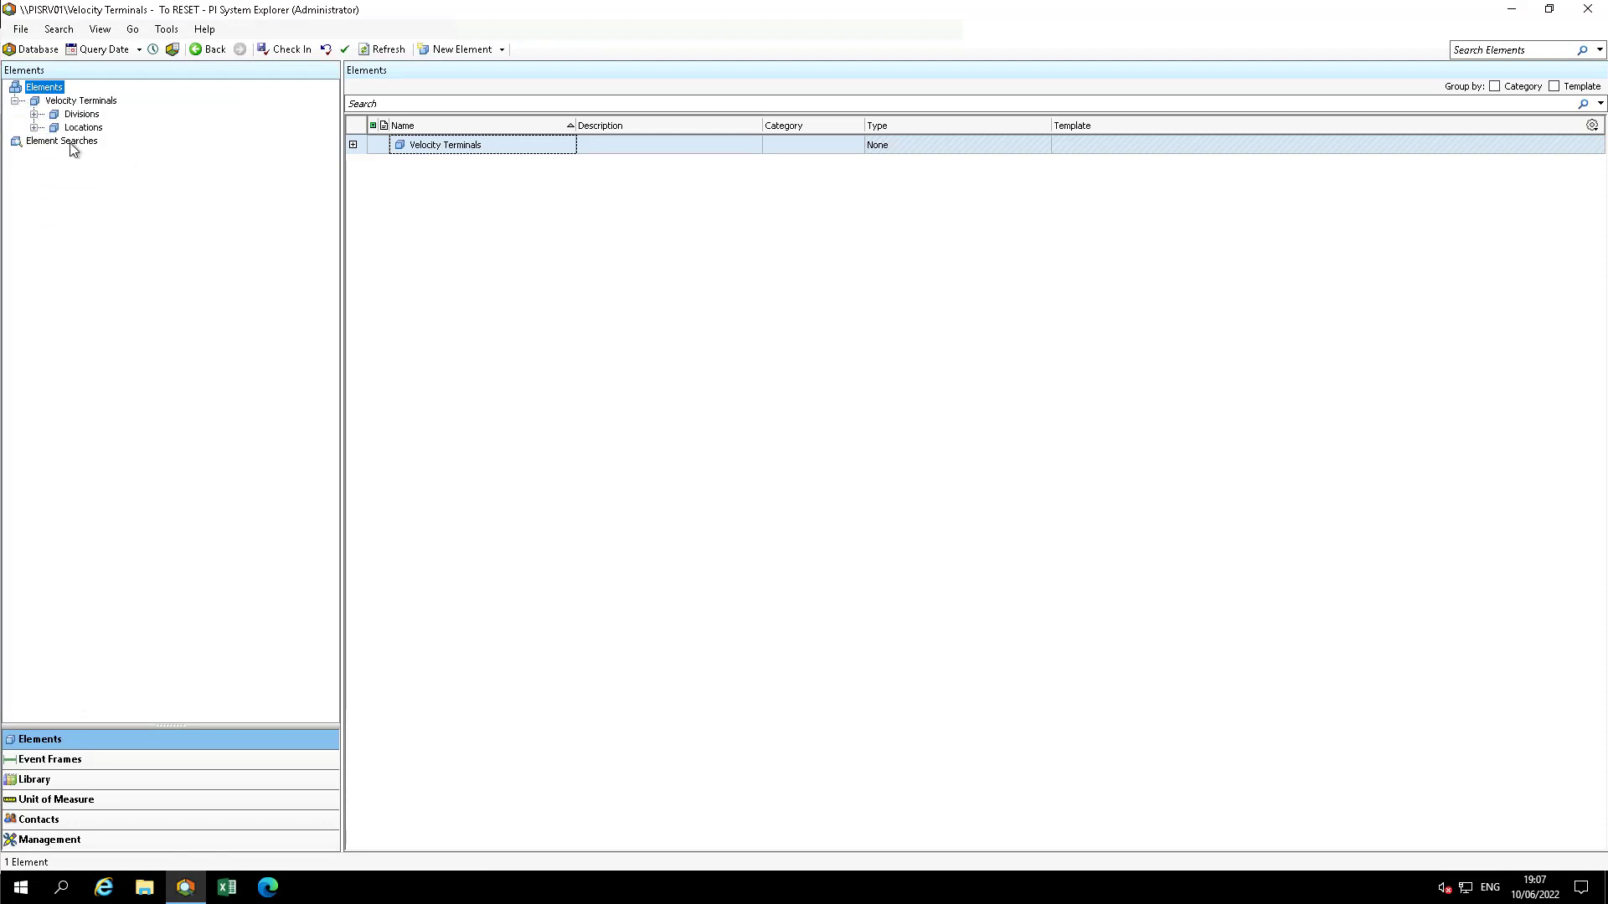
{"action": "left_click", "coordinate": [52, 127]}
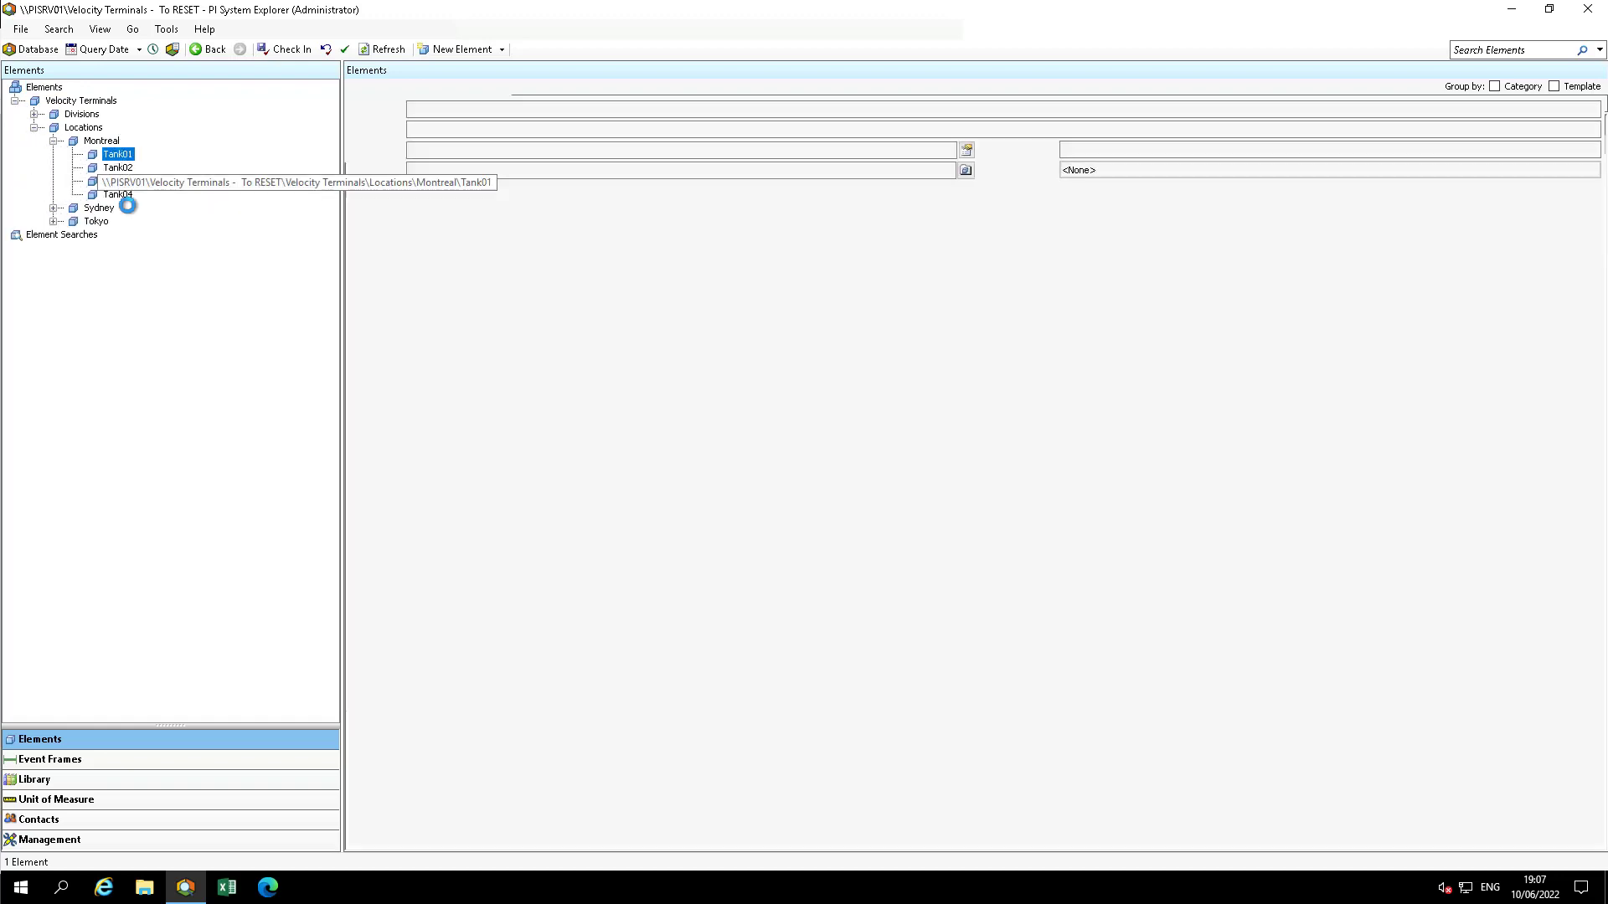
{"action": "left_click", "coordinate": [117, 155]}
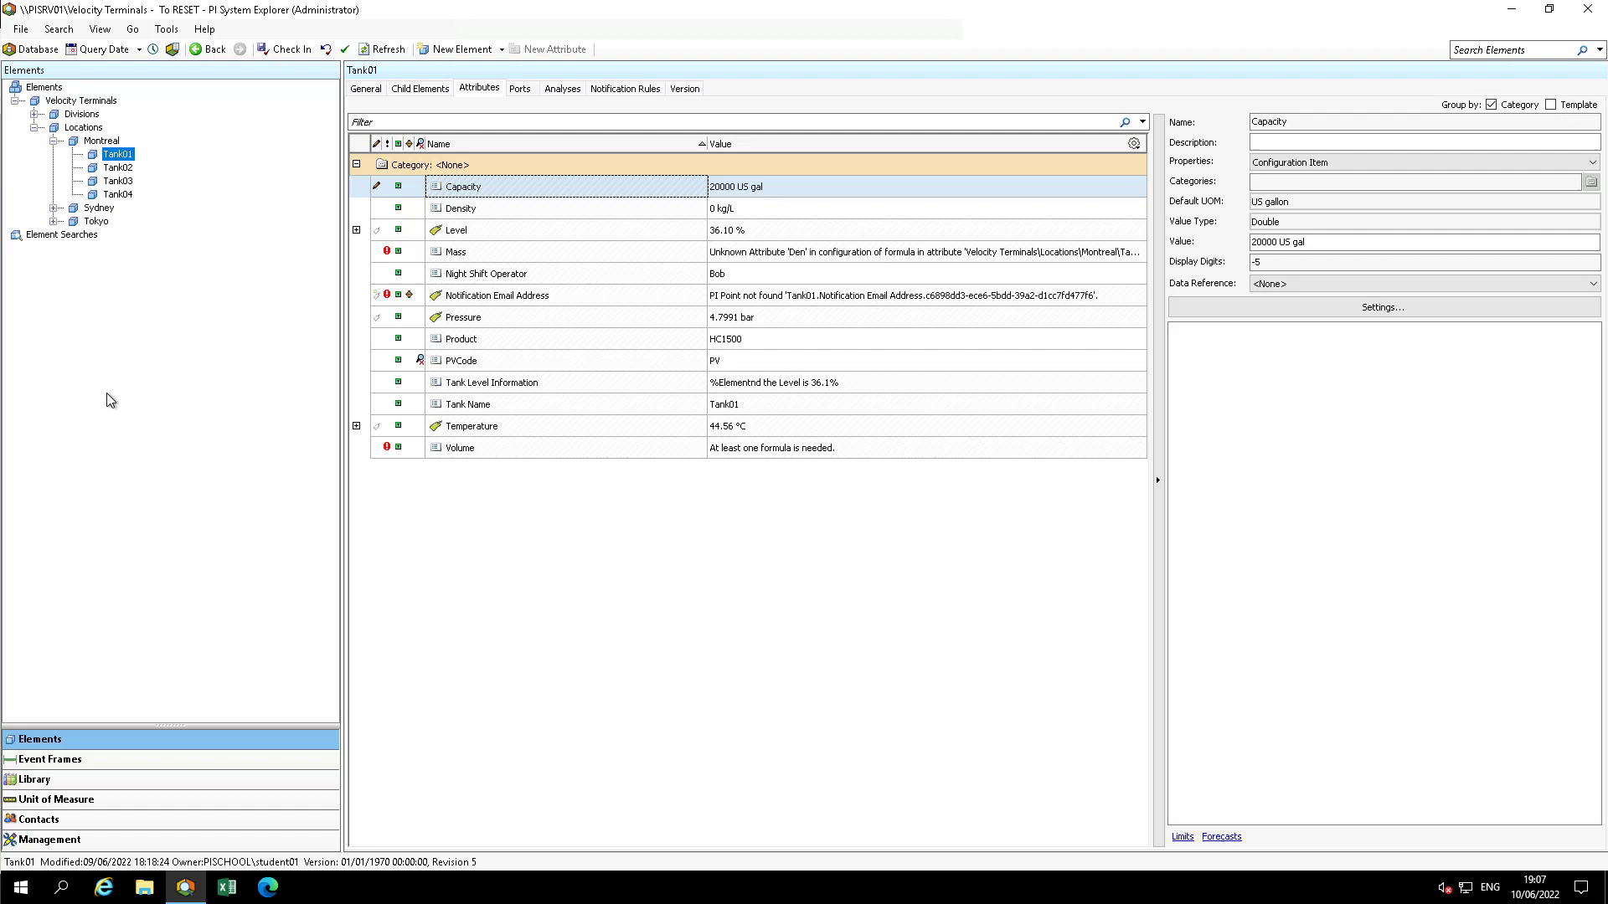
{"action": "mouse_move", "coordinate": [154, 405]}
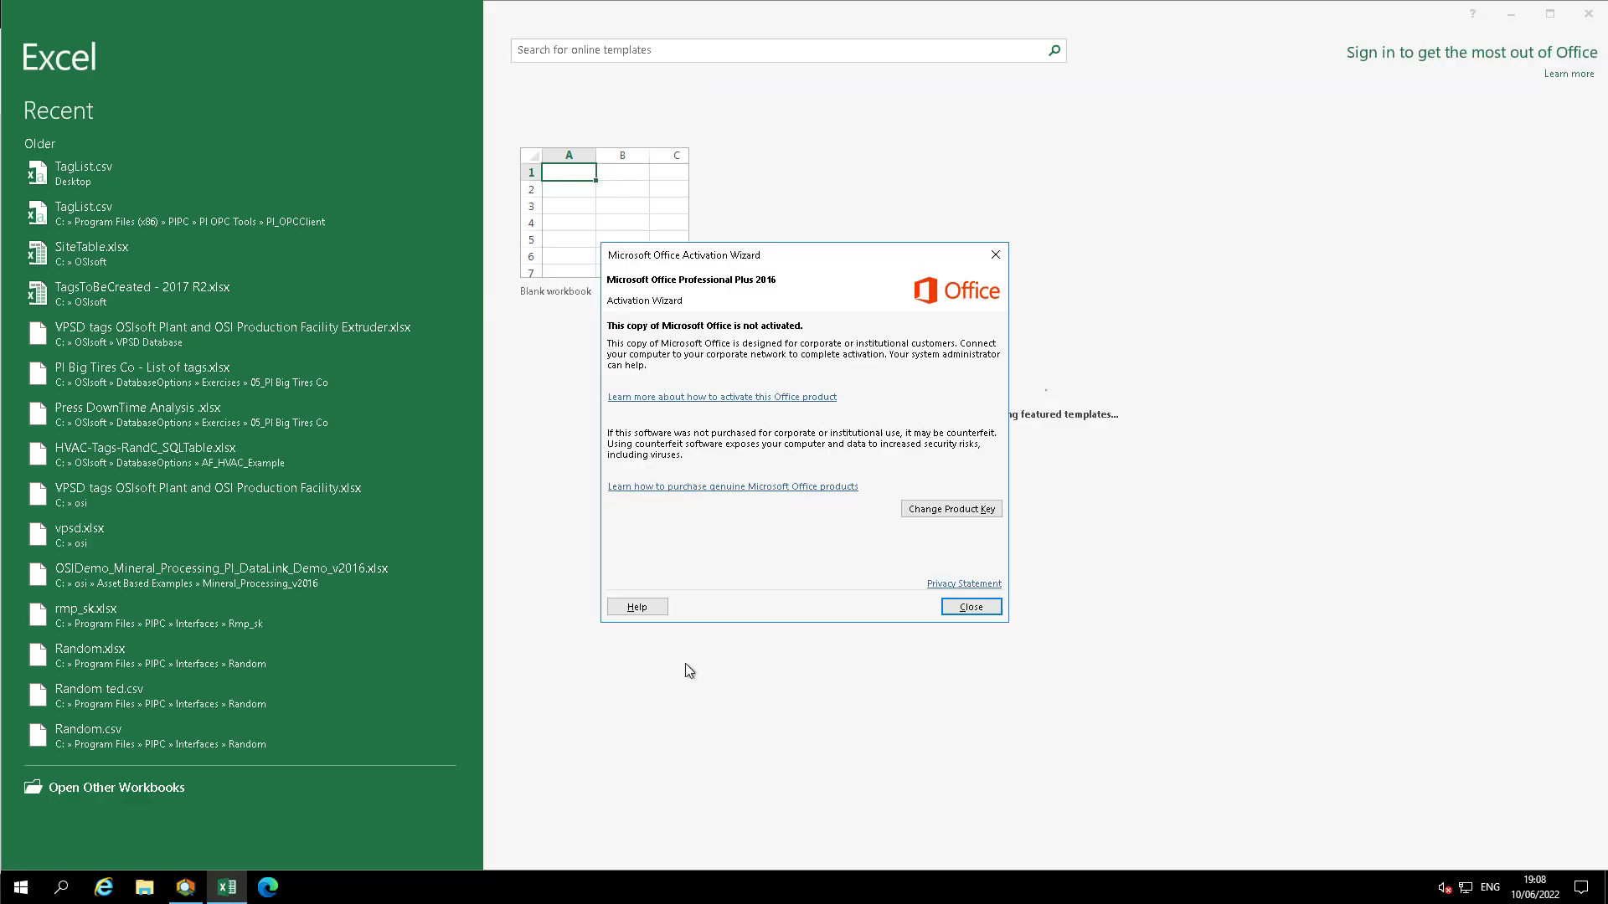
Dismiss the activation notice and start a blank workbook with the PI Builder ribbon shown
{"action": "left_click", "coordinate": [970, 606]}
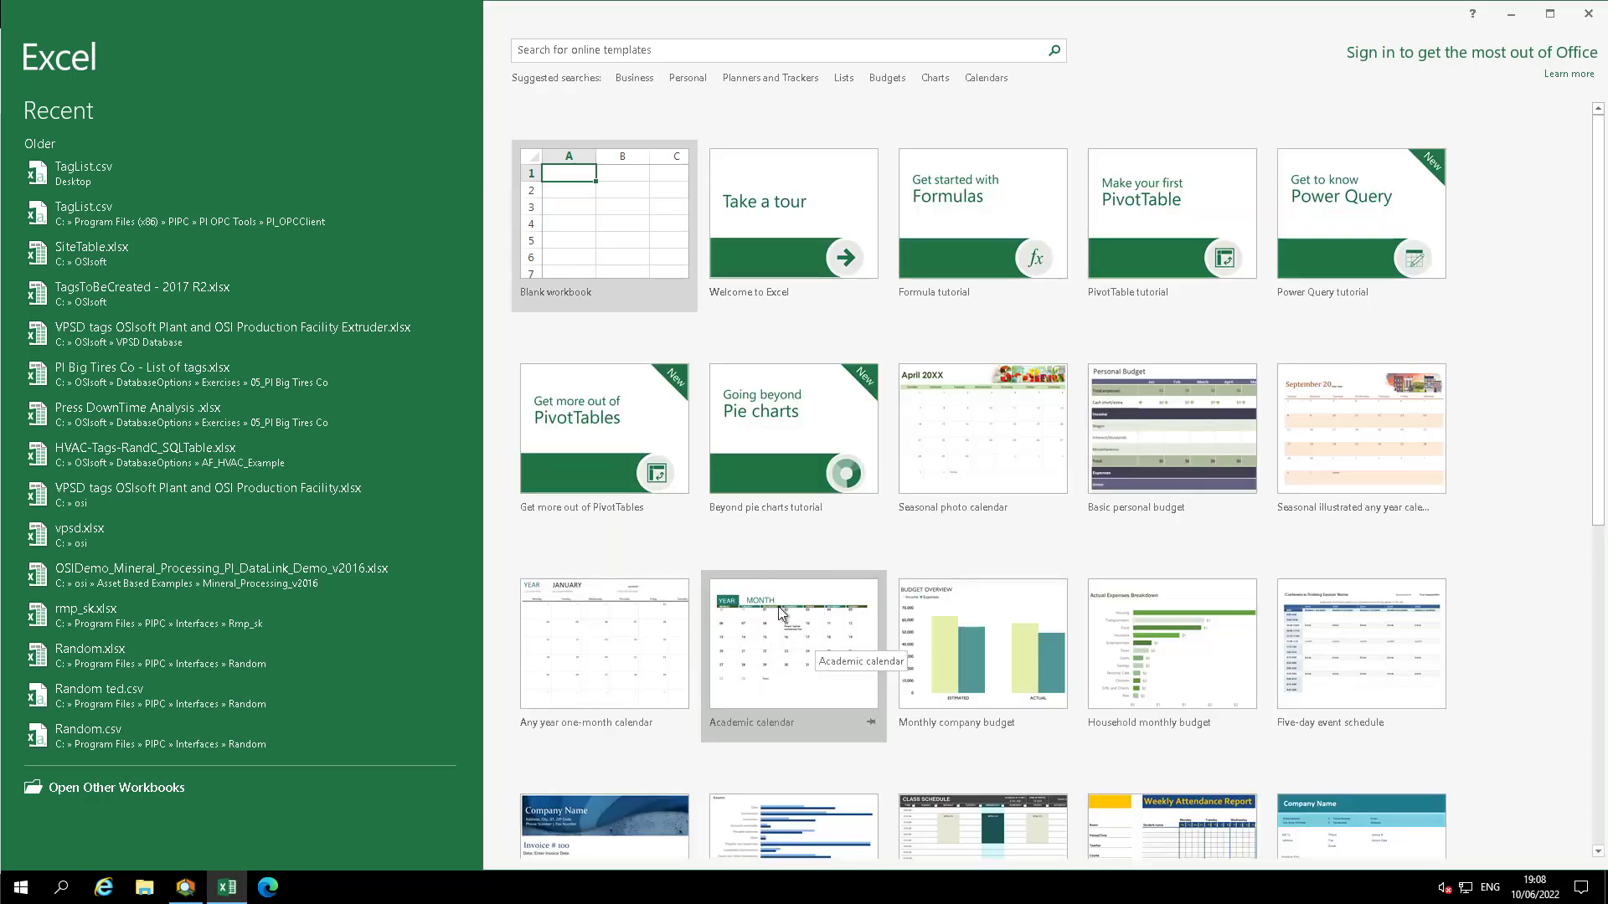
{"action": "mouse_move", "coordinate": [603, 243]}
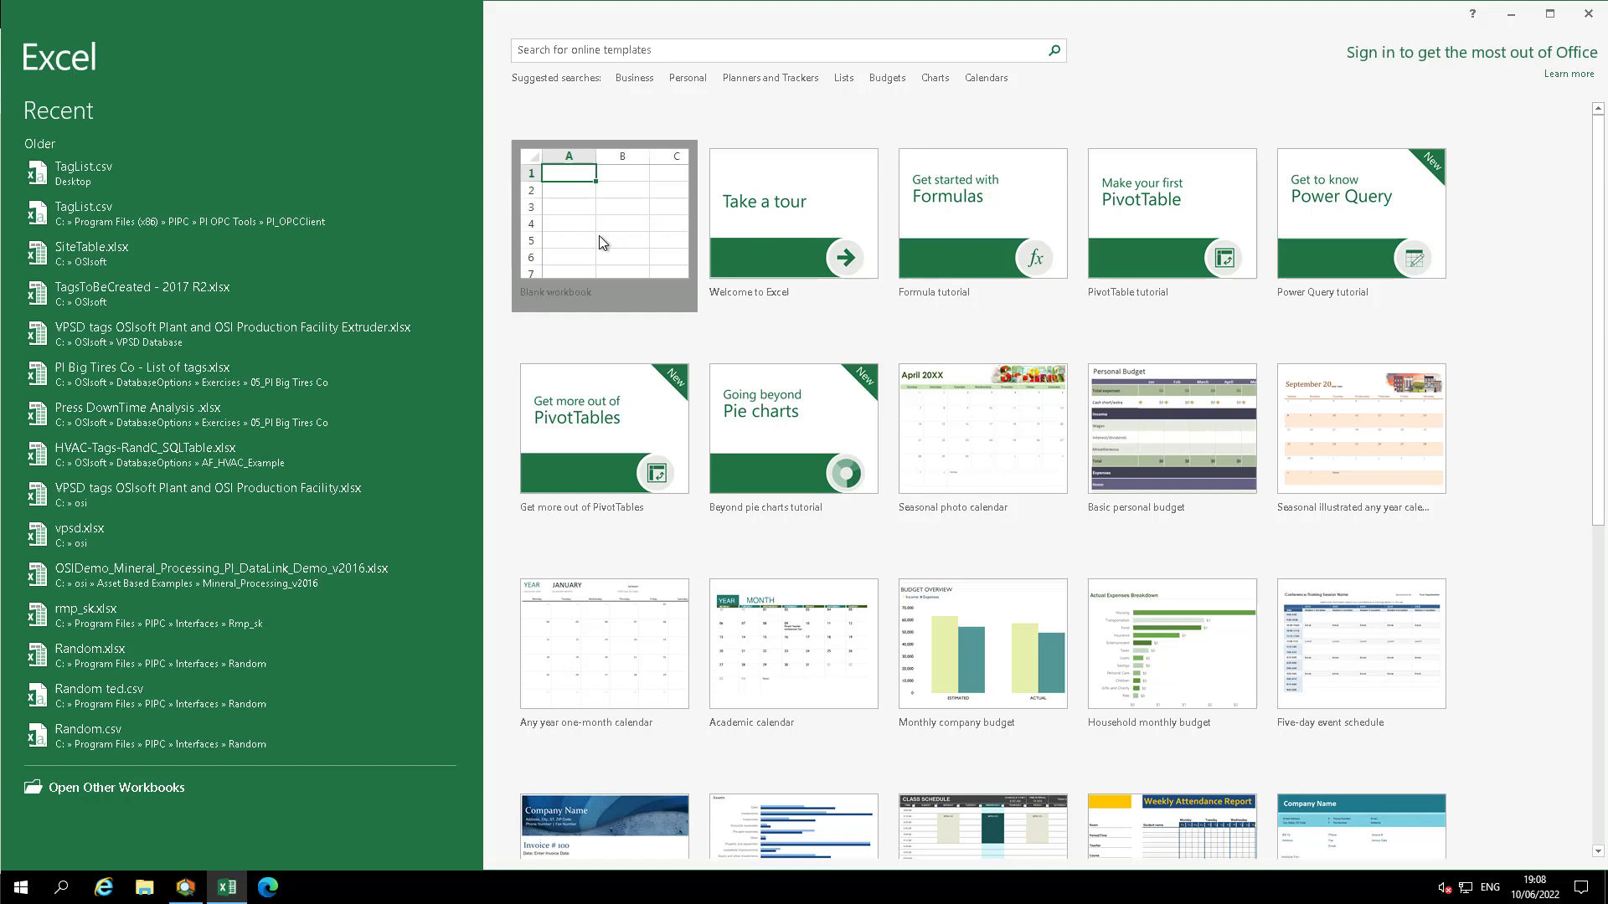
{"action": "left_click", "coordinate": [603, 224]}
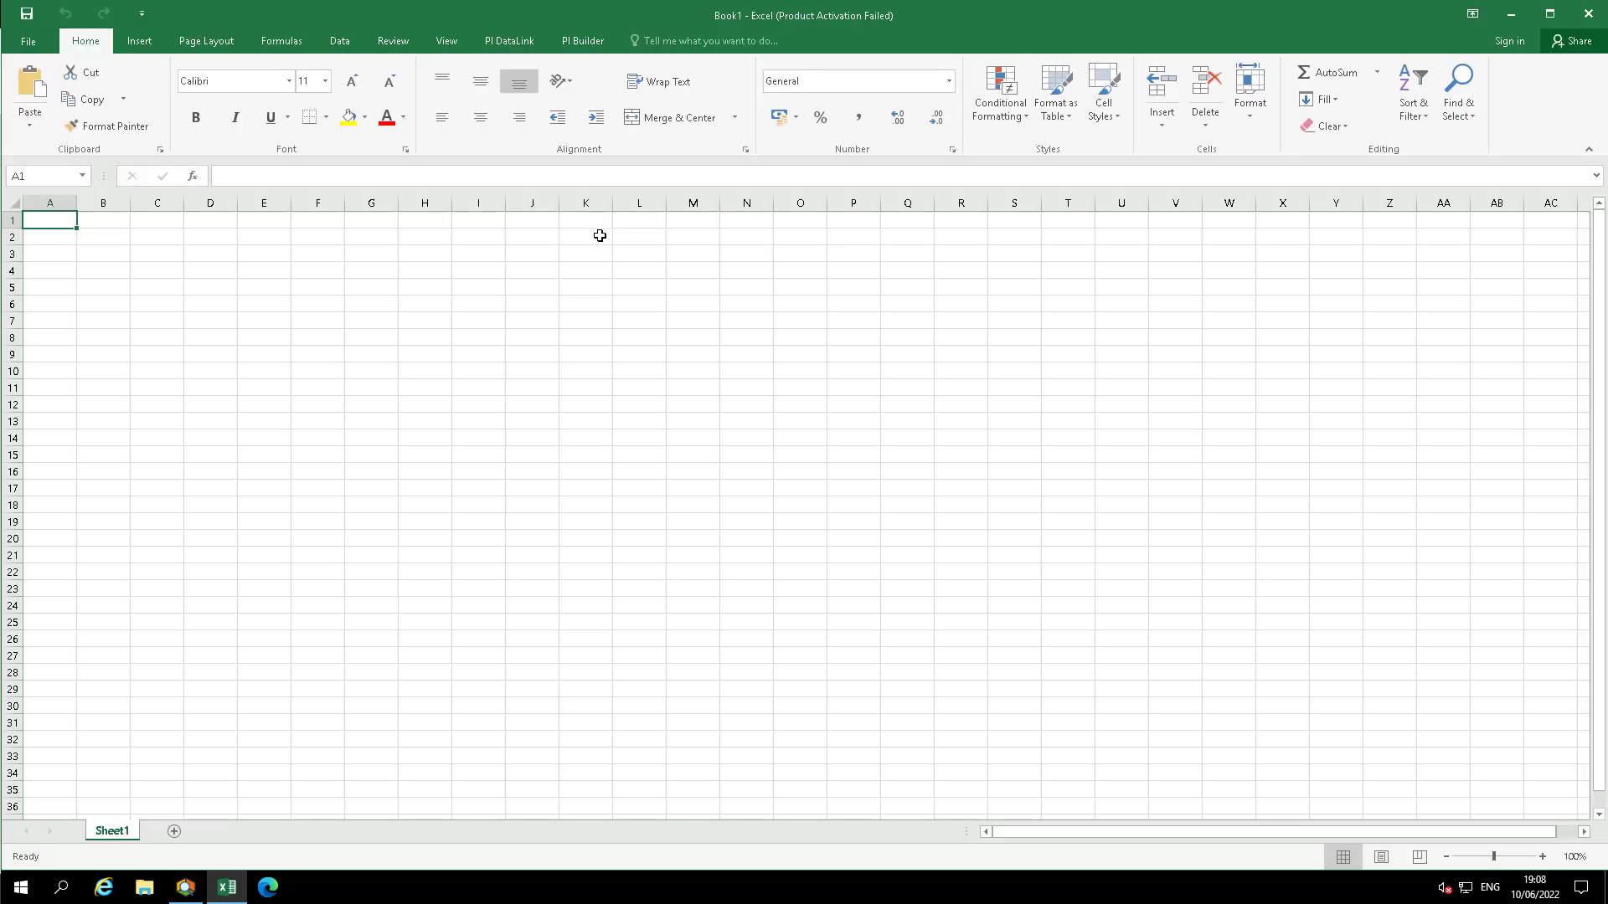
{"action": "left_click", "coordinate": [581, 40]}
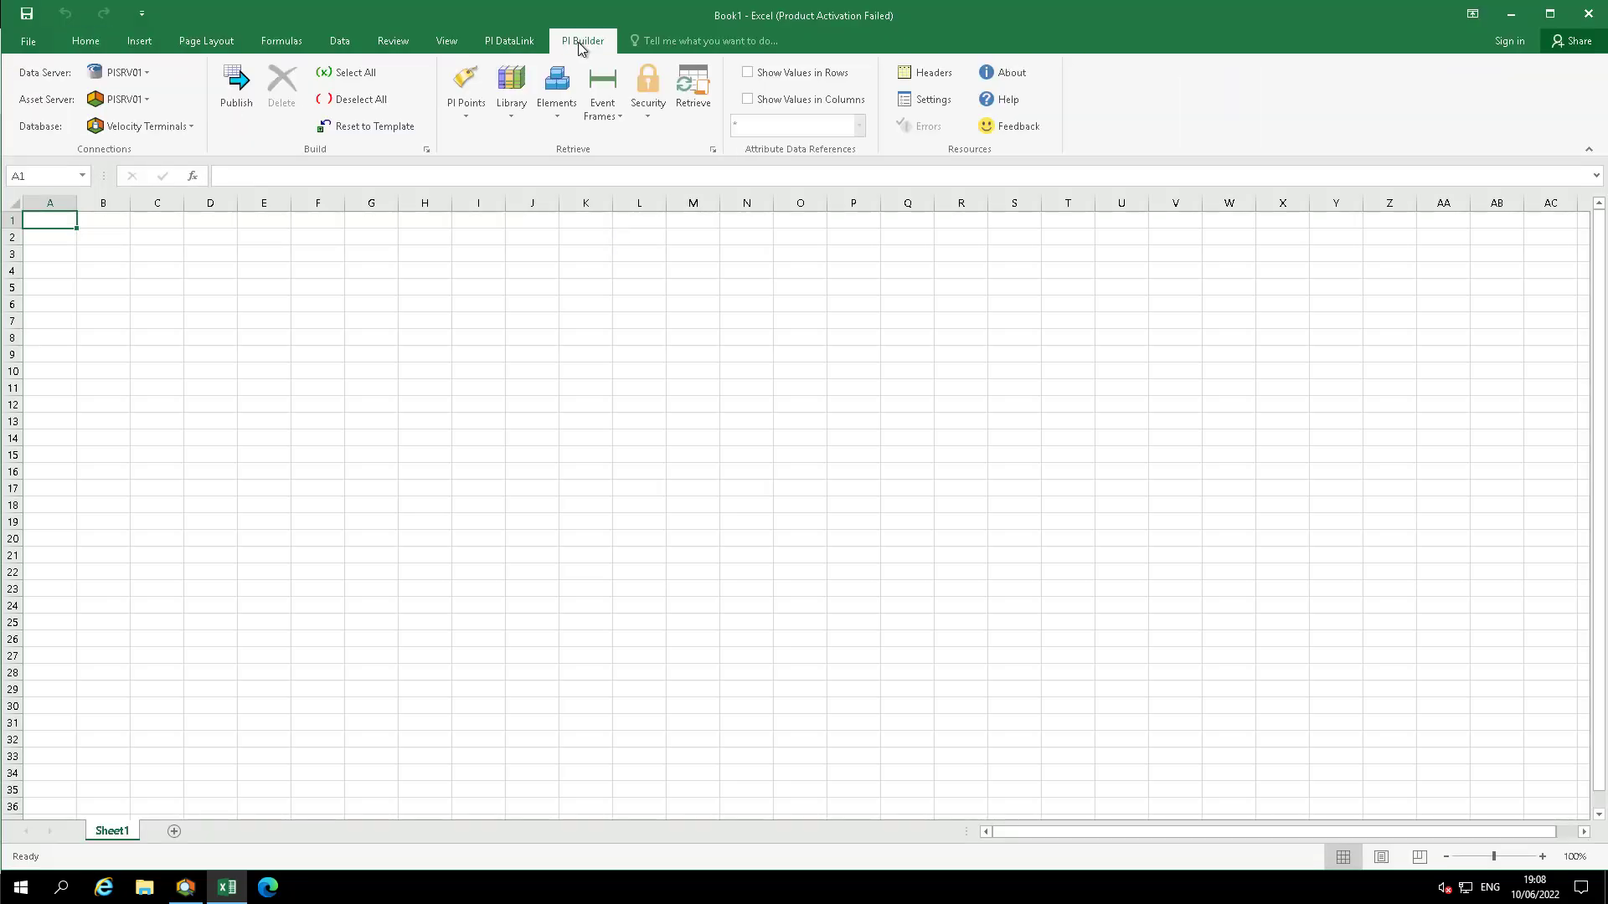
Connect PI Builder to the Velocity Terminals - To RESET database
{"action": "left_click", "coordinate": [189, 126]}
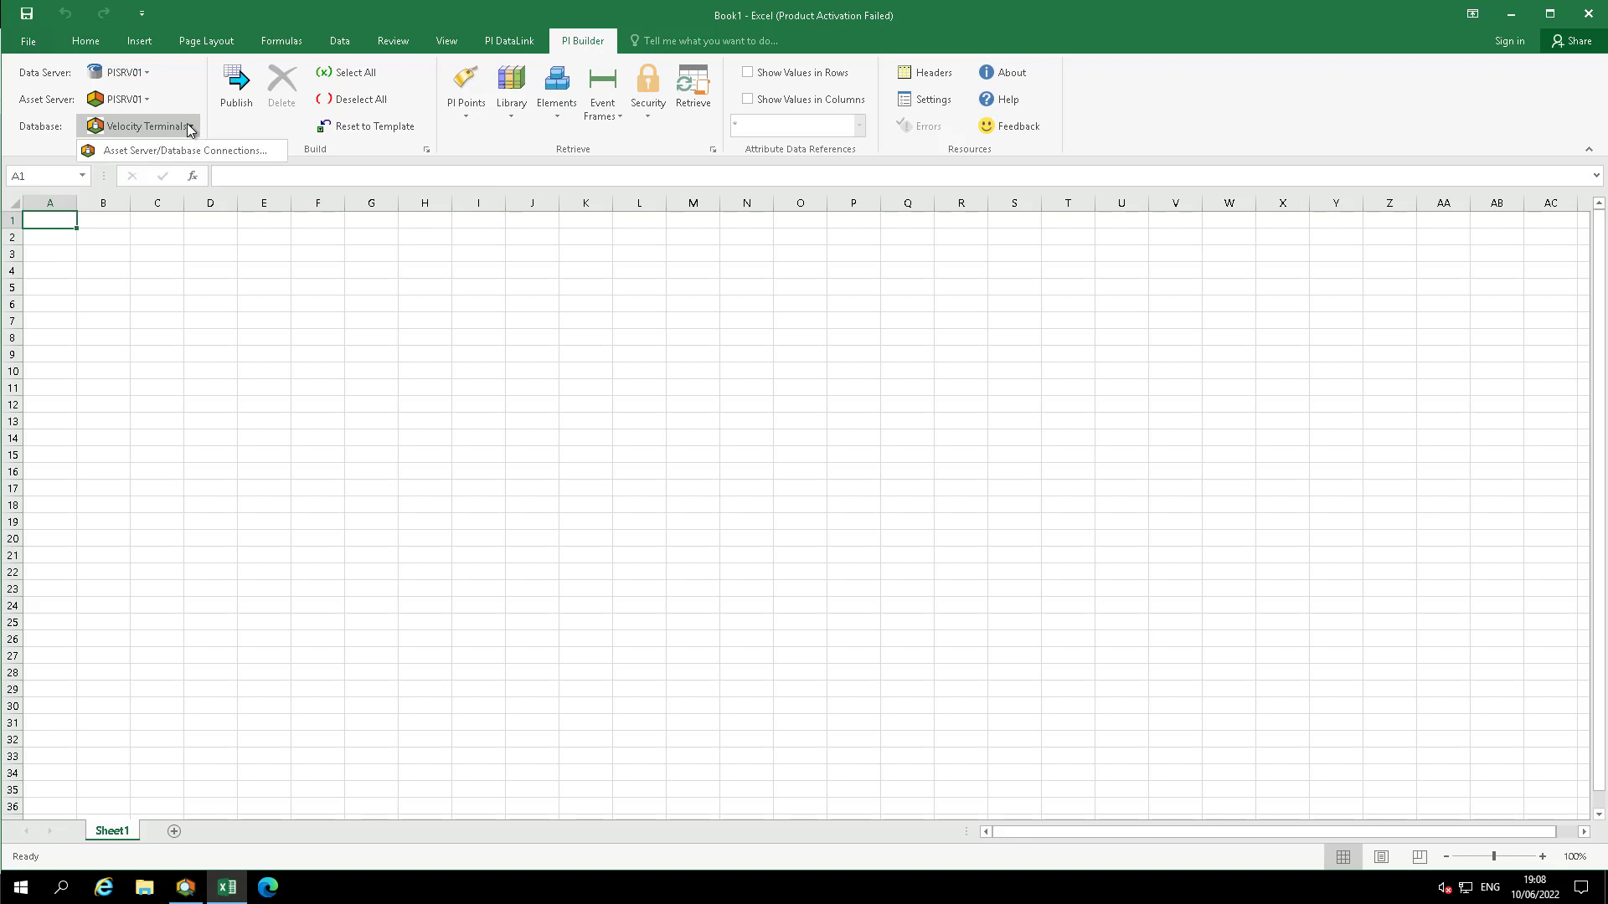
{"action": "mouse_move", "coordinate": [194, 155]}
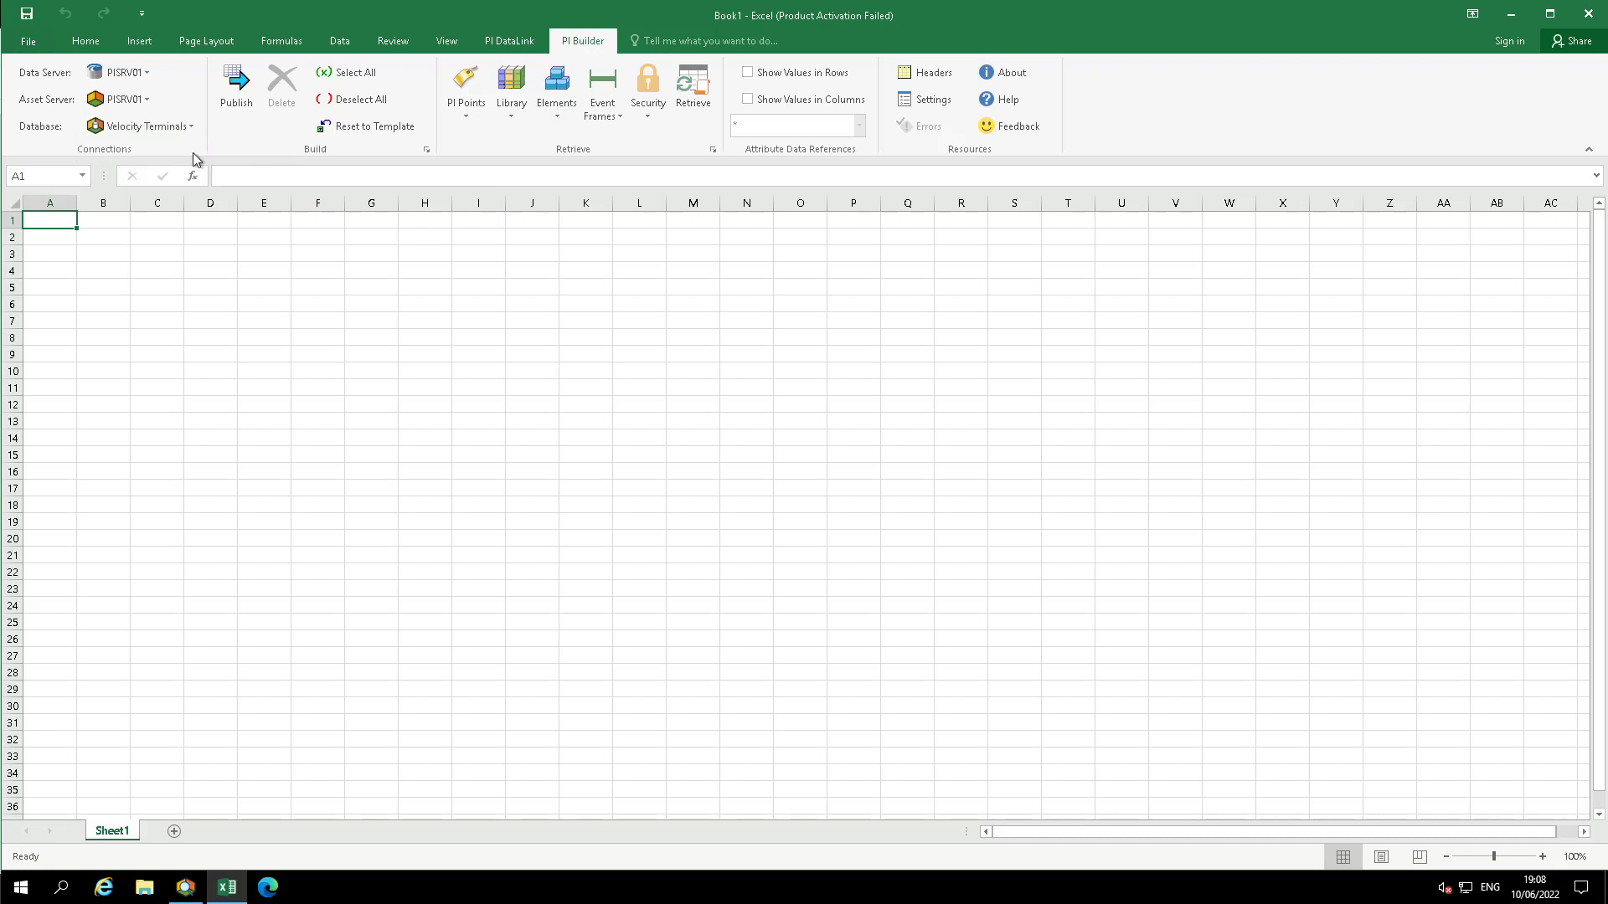
{"action": "left_click", "coordinate": [189, 125]}
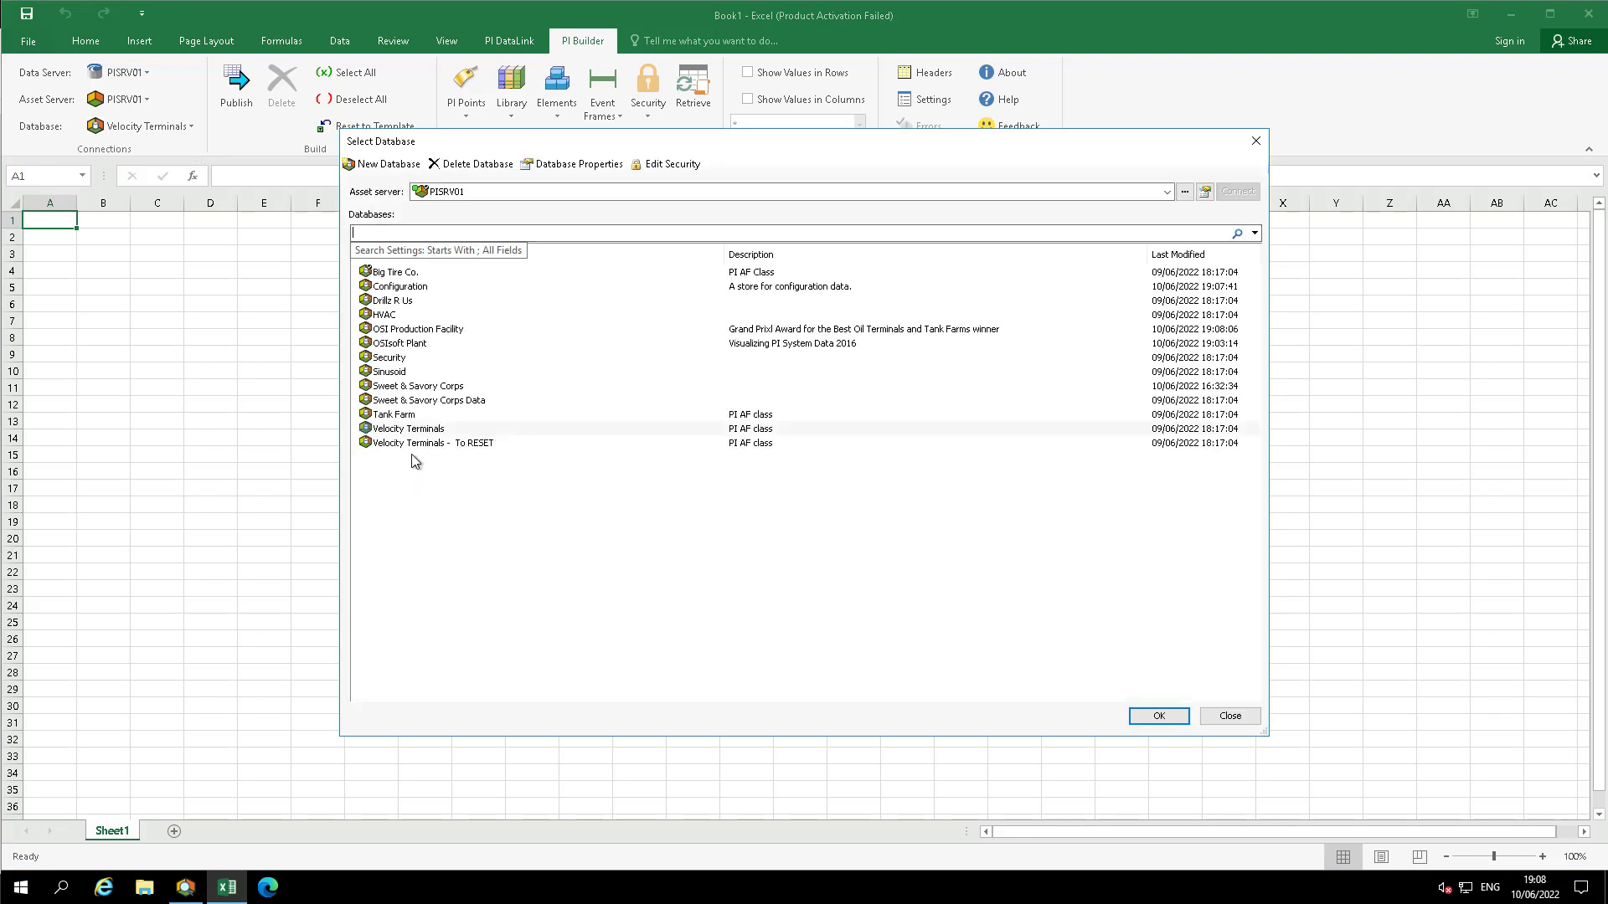
{"action": "left_click", "coordinate": [431, 442]}
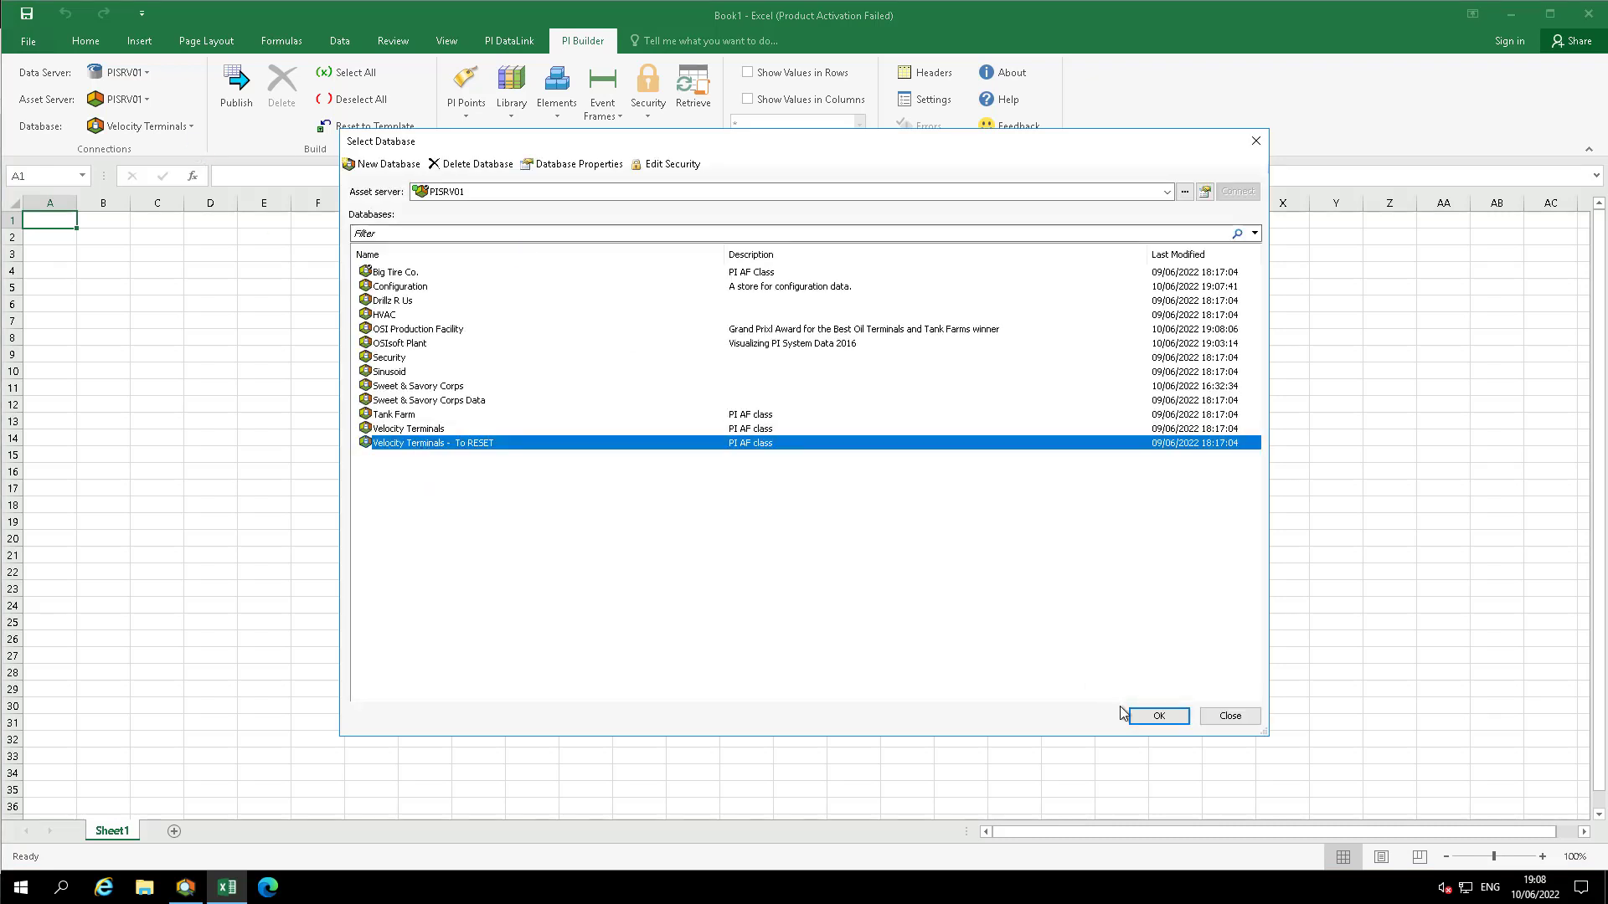
{"action": "left_click", "coordinate": [1157, 715]}
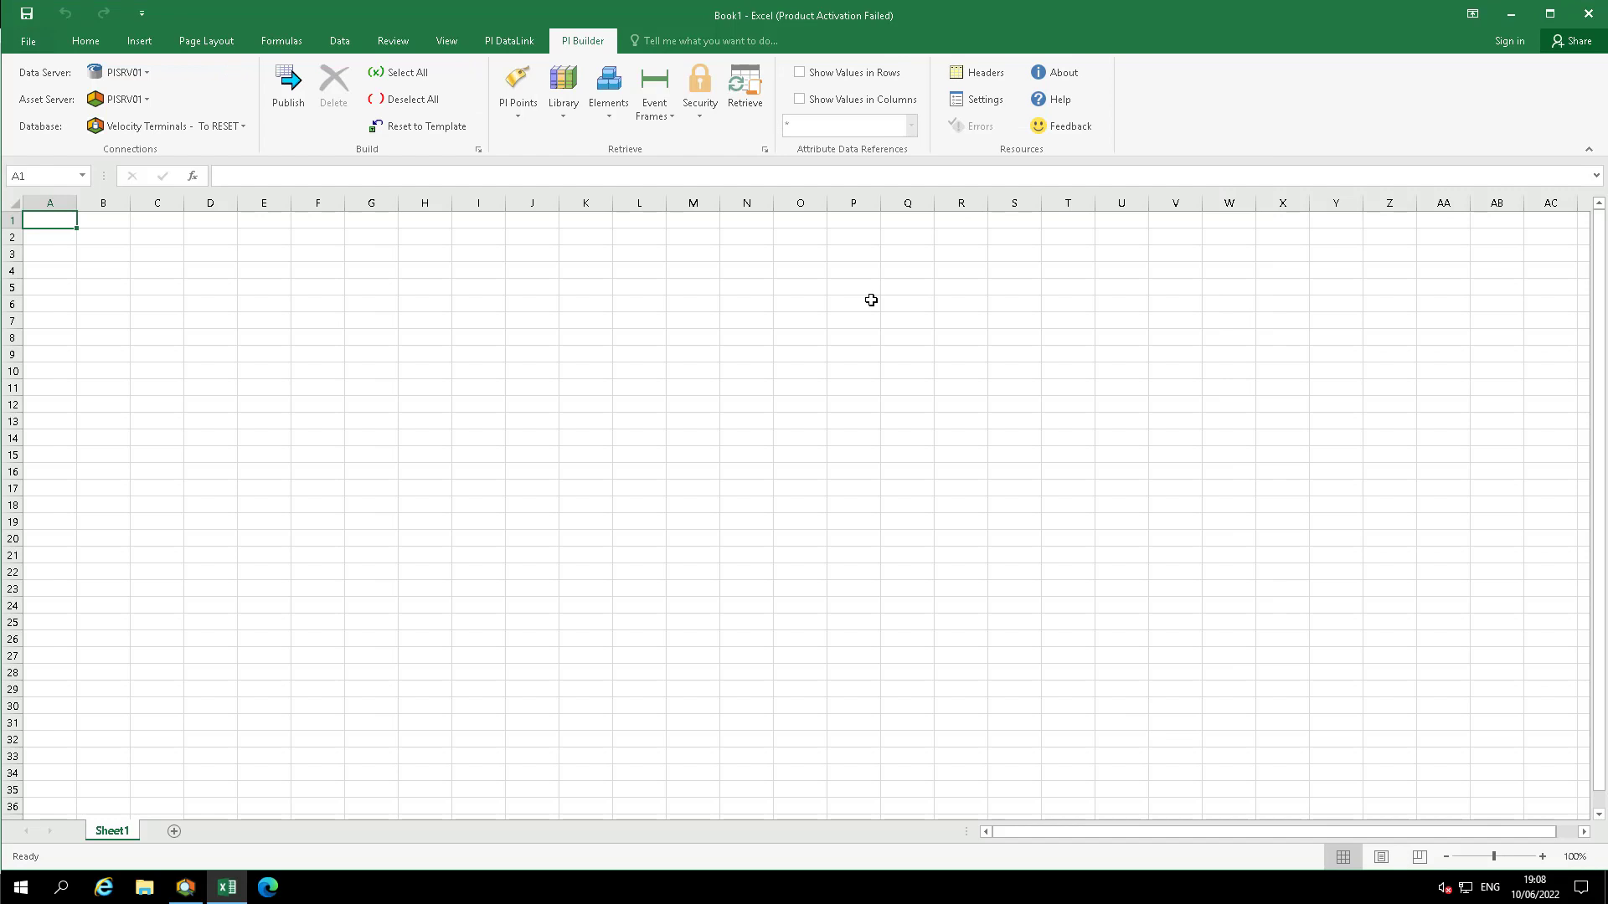
{"action": "mouse_move", "coordinate": [813, 299]}
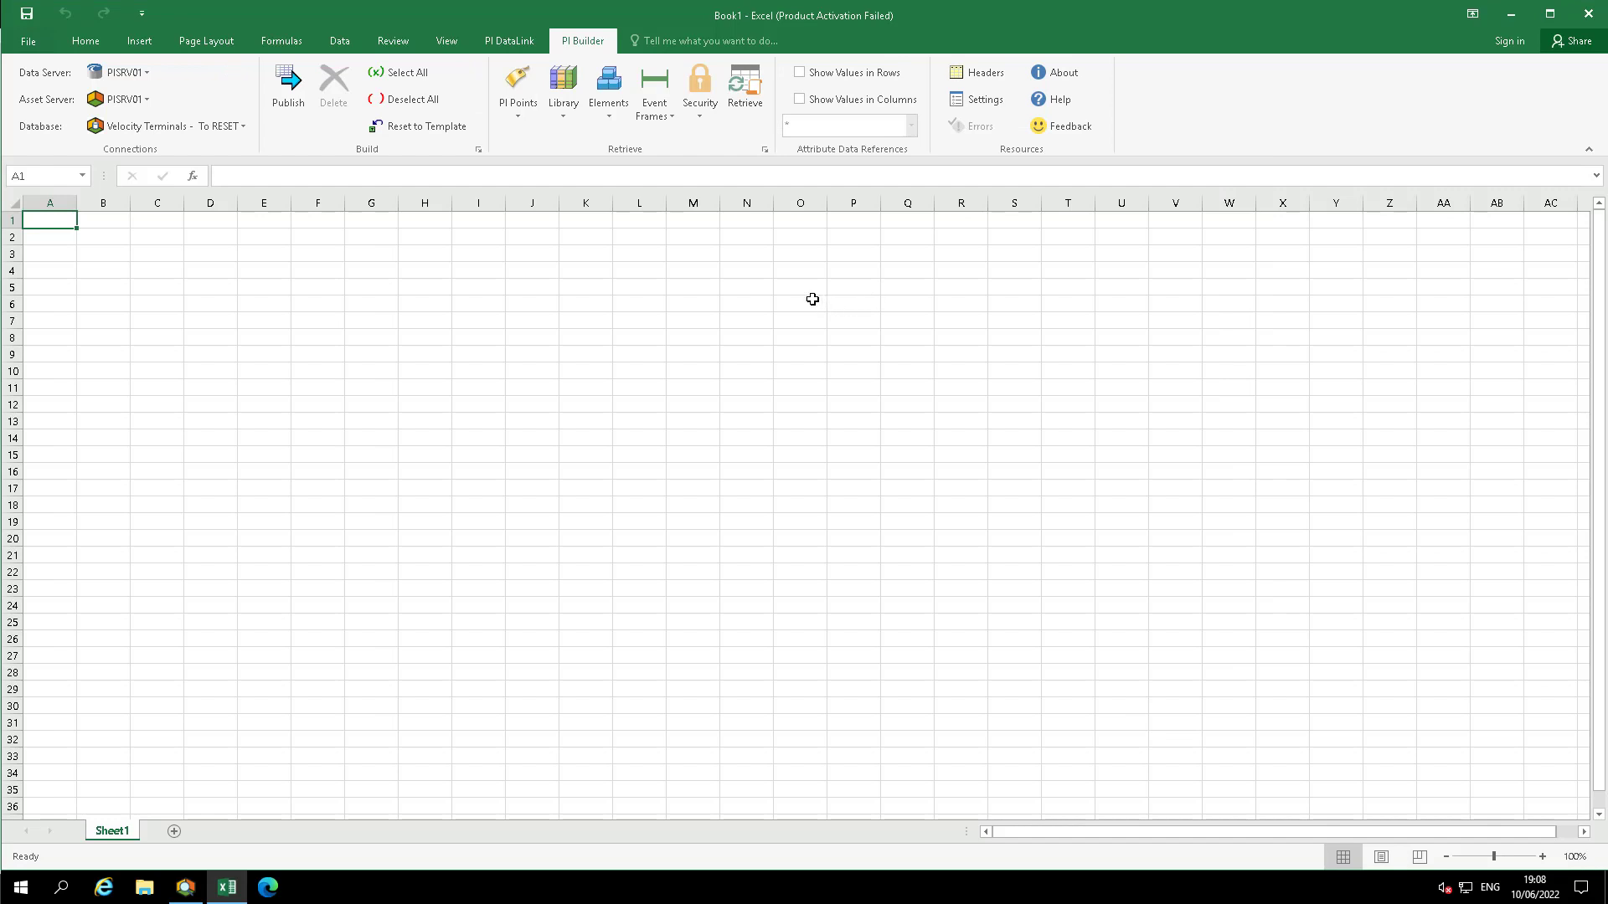
Root the attribute search at Montreal\Tank01 and search, finding its 22 attributes
{"action": "left_click", "coordinate": [608, 87]}
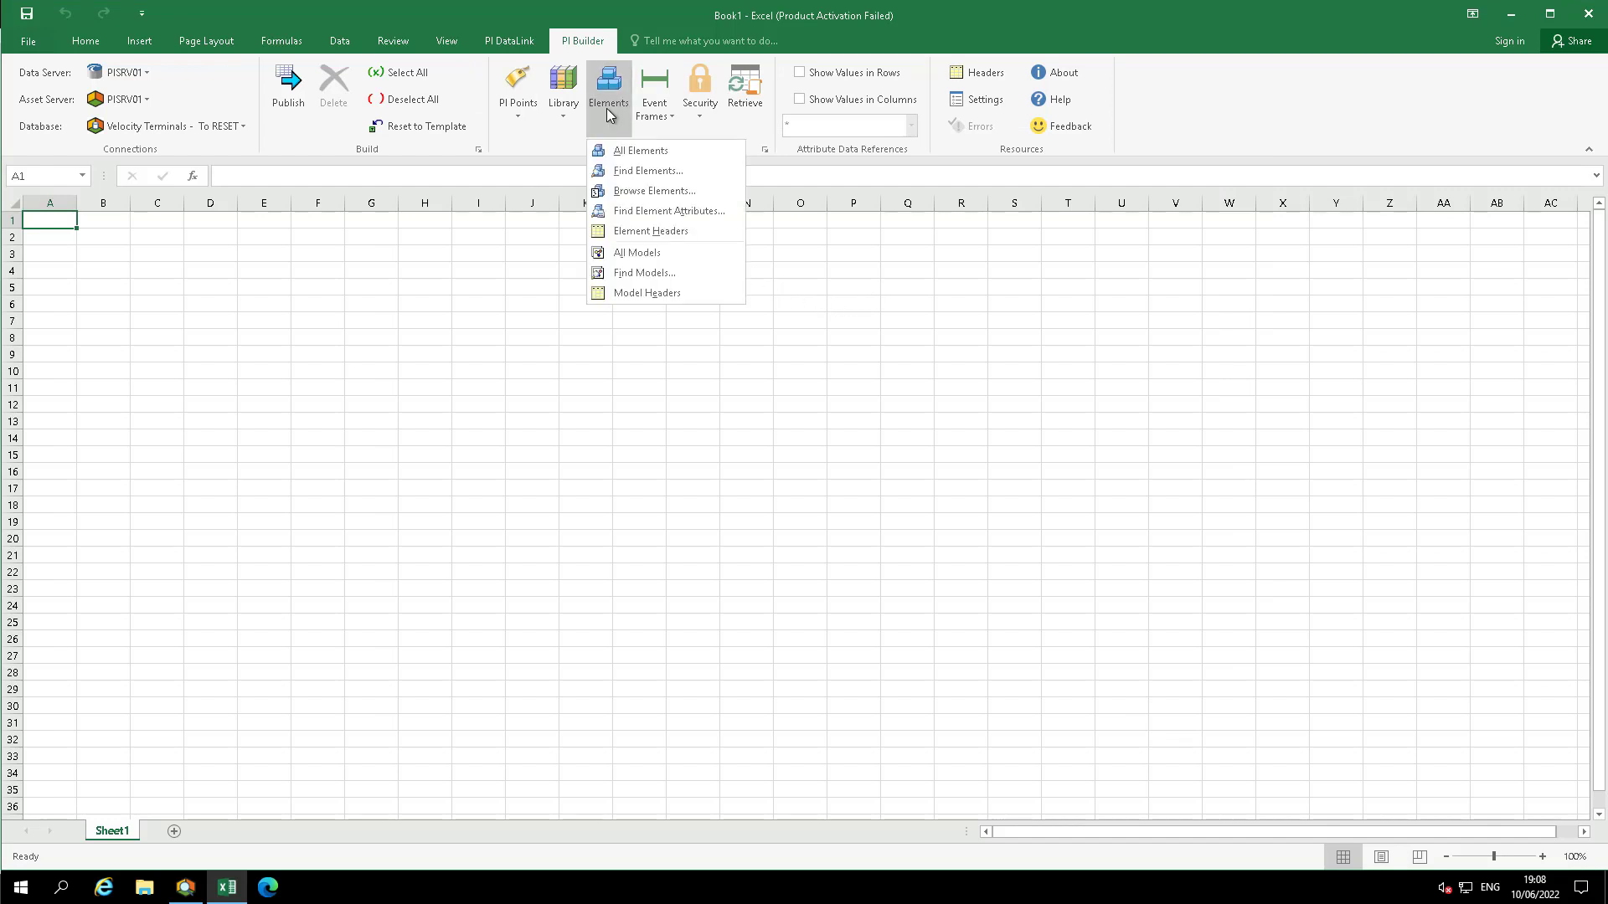
{"action": "mouse_move", "coordinate": [668, 211]}
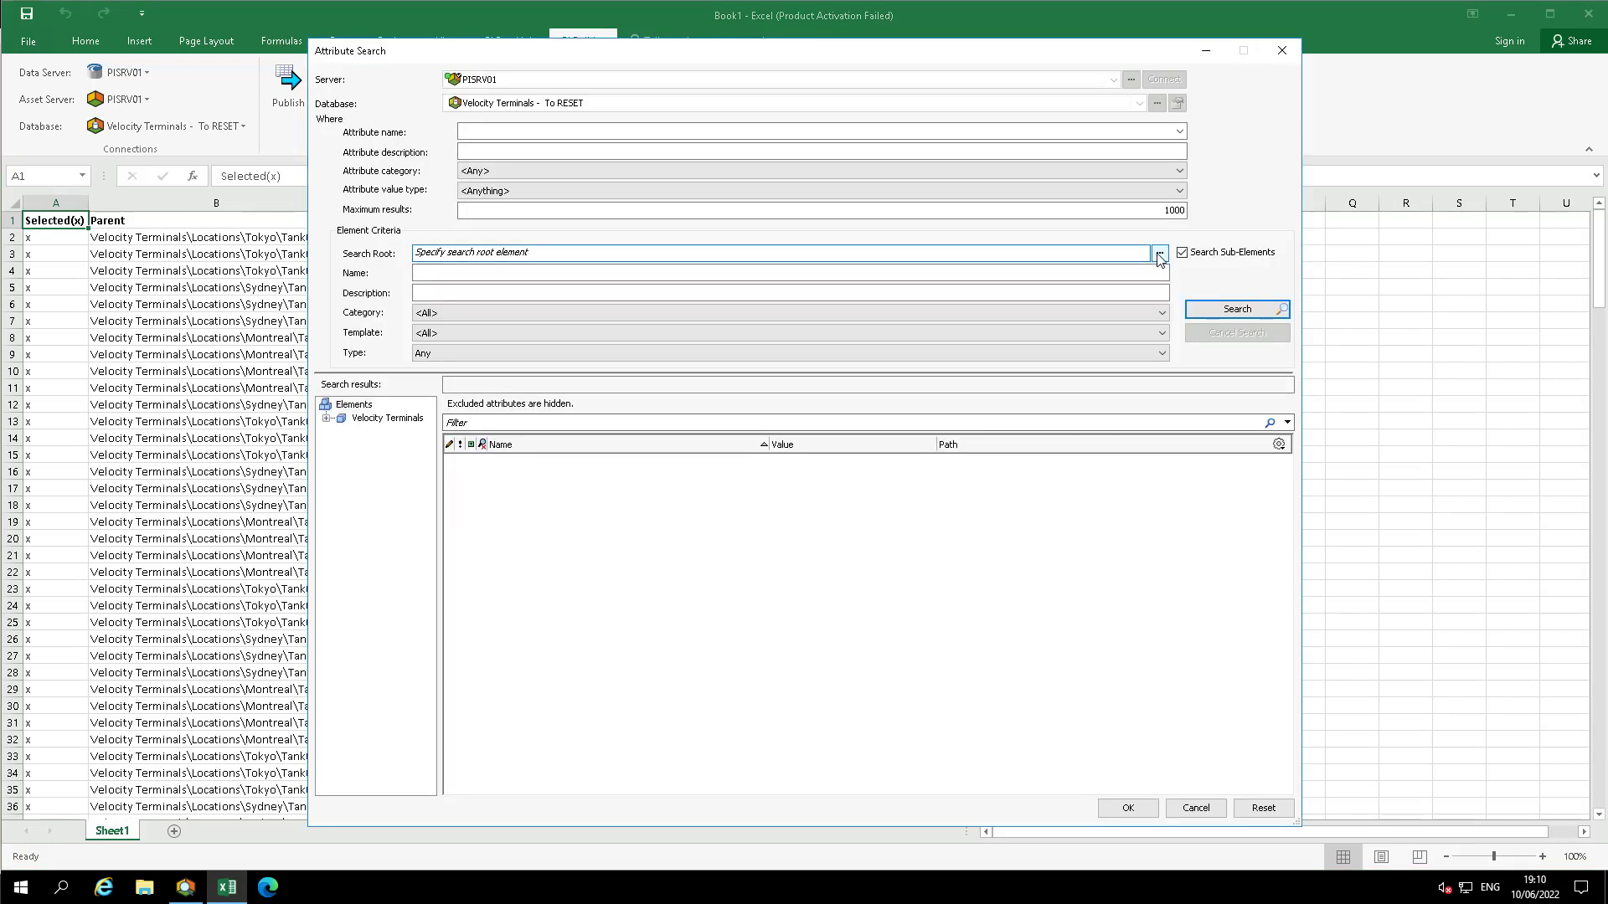
{"action": "left_click", "coordinate": [1159, 253]}
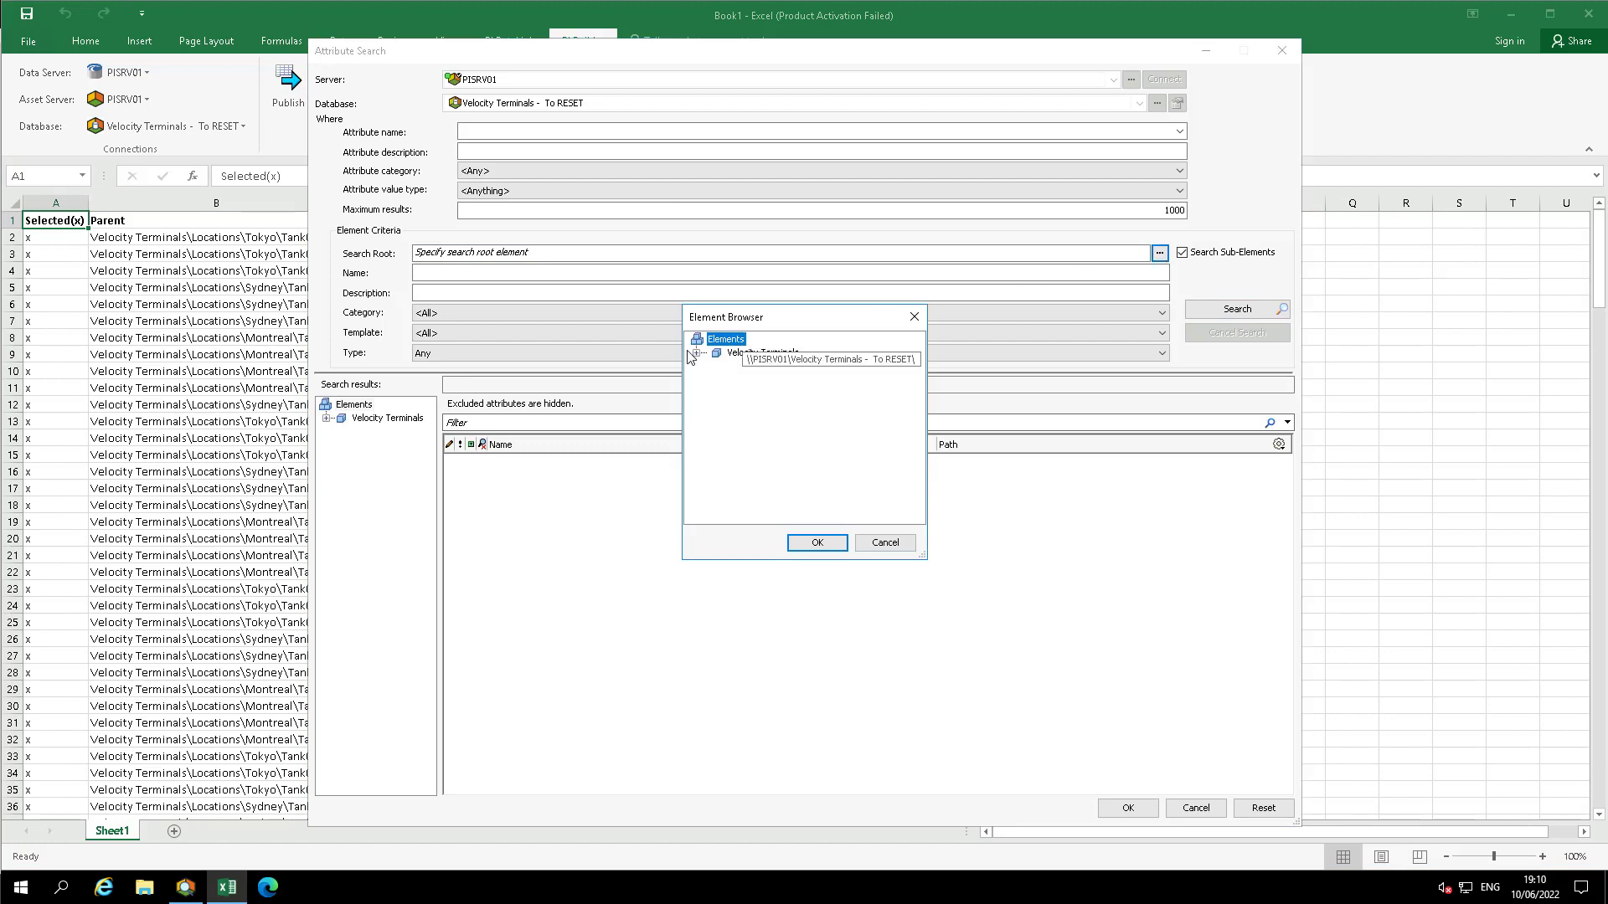
{"action": "left_click", "coordinate": [707, 353]}
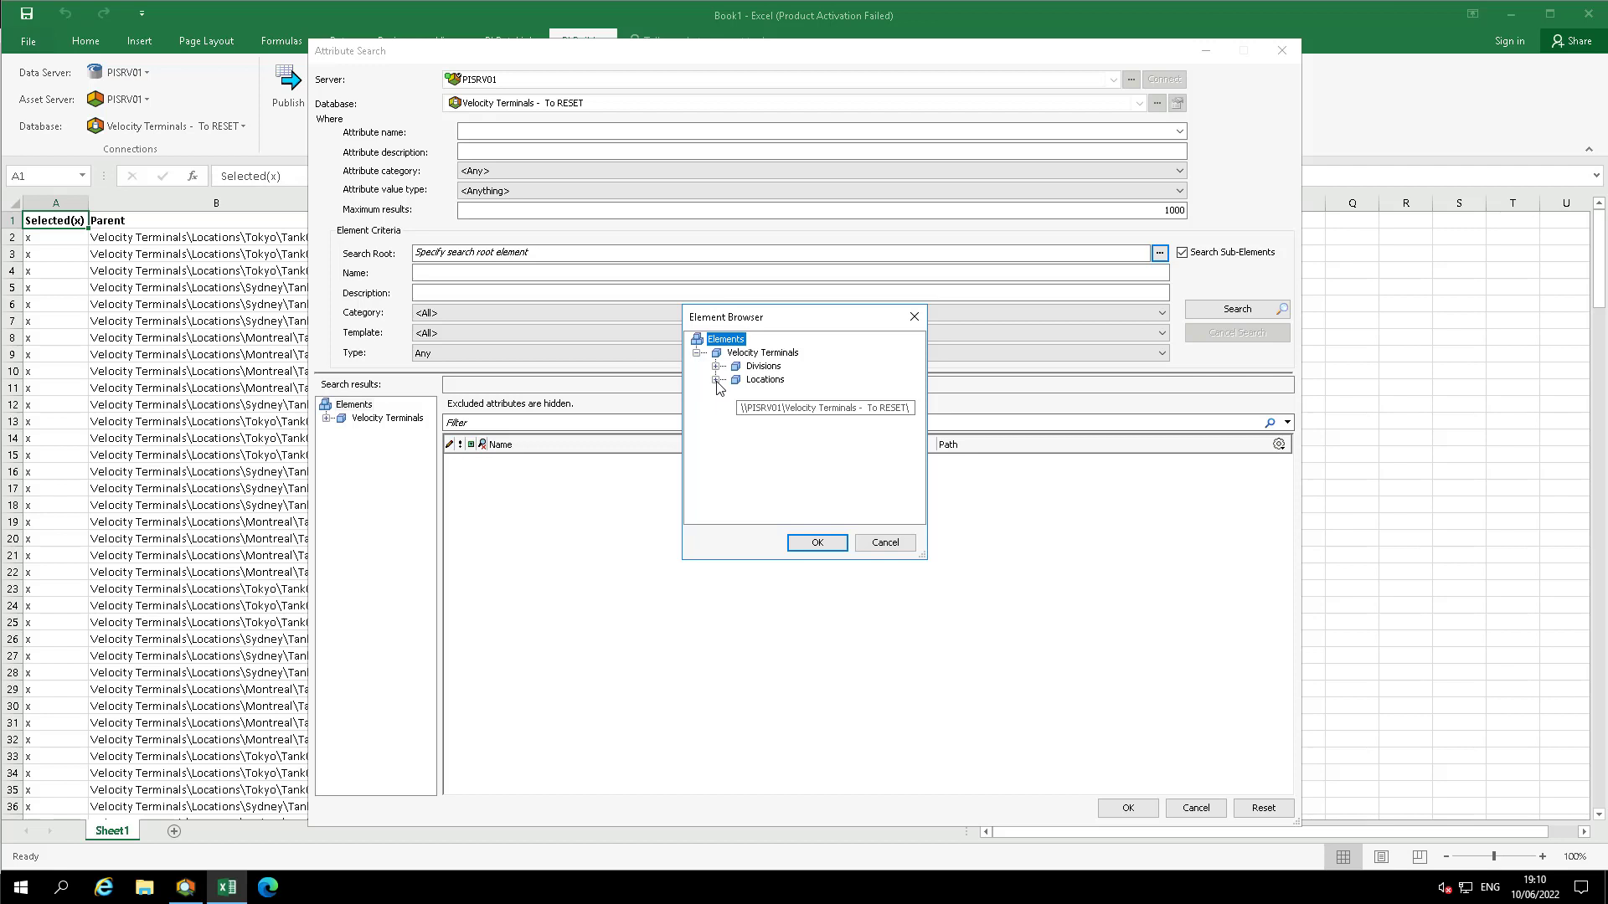
{"action": "left_click", "coordinate": [721, 380]}
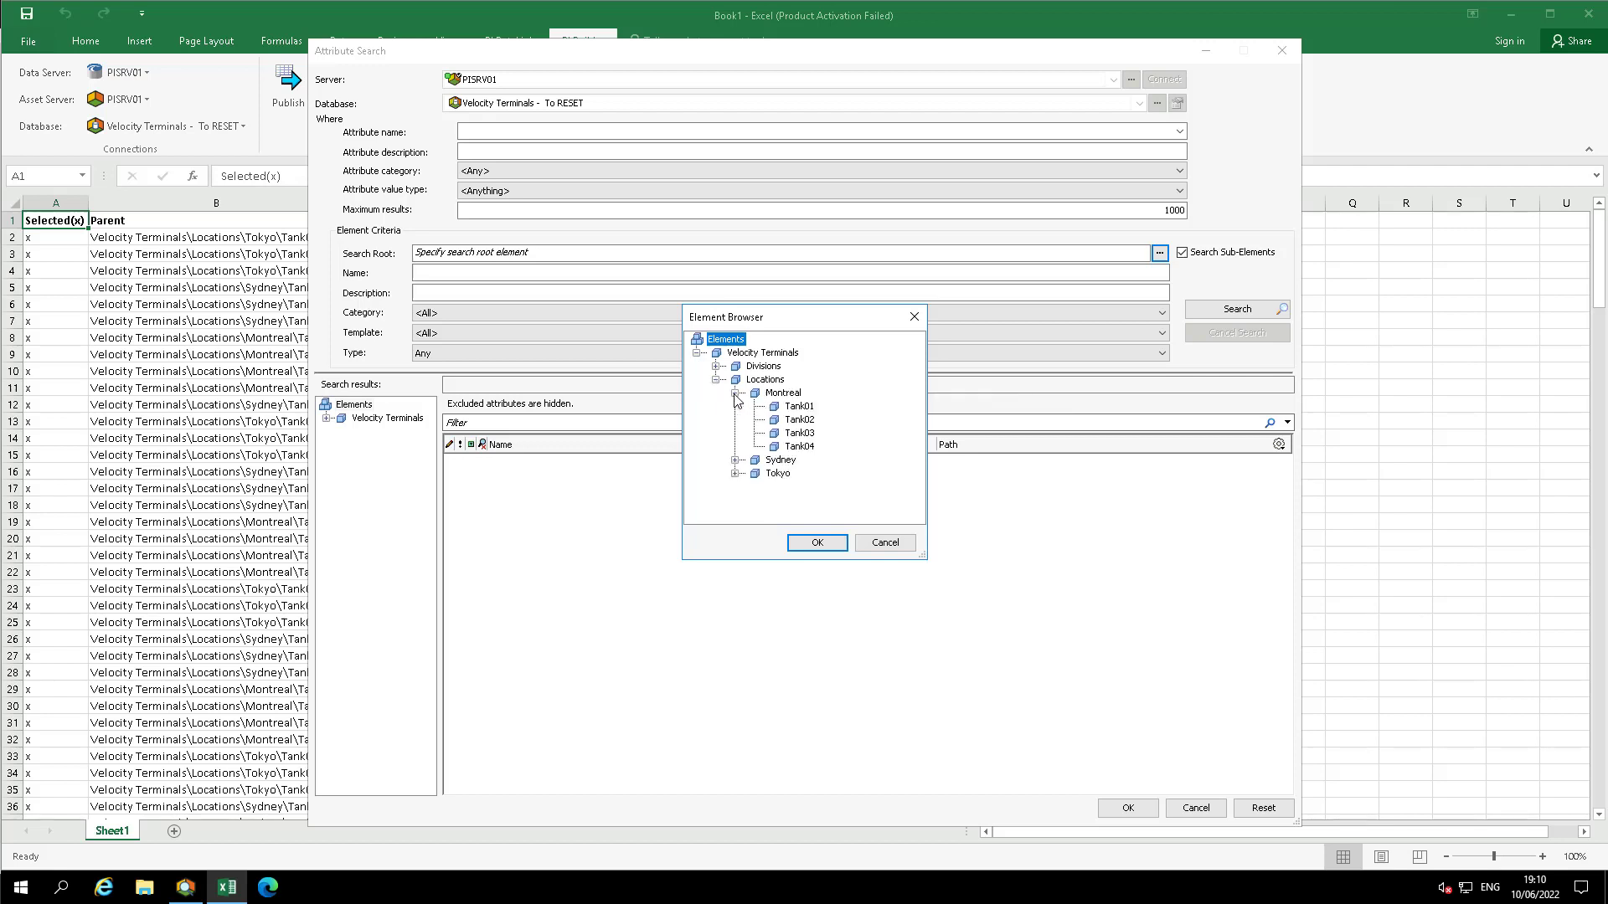
{"action": "left_click", "coordinate": [801, 405]}
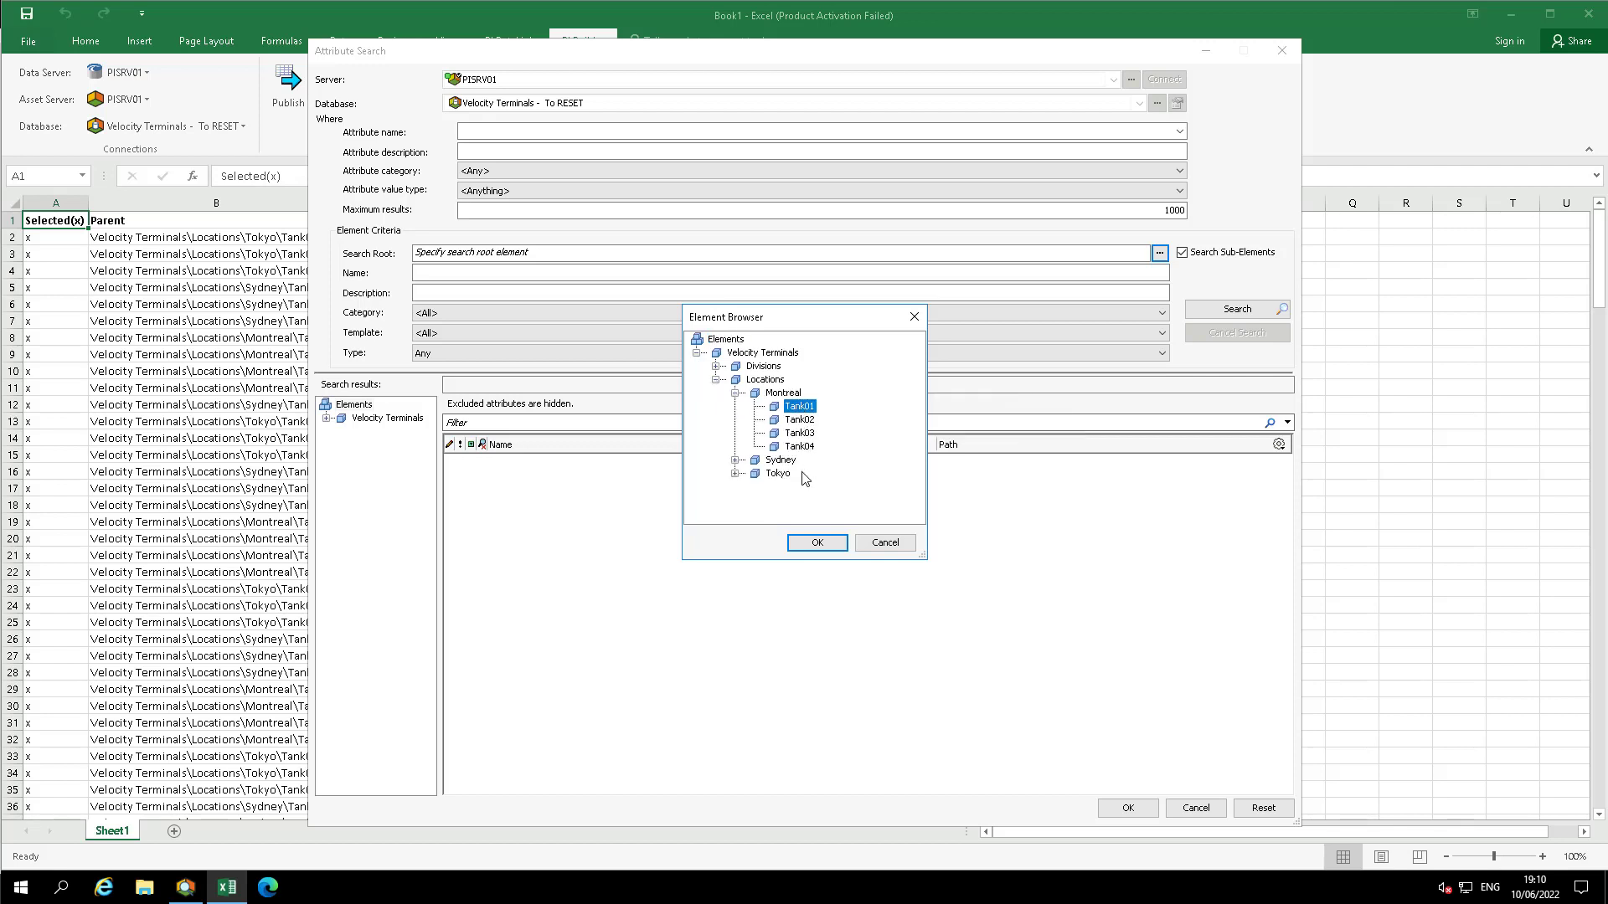
{"action": "left_click", "coordinate": [816, 542]}
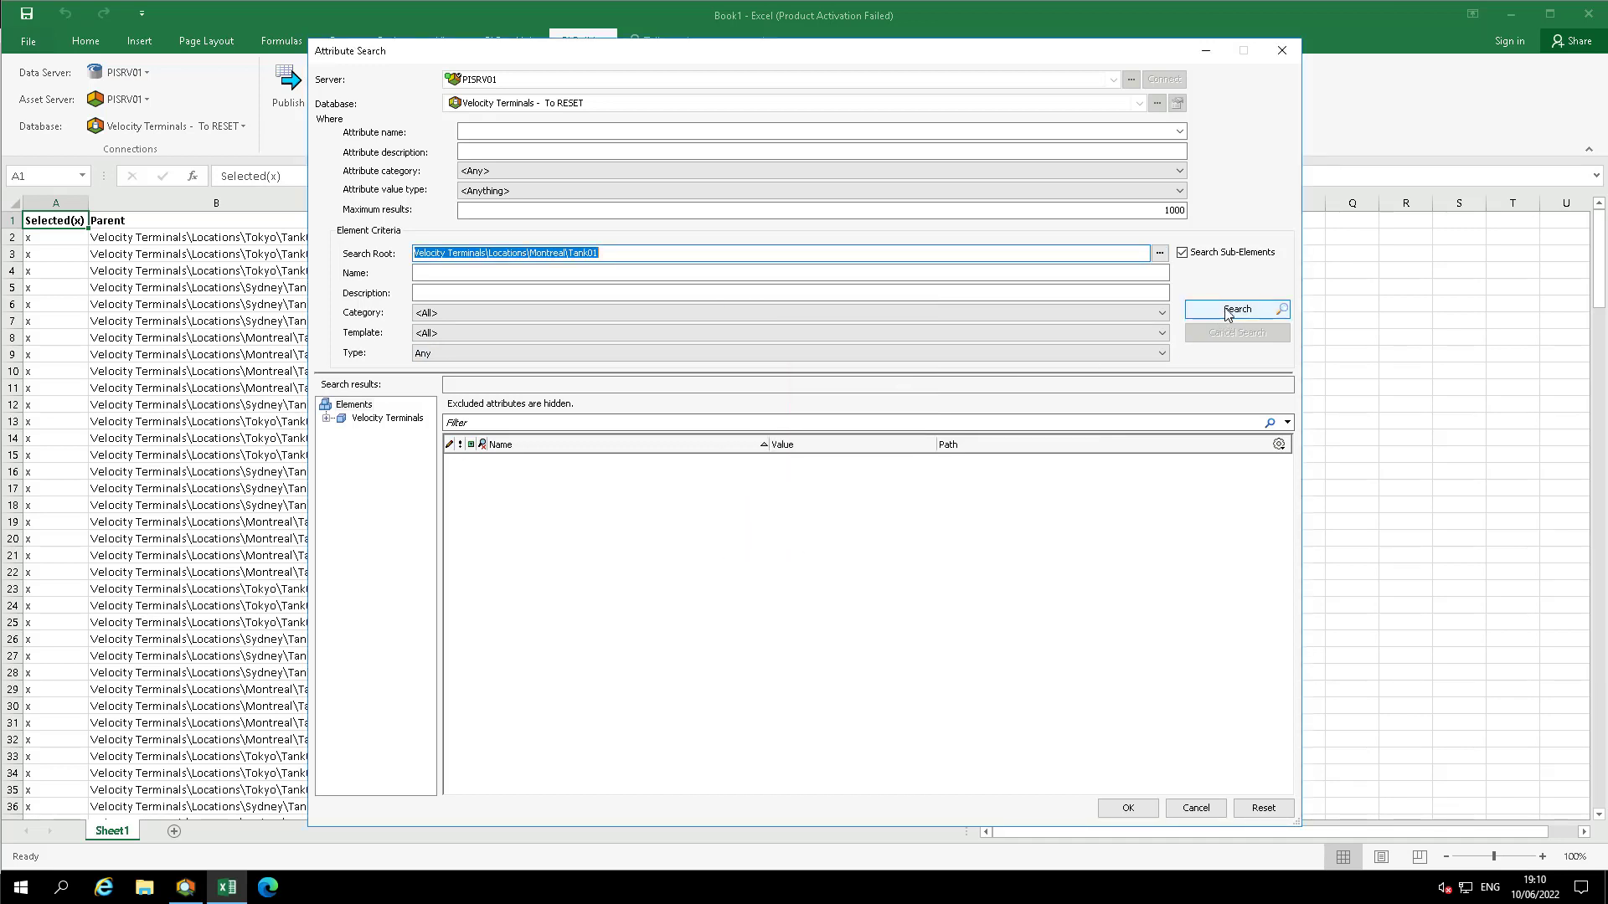
{"action": "left_click", "coordinate": [1236, 308]}
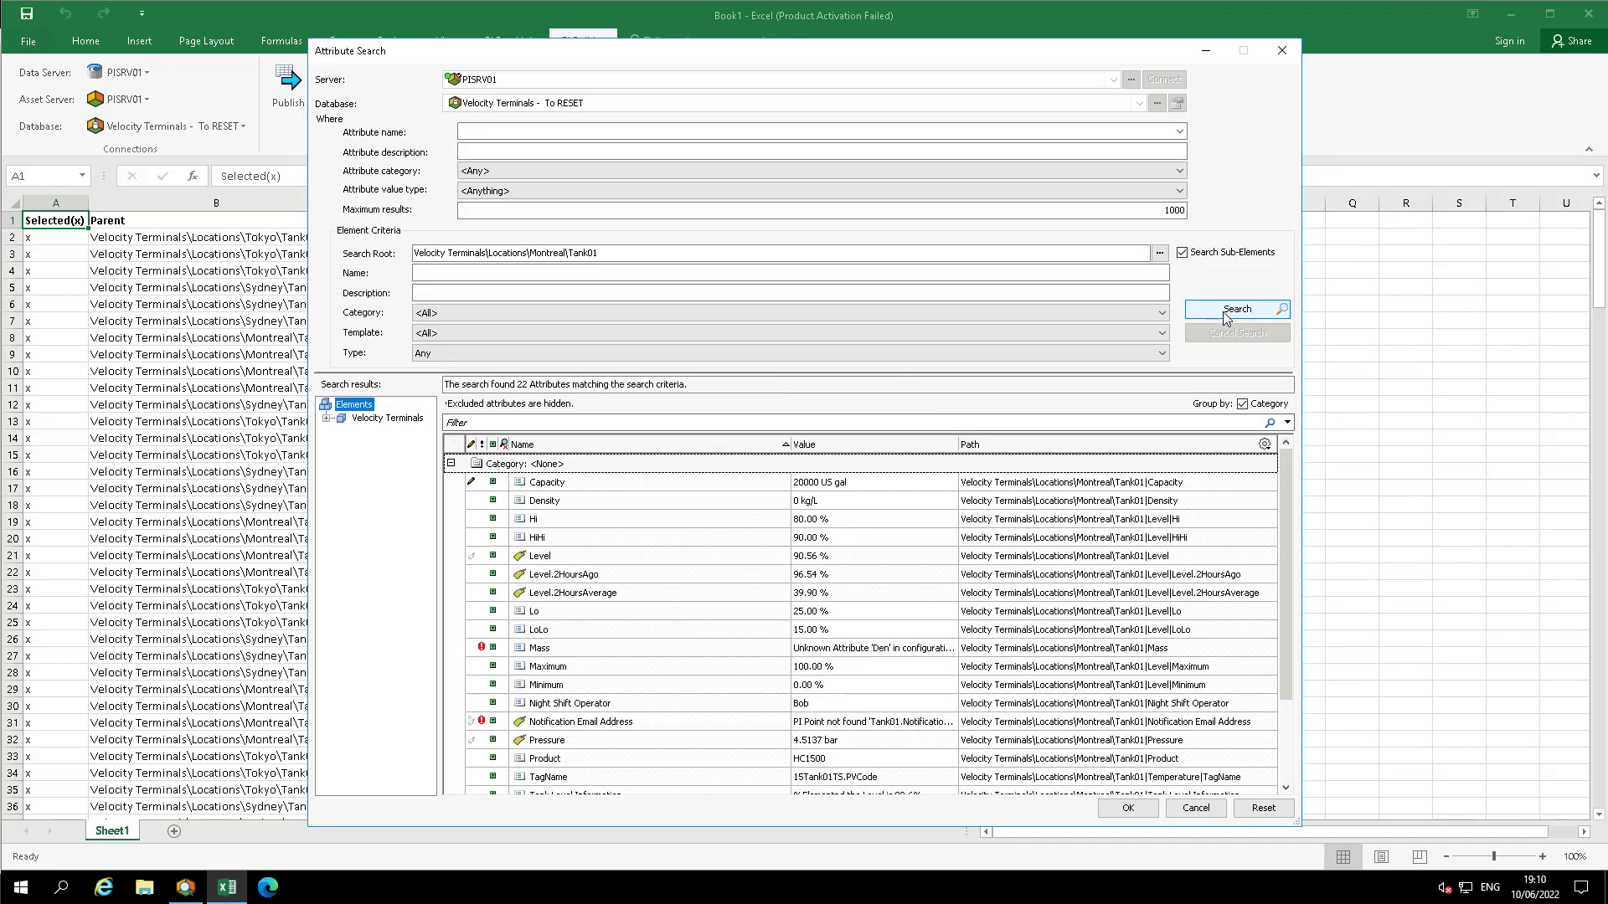
{"action": "mouse_move", "coordinate": [1307, 709]}
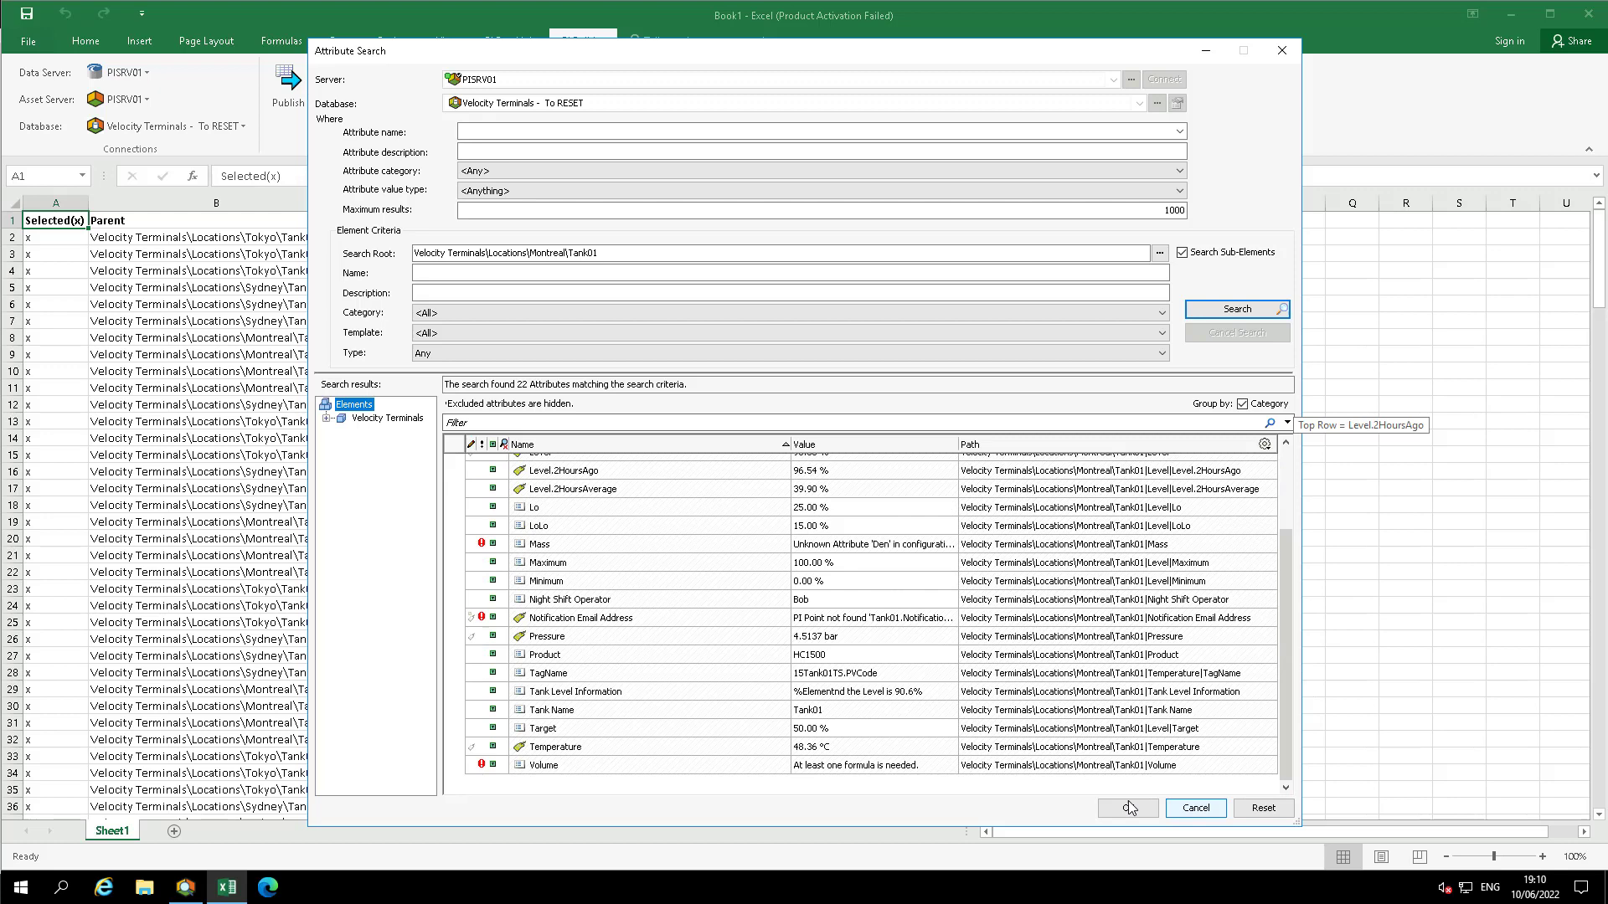
Retrieve the 22 found Tank01 attributes into the sheet with default column headers
{"action": "left_click", "coordinate": [1125, 808]}
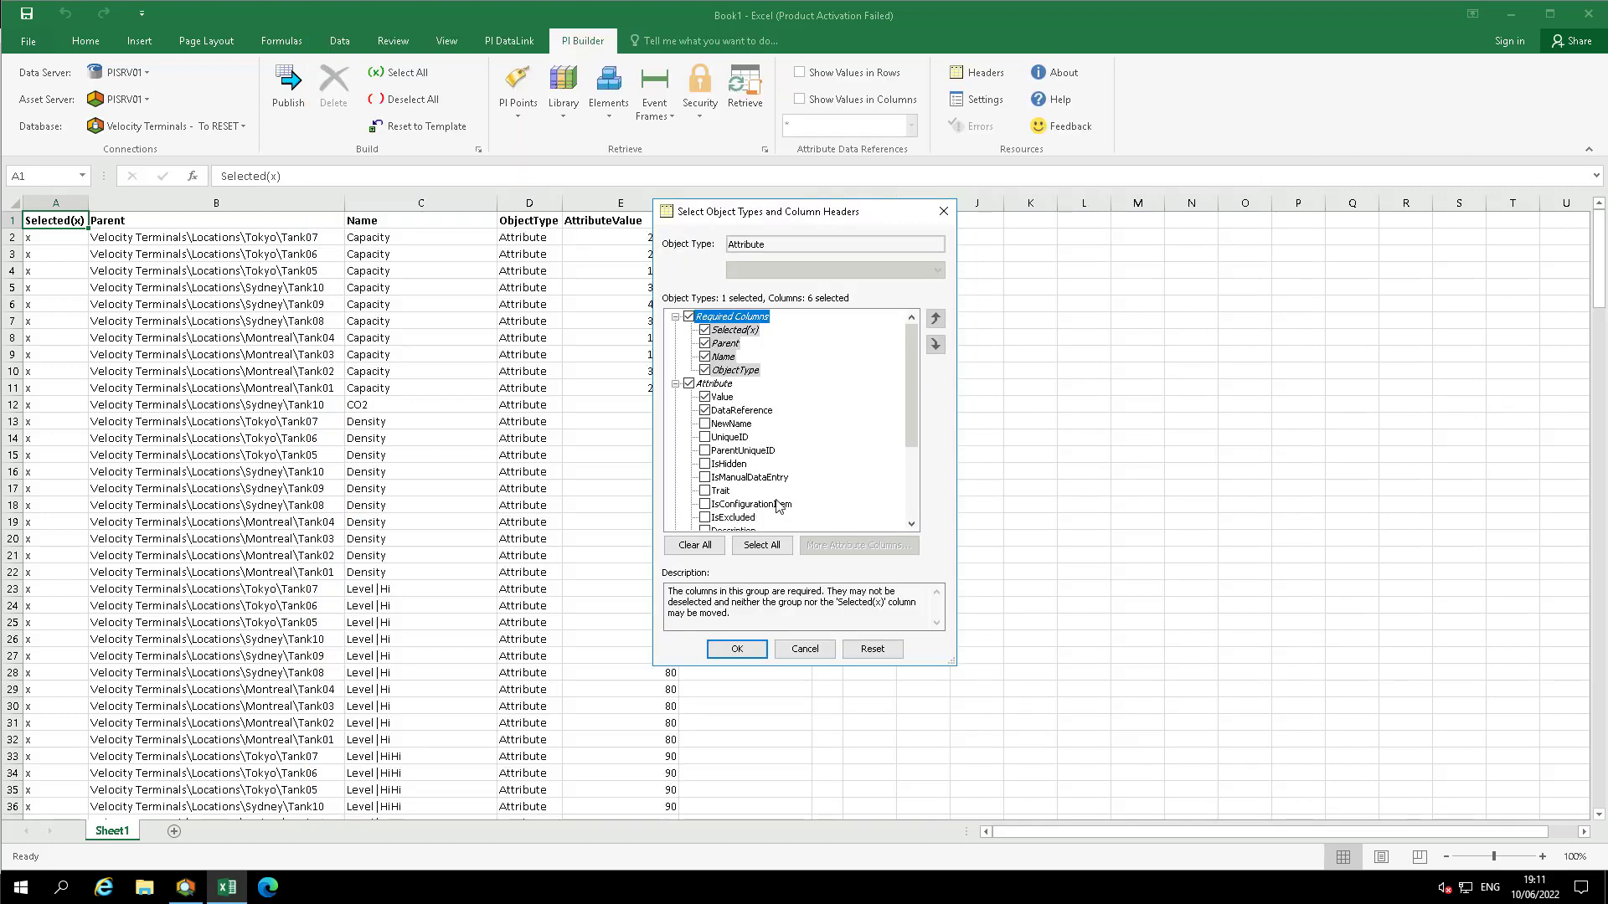
{"action": "mouse_move", "coordinate": [729, 421]}
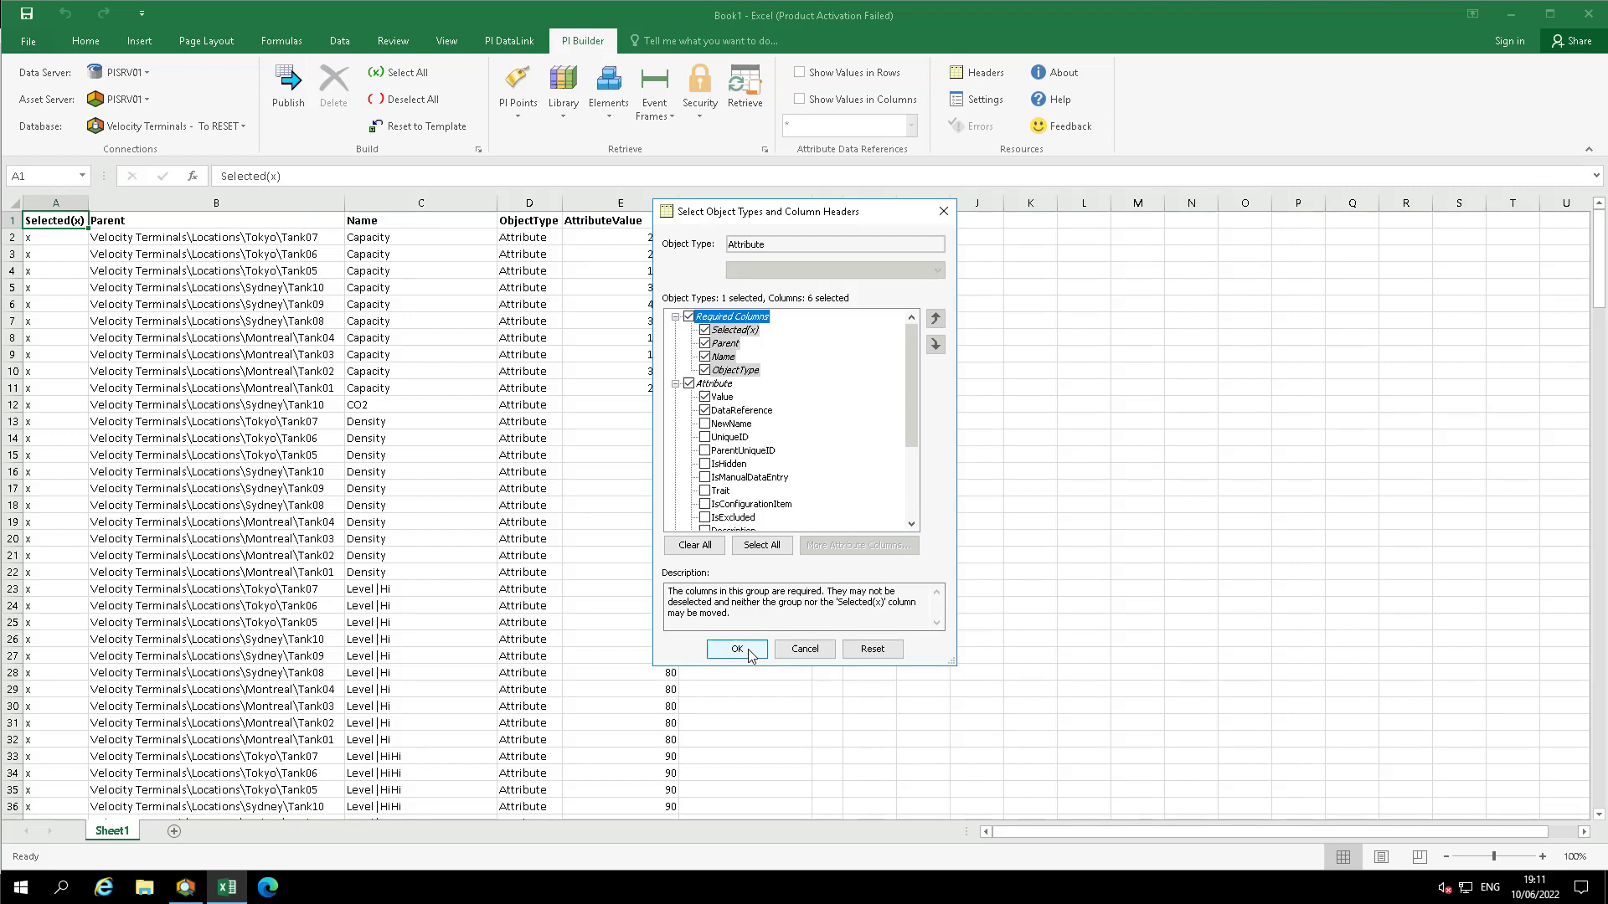
{"action": "left_click", "coordinate": [737, 650]}
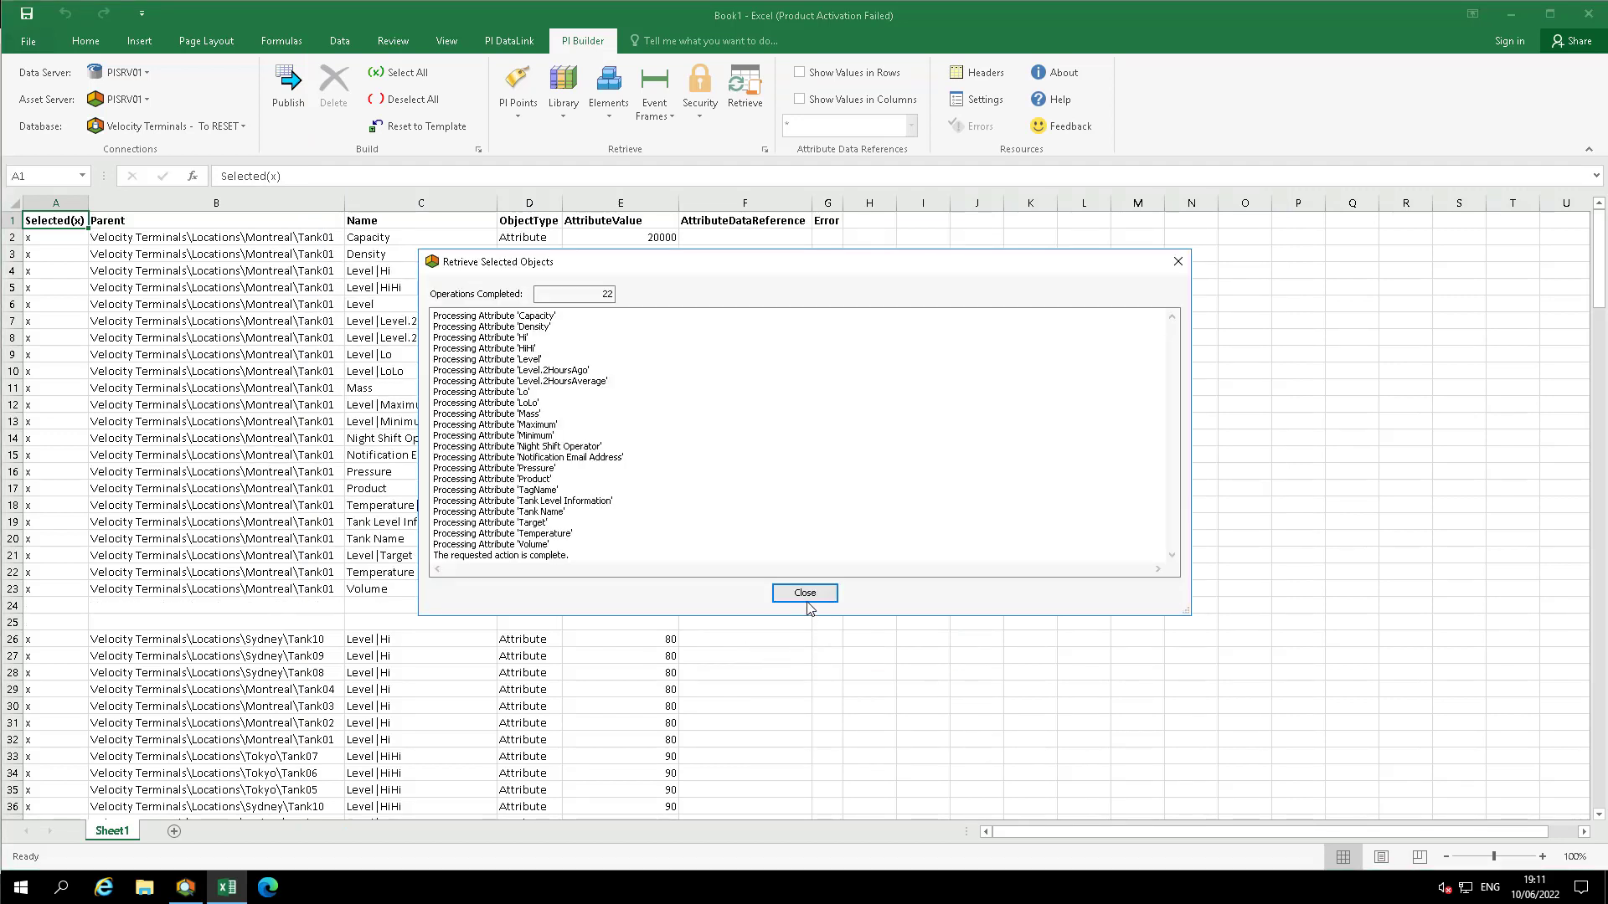
{"action": "left_click", "coordinate": [804, 593]}
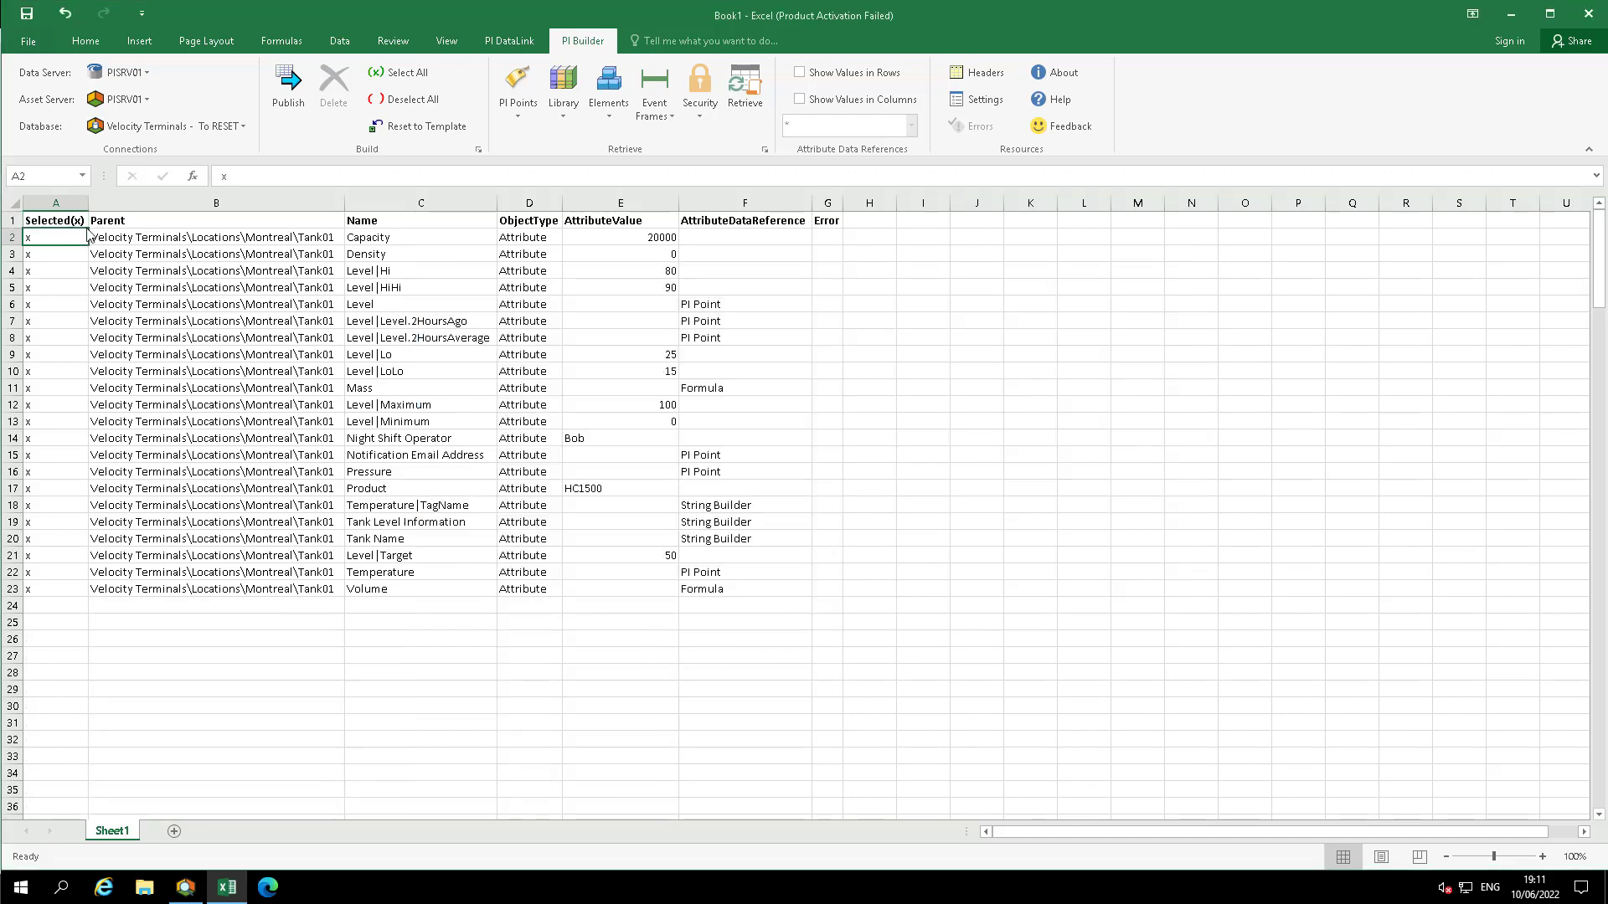
Select the Tank01 attribute table A1:G23 and reset it to template defaults
{"action": "left_click", "coordinate": [56, 219]}
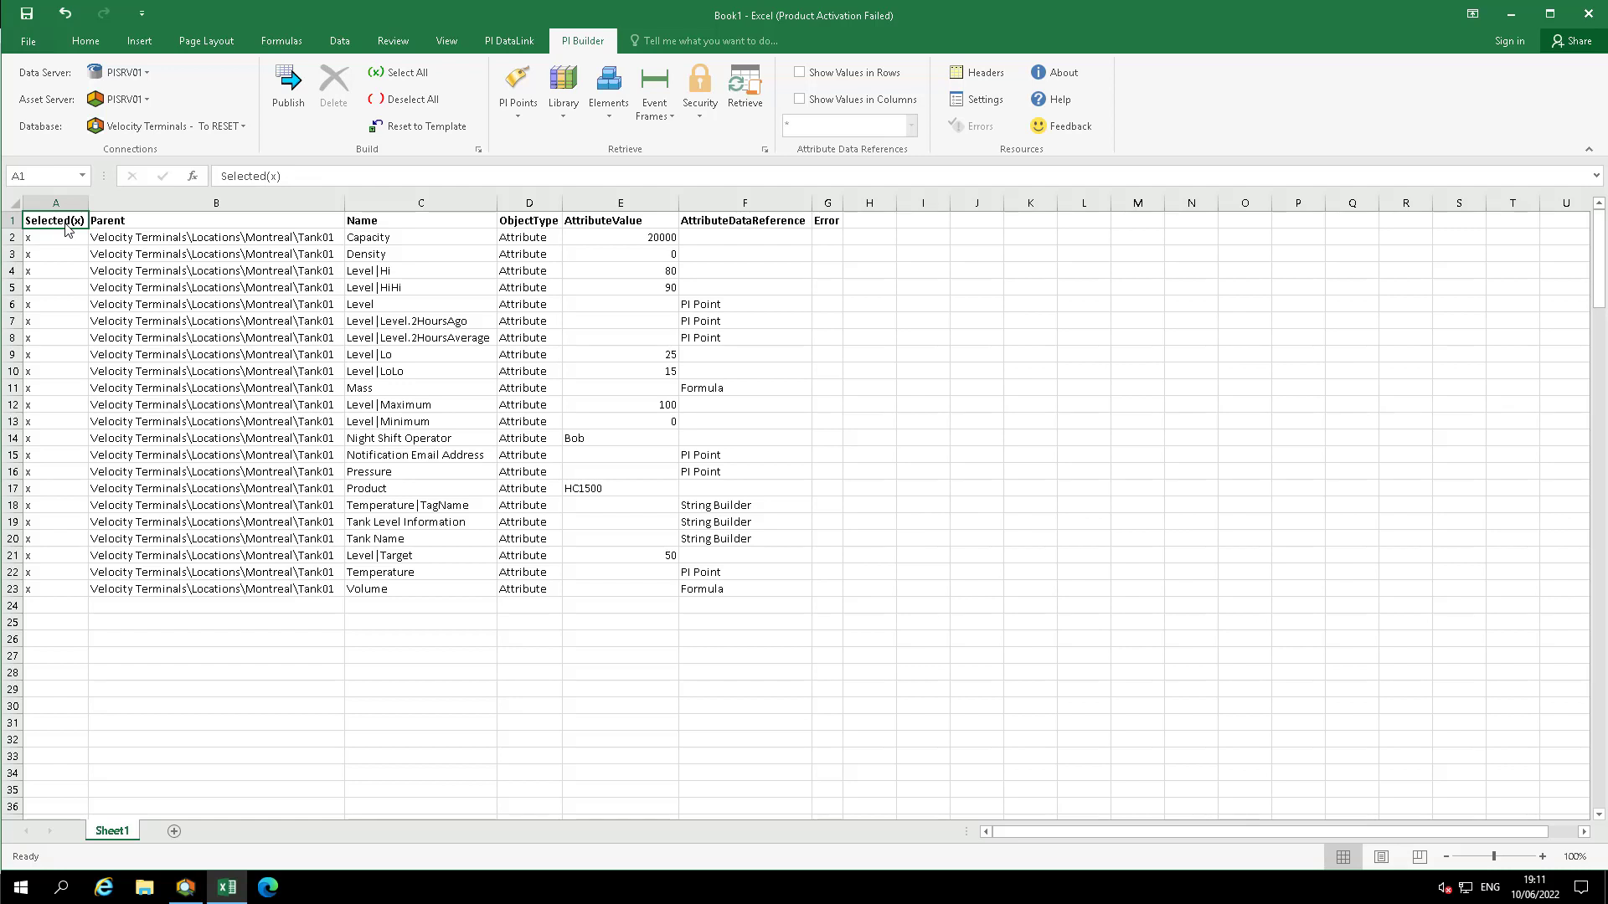
{"action": "left_click_drag", "start_coordinate": [56, 219], "coordinate": [825, 588]}
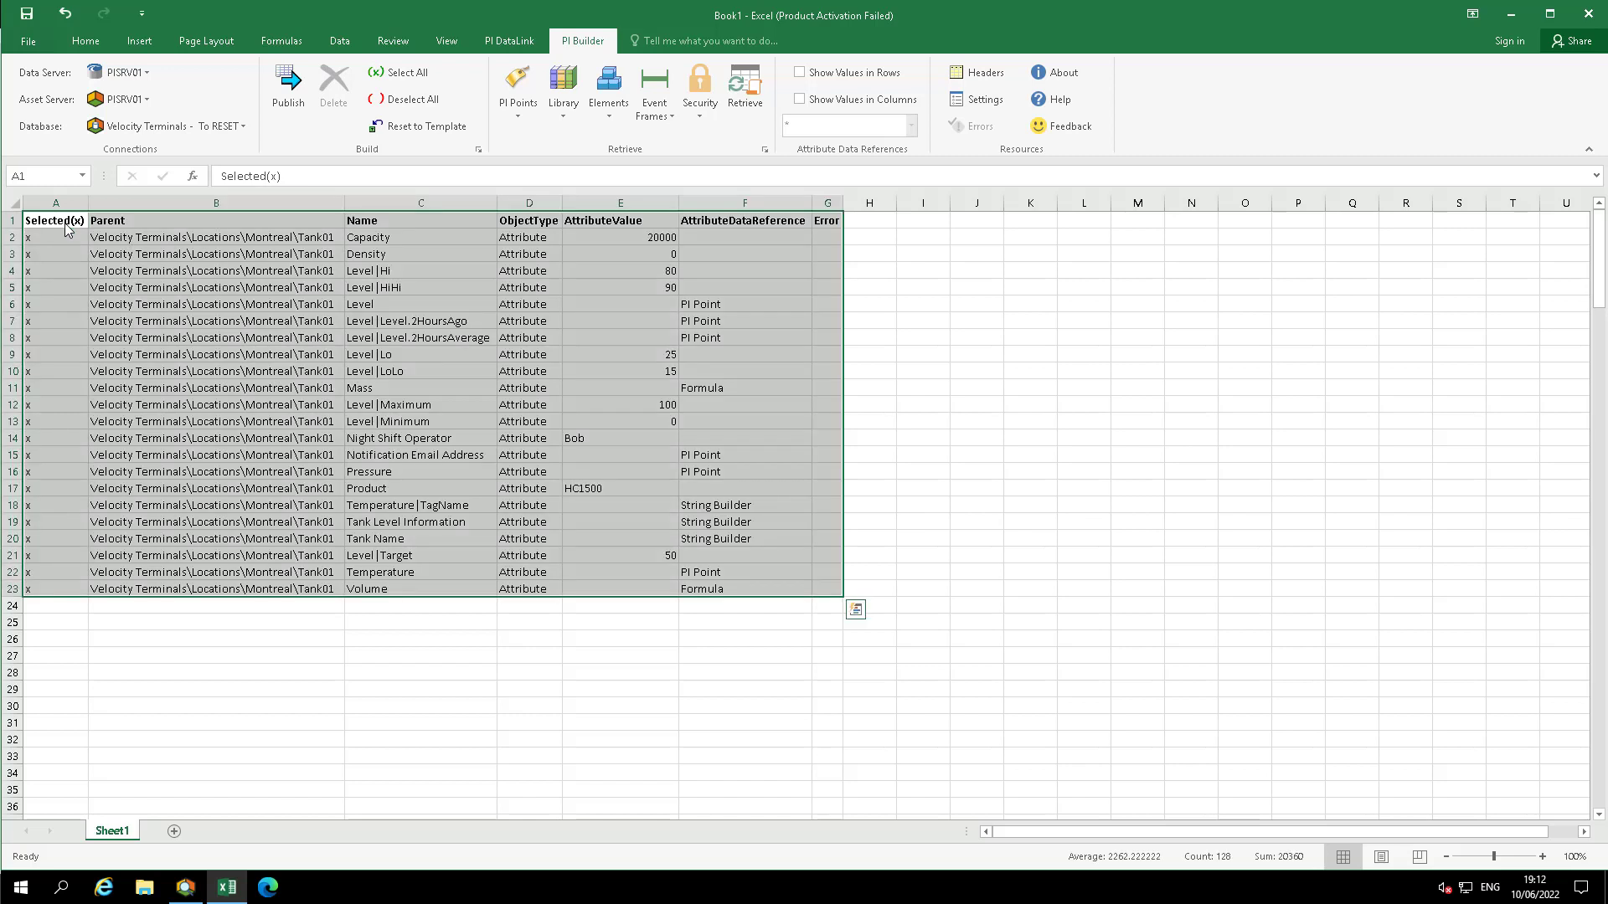
{"action": "mouse_move", "coordinate": [427, 126]}
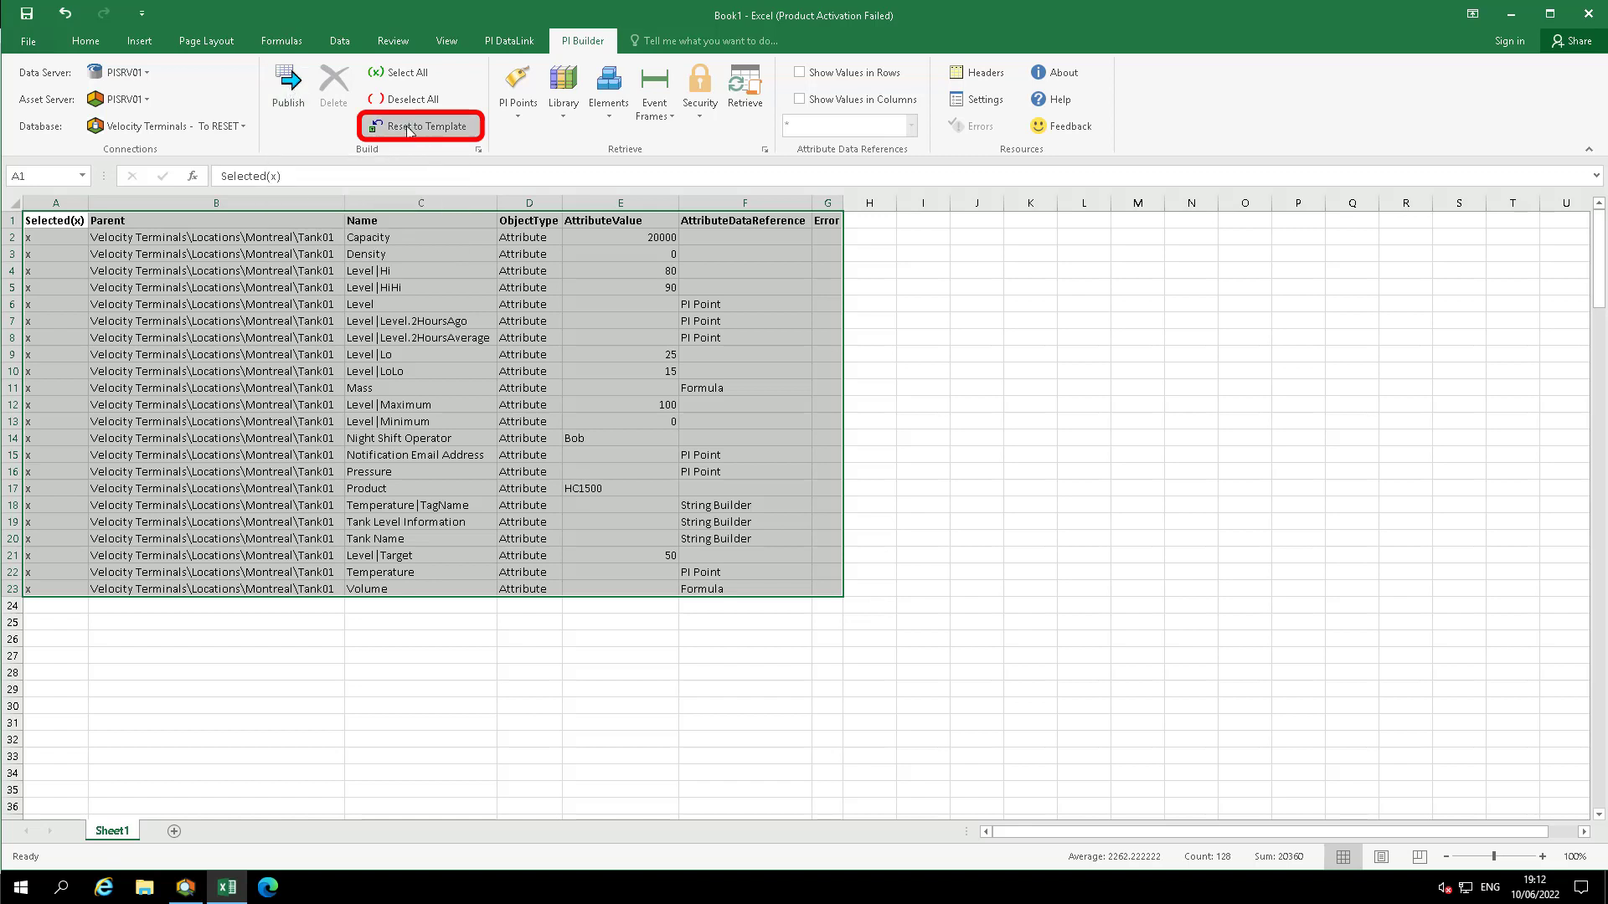
{"action": "left_click", "coordinate": [418, 126]}
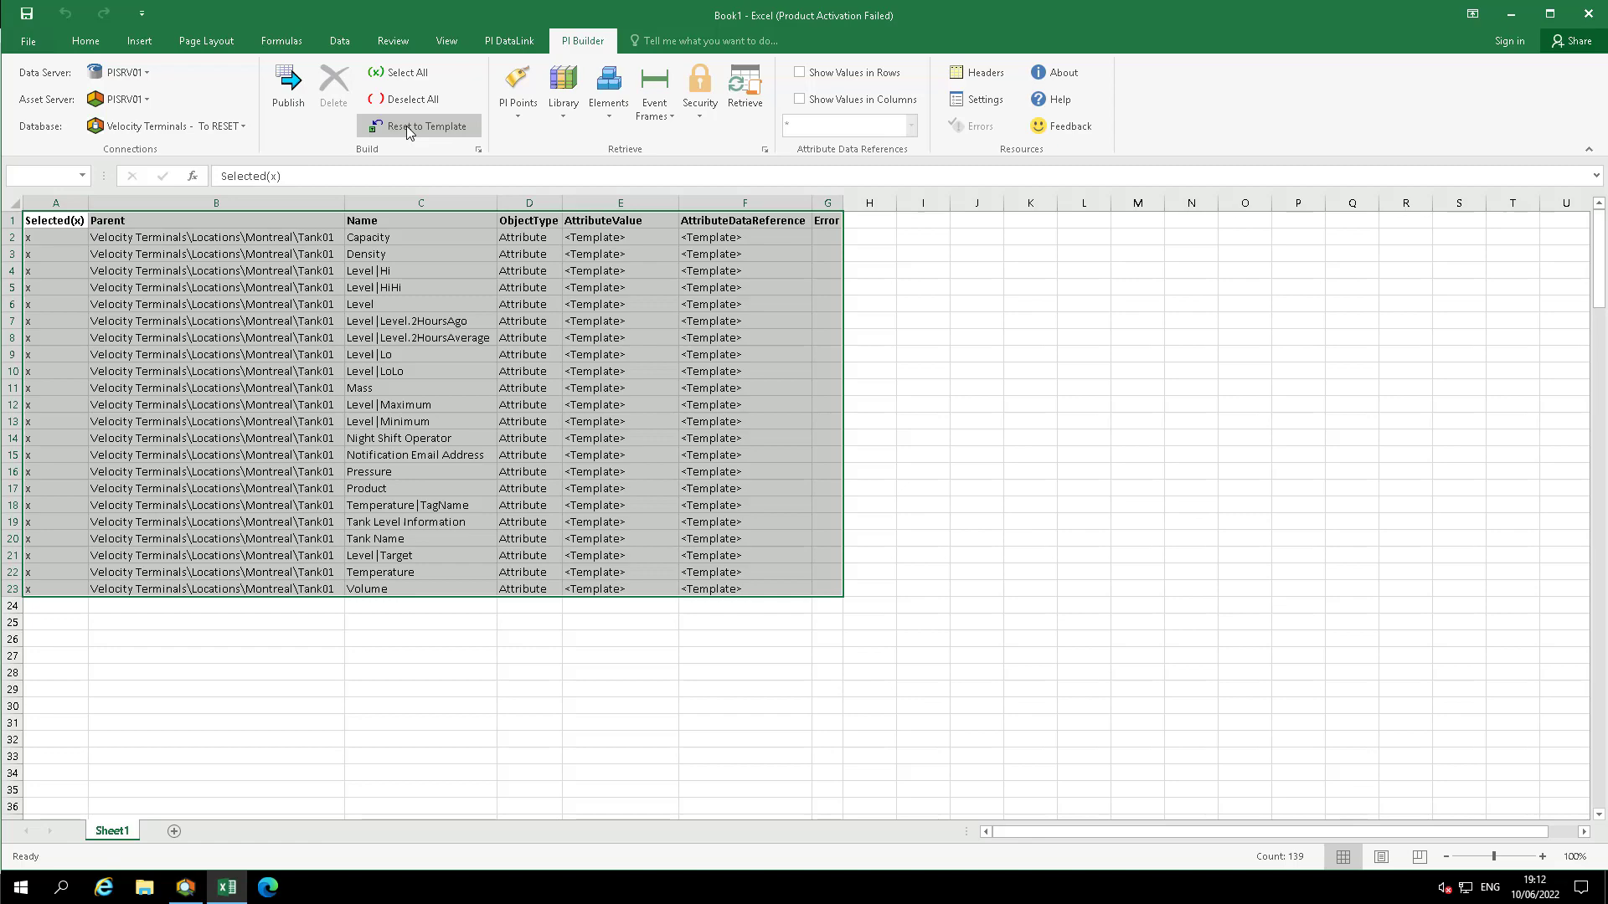
{"action": "mouse_move", "coordinate": [288, 87]}
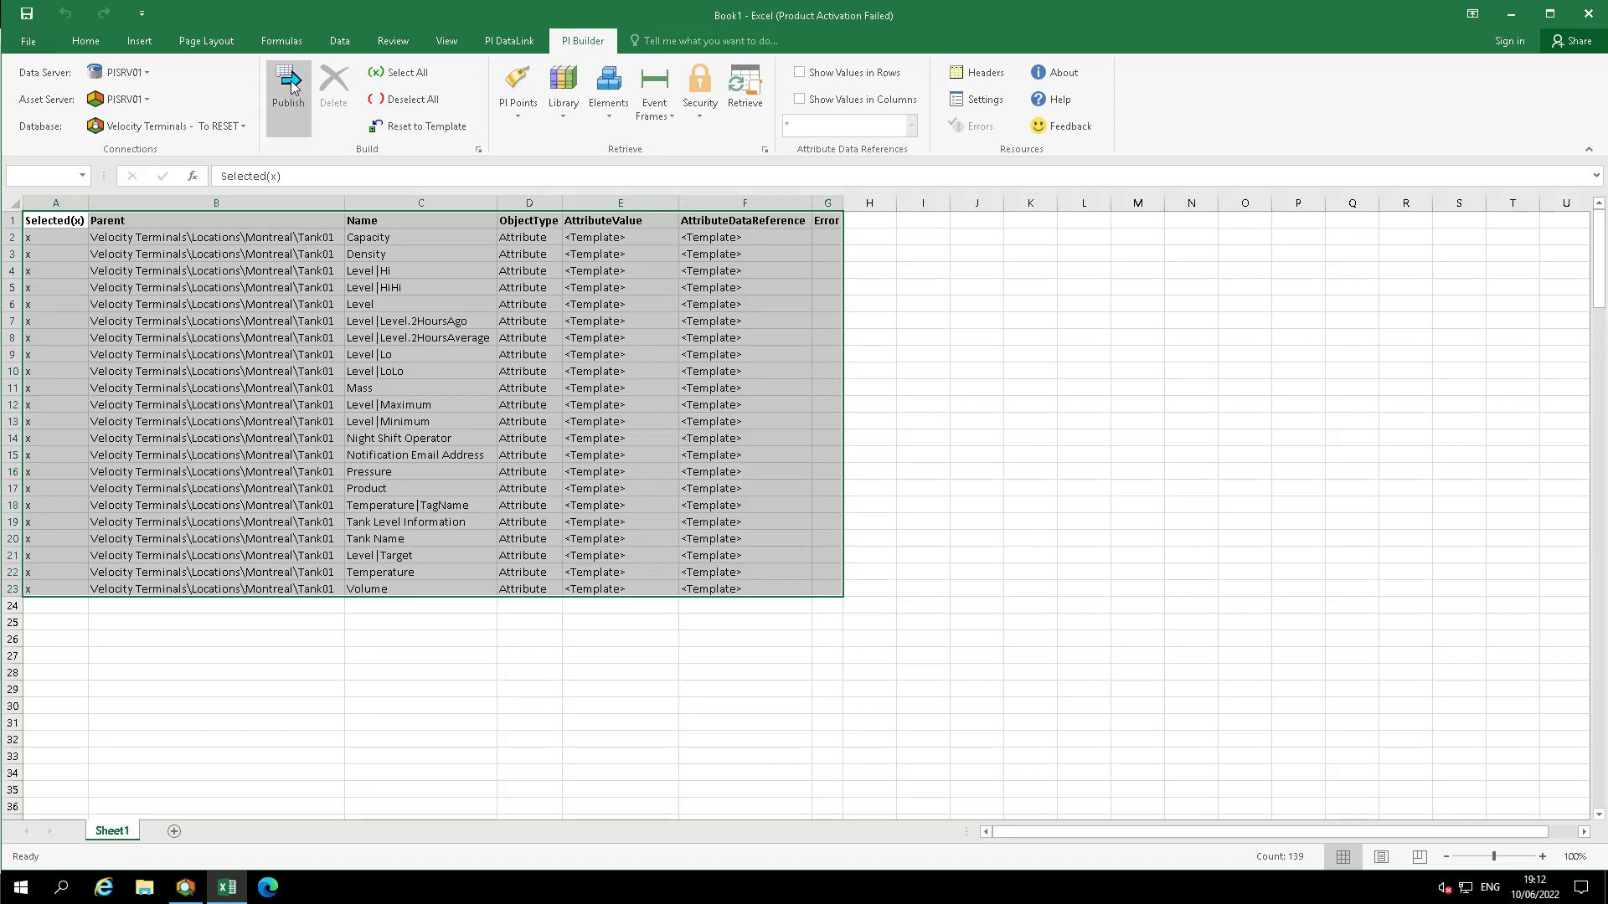
Publish the reset Tank01 attributes to the server with Edit Mode set to Edit Only
{"action": "left_click", "coordinate": [288, 87]}
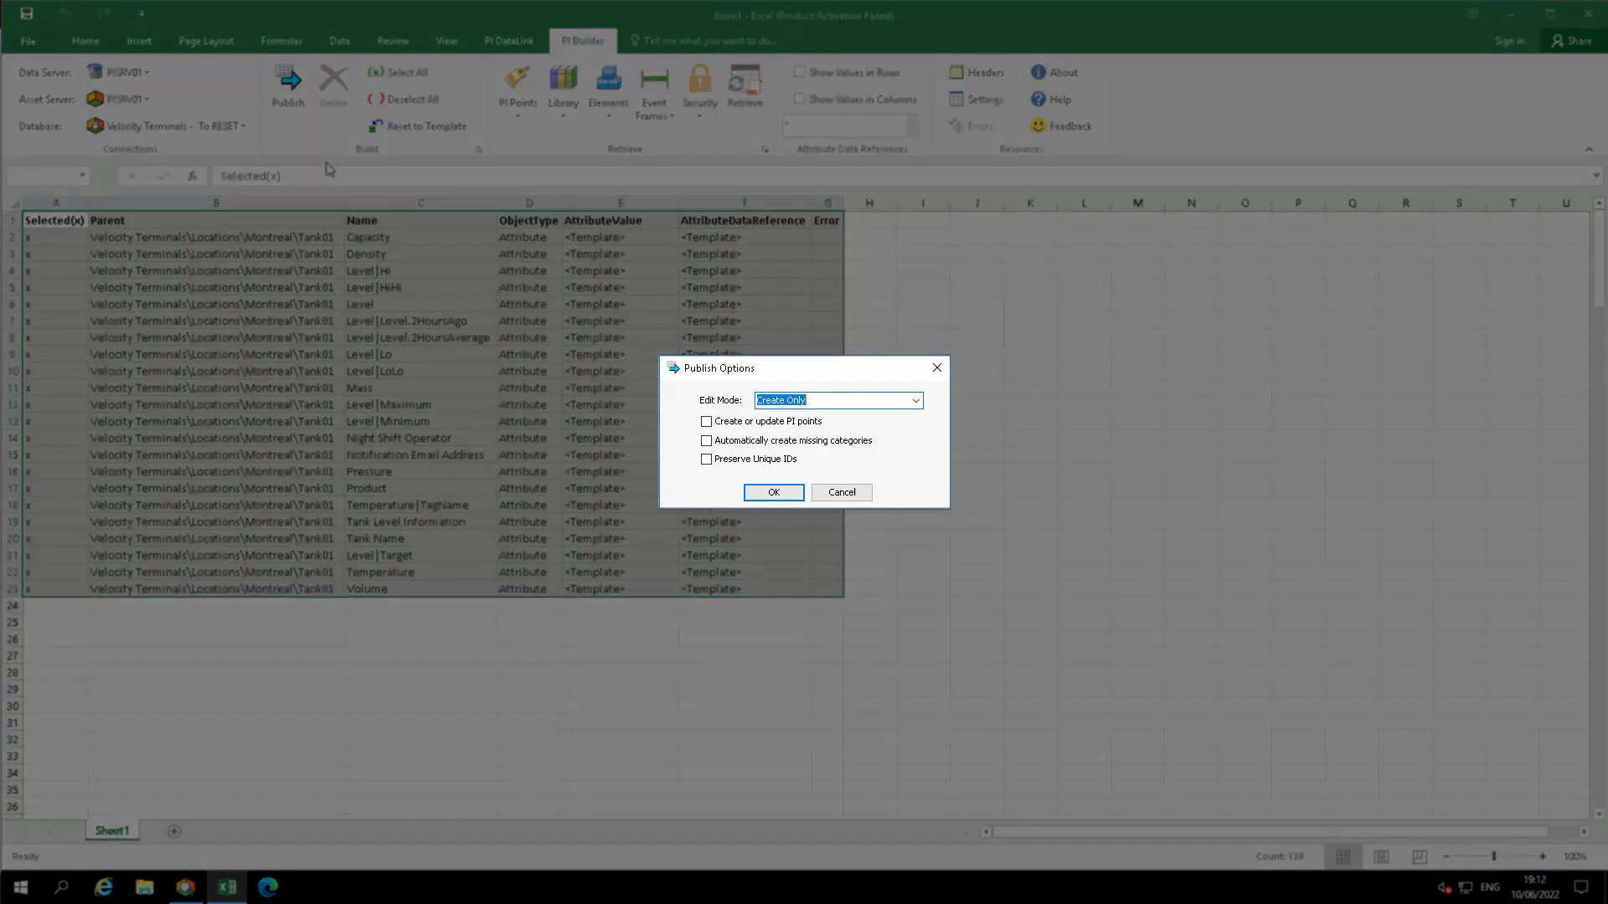
{"action": "left_click", "coordinate": [915, 401]}
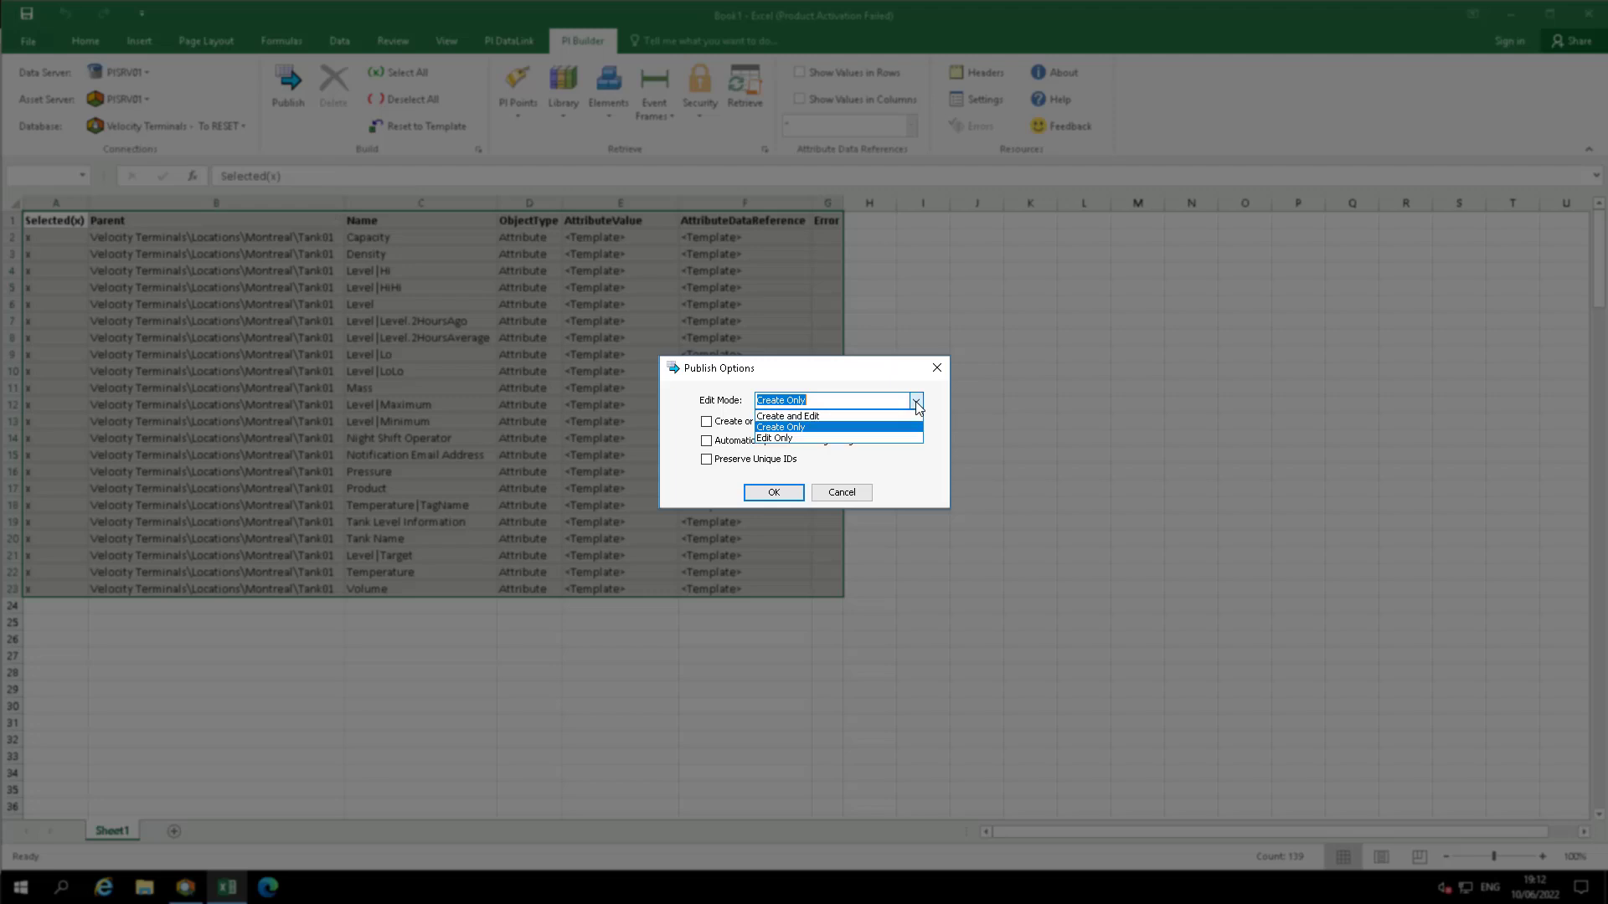
{"action": "left_click", "coordinate": [769, 439]}
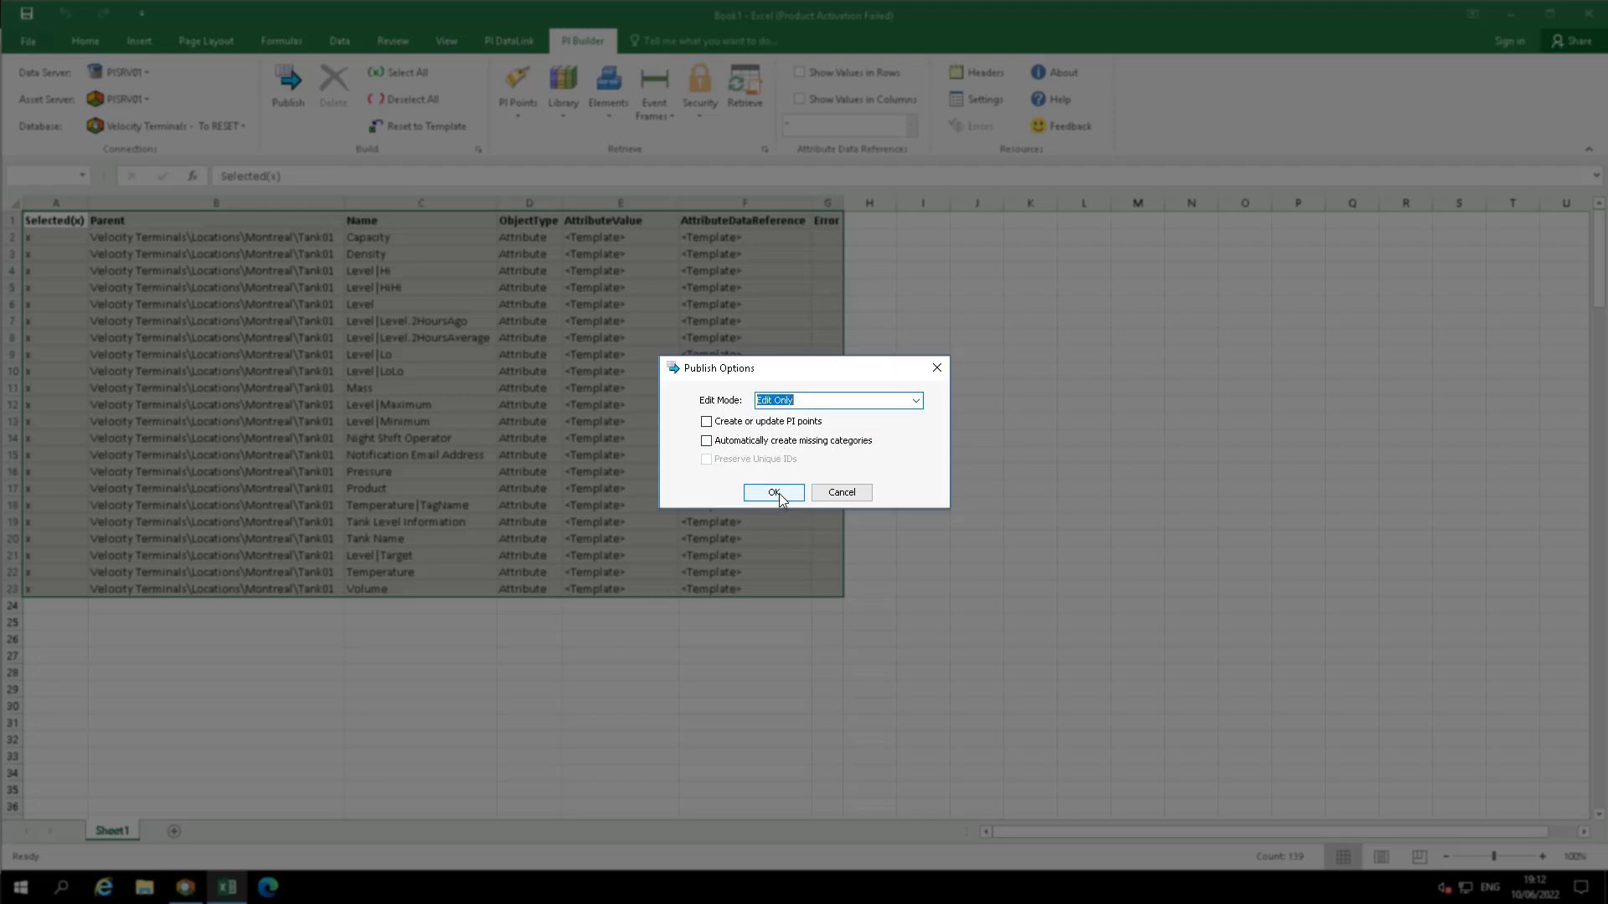
{"action": "left_click", "coordinate": [773, 493]}
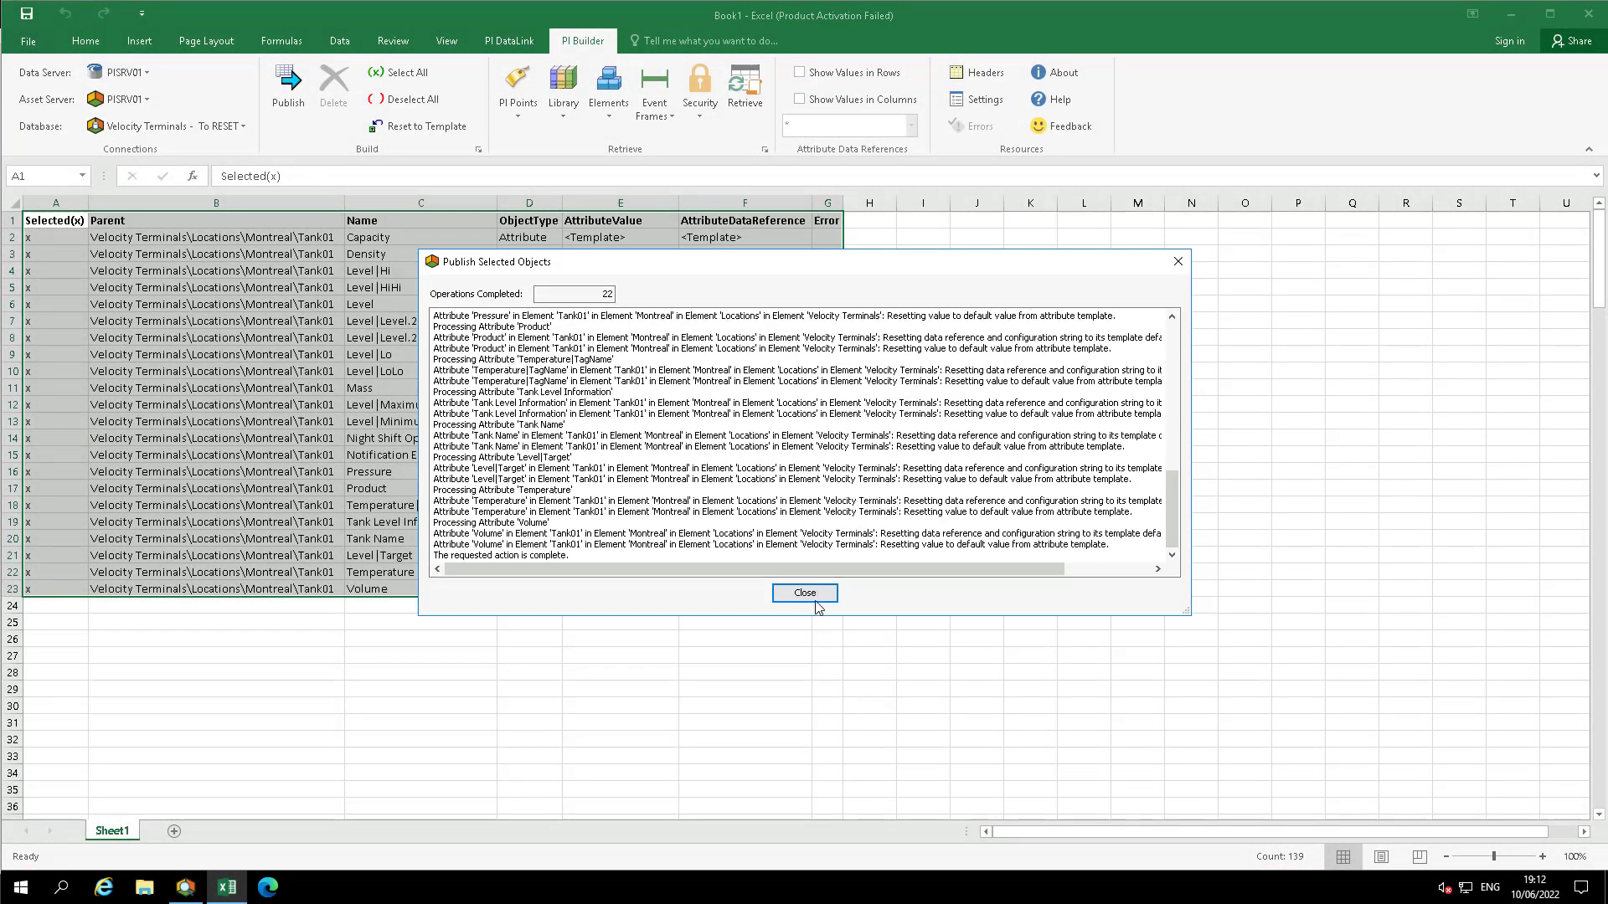
{"action": "left_click", "coordinate": [804, 593]}
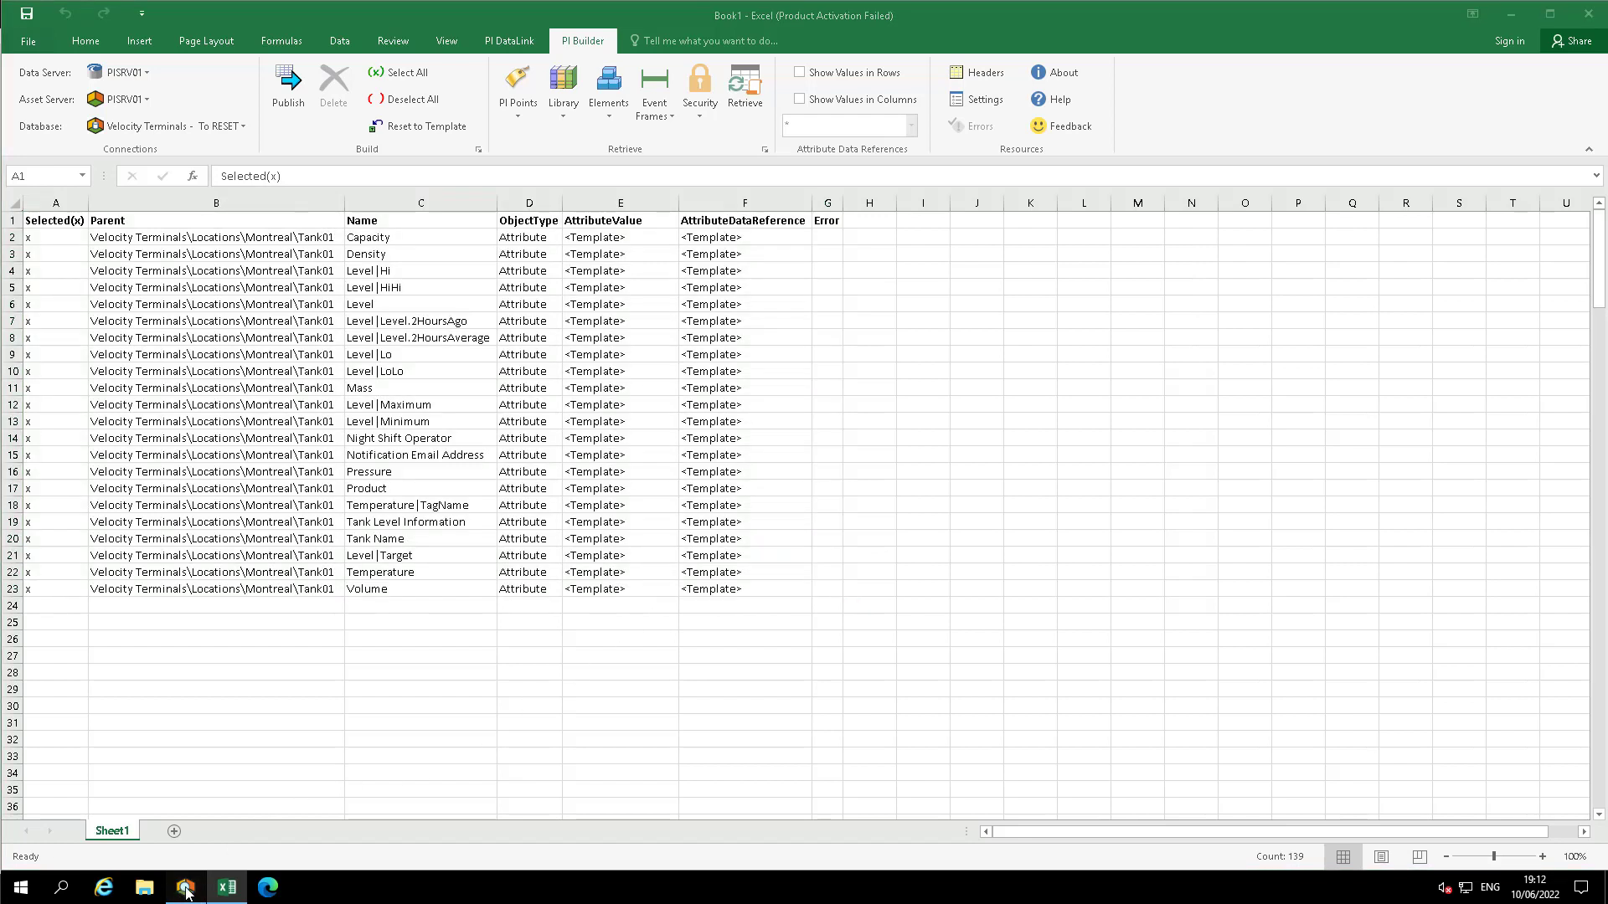
Return to PI System Explorer and refresh Tank01, showing Capacity 0 US gal and empty Product
{"action": "left_click", "coordinate": [183, 888]}
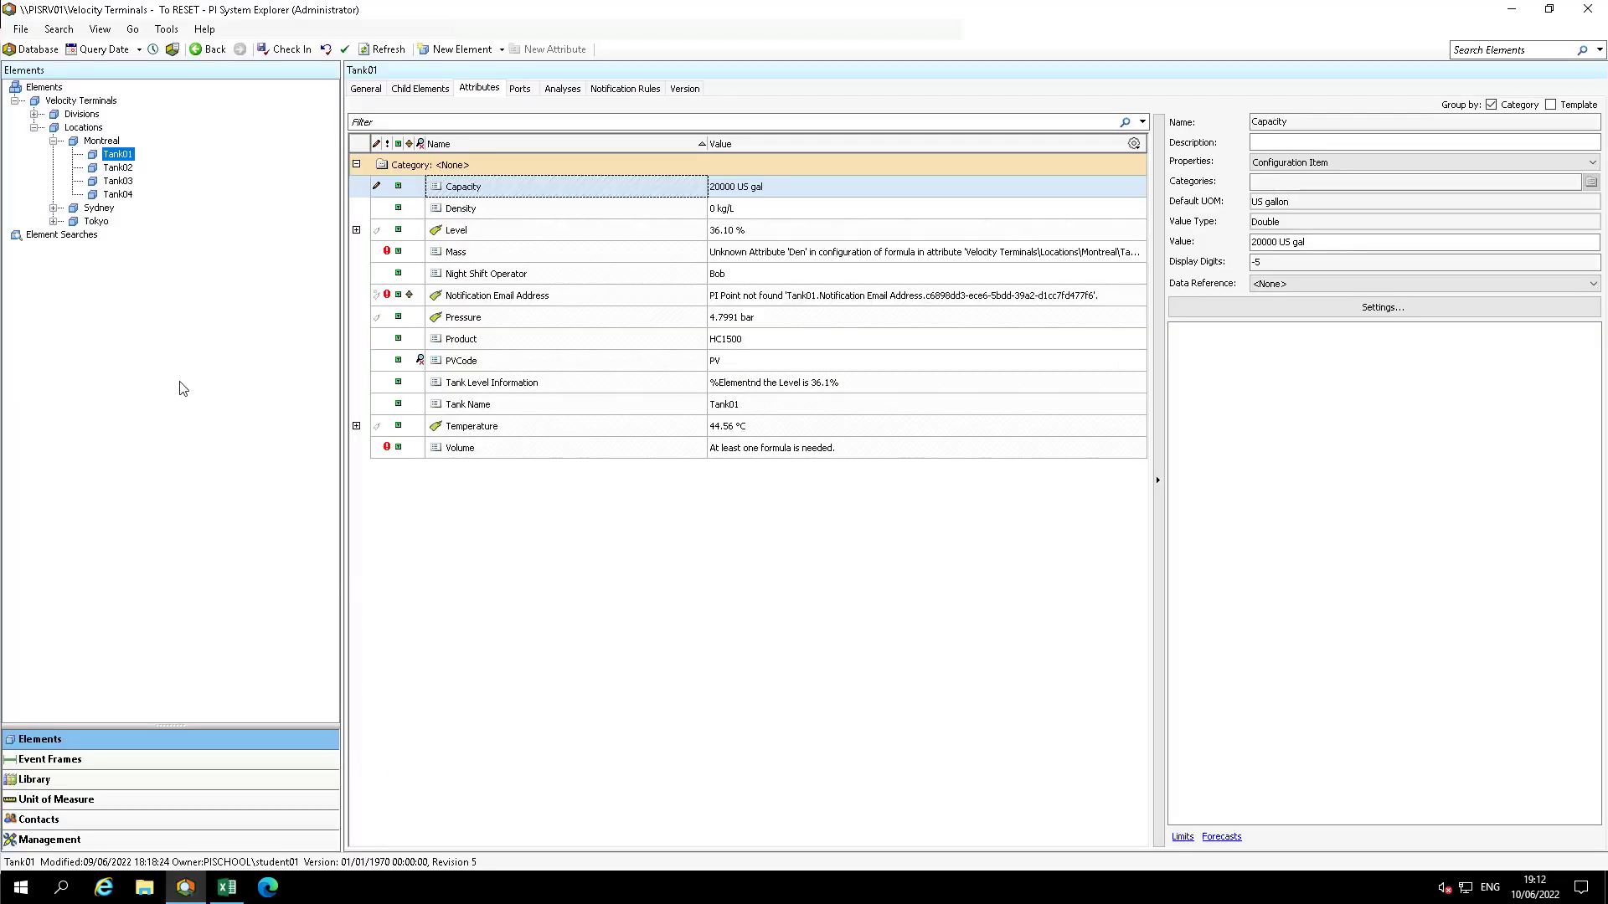
{"action": "mouse_move", "coordinate": [183, 372]}
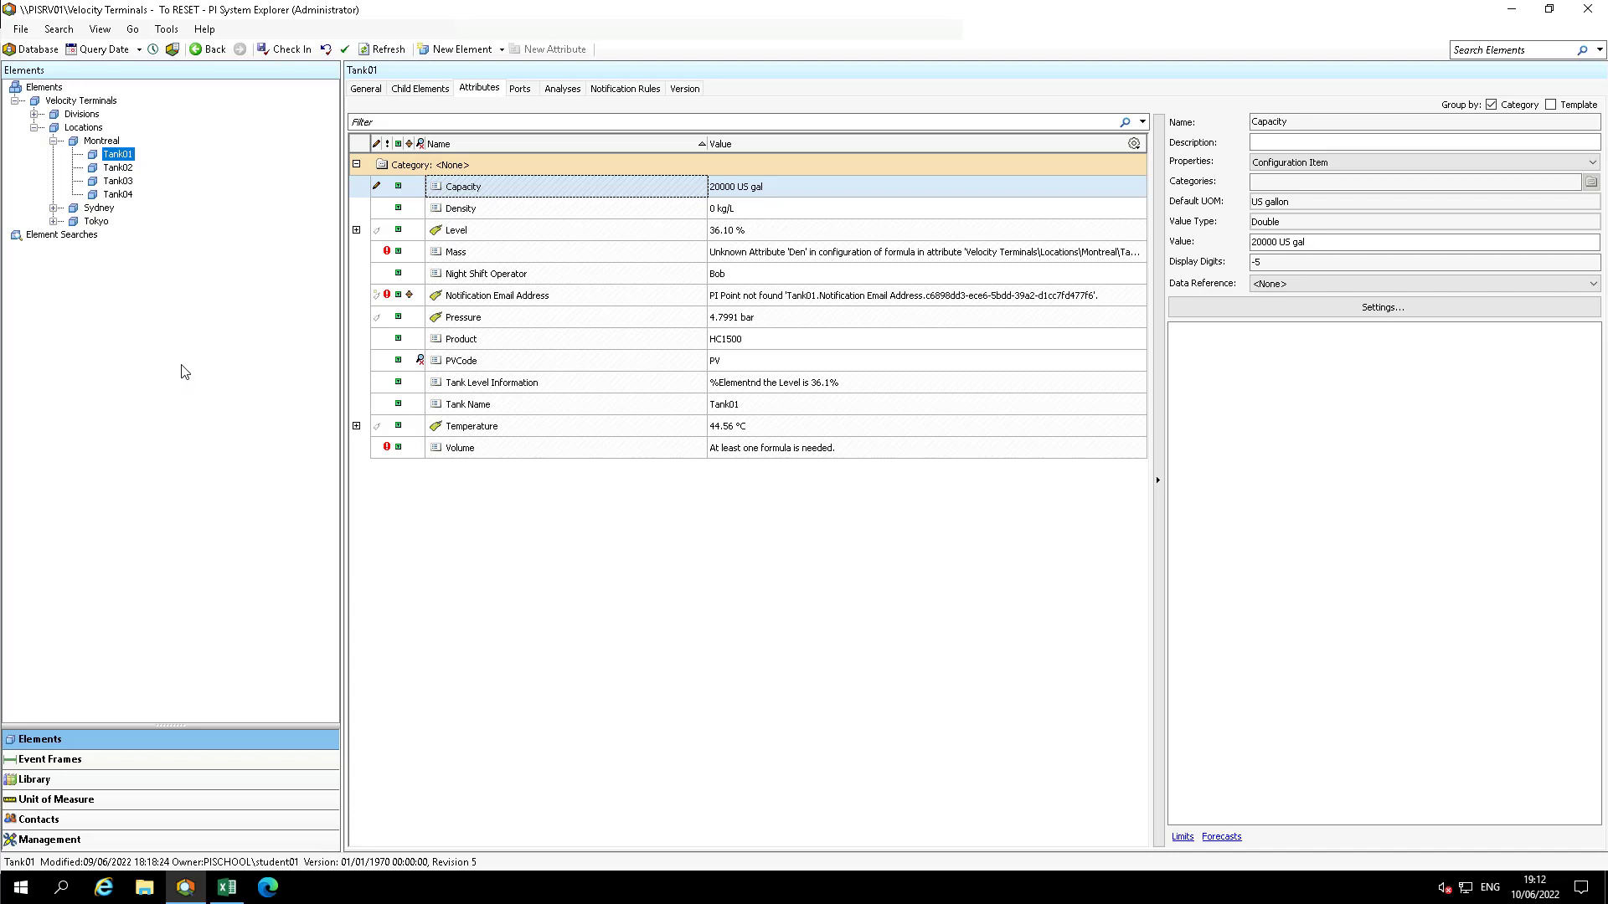
{"action": "mouse_move", "coordinate": [387, 49]}
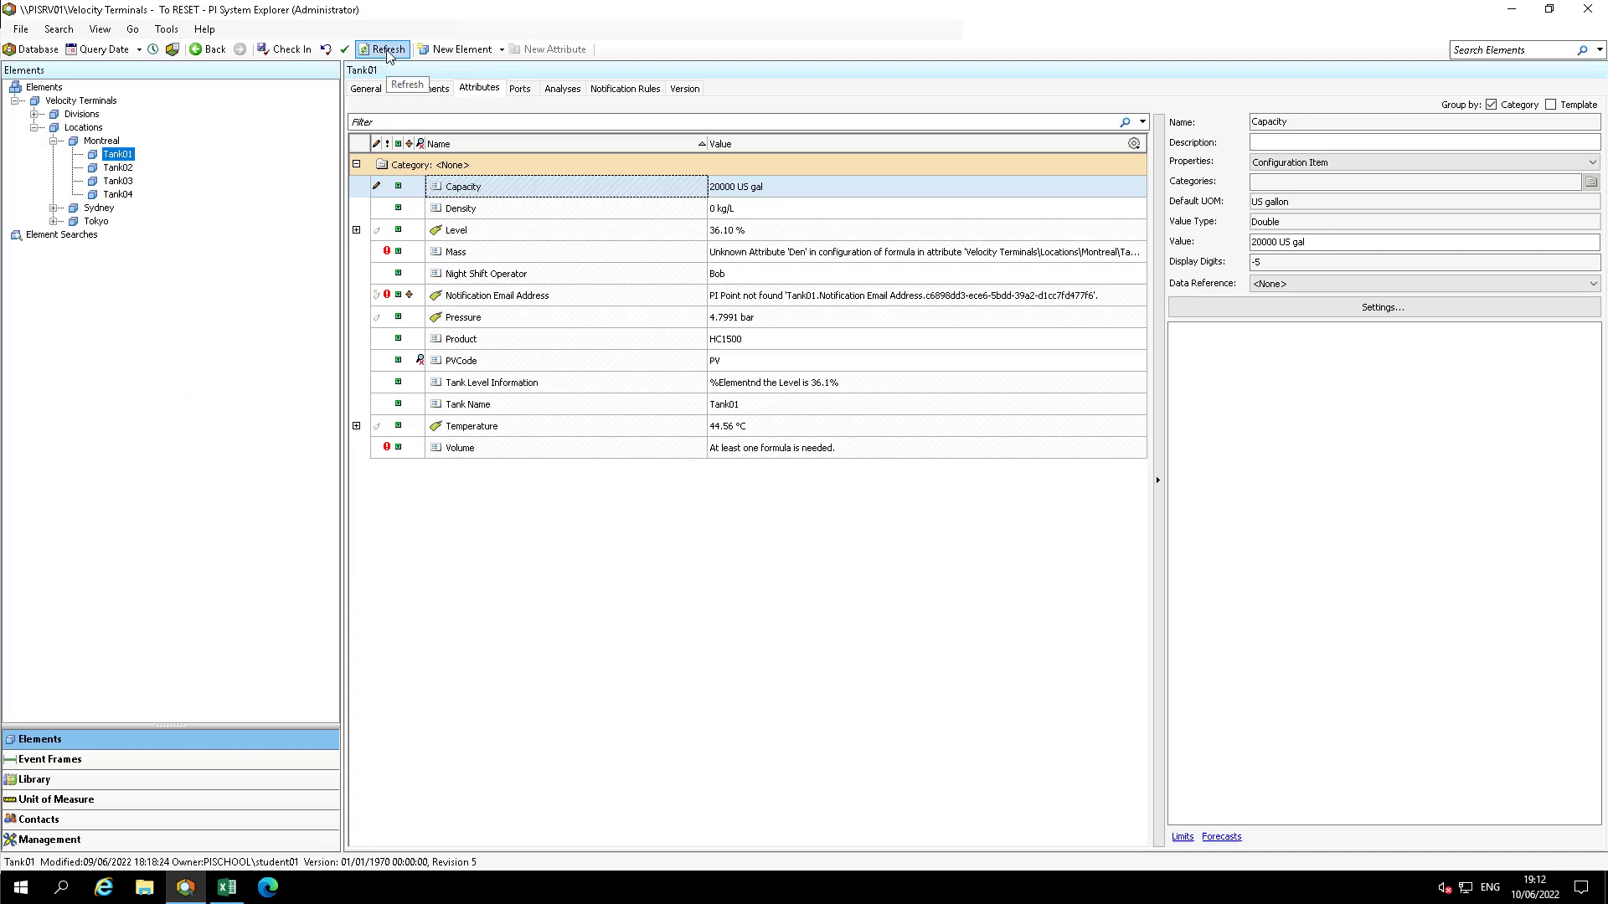
{"action": "left_click", "coordinate": [382, 49]}
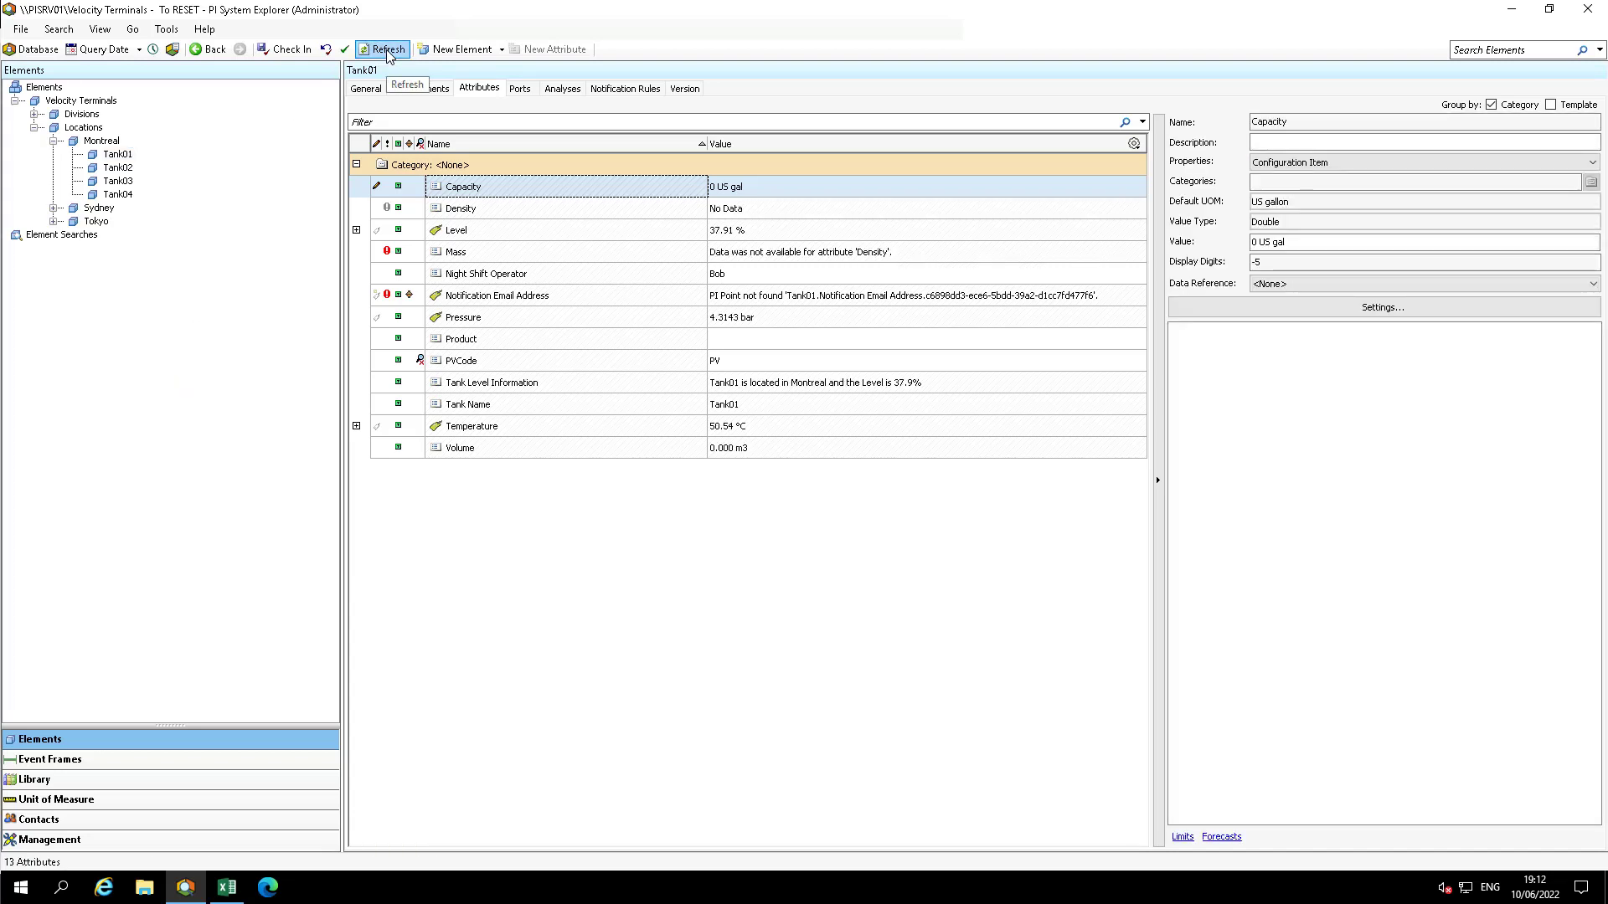
{"action": "left_click", "coordinate": [385, 49]}
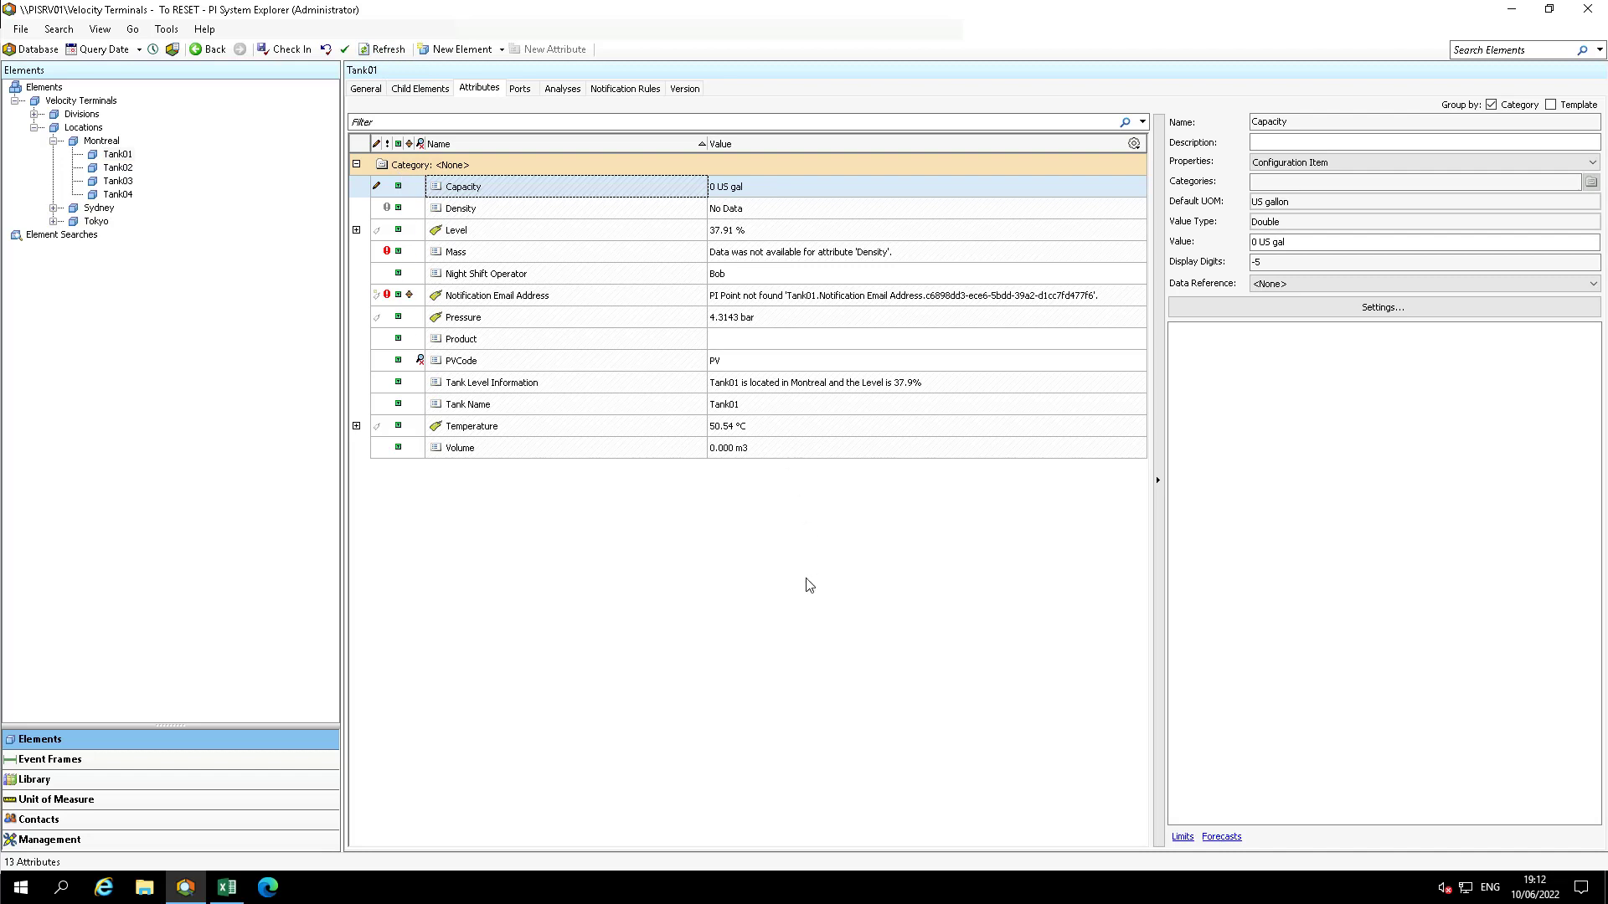
{"action": "mouse_move", "coordinate": [737, 345]}
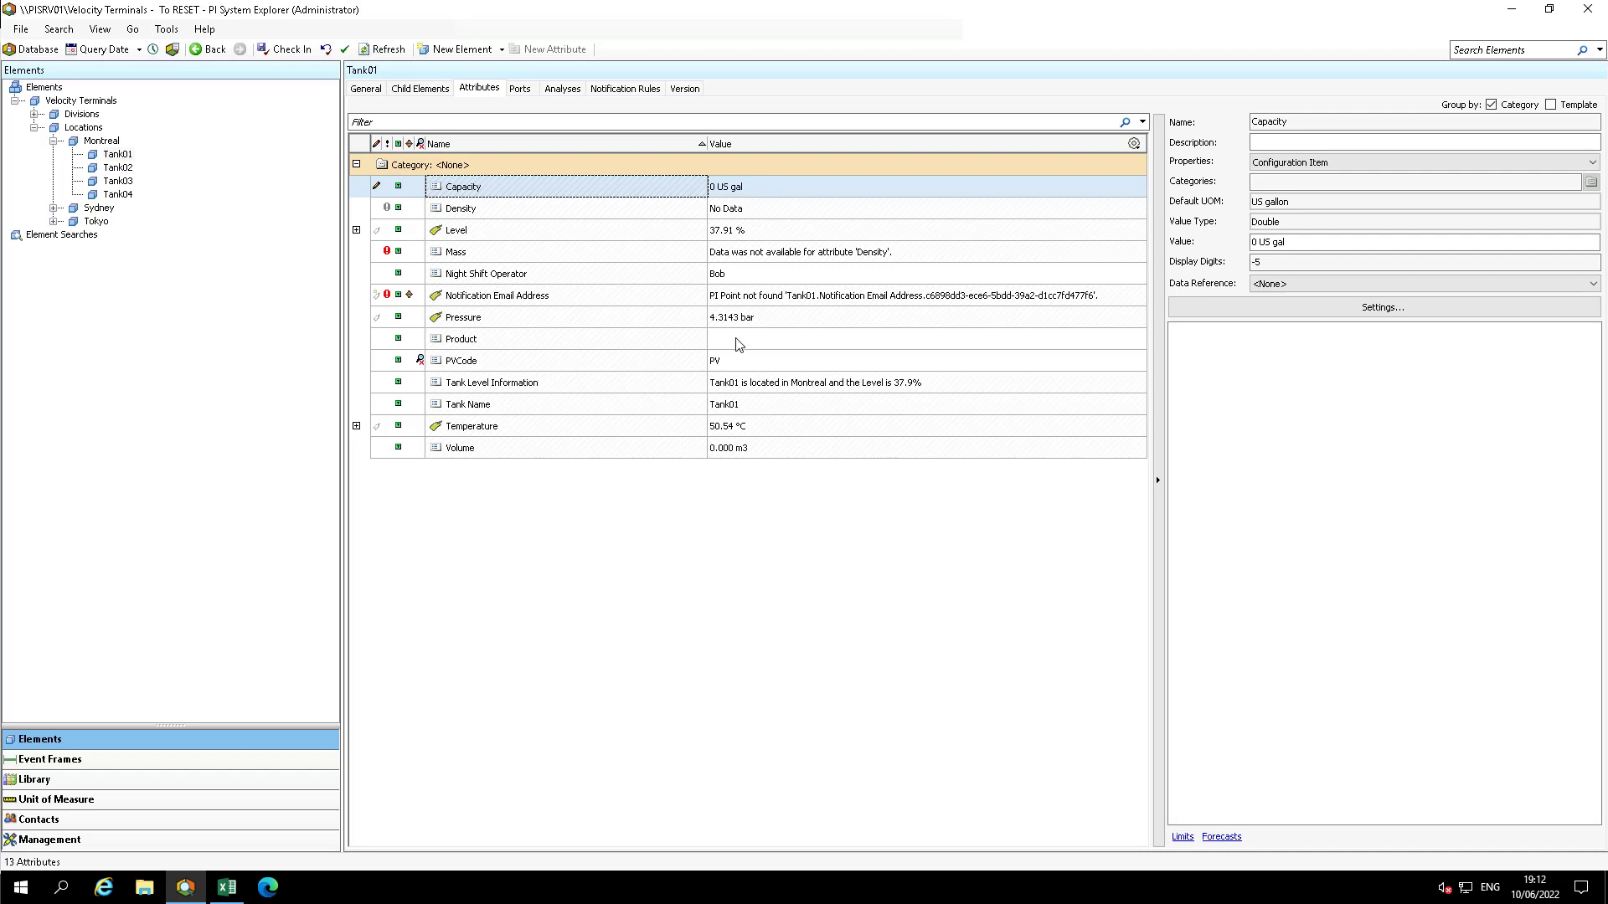
{"action": "mouse_move", "coordinate": [737, 345]}
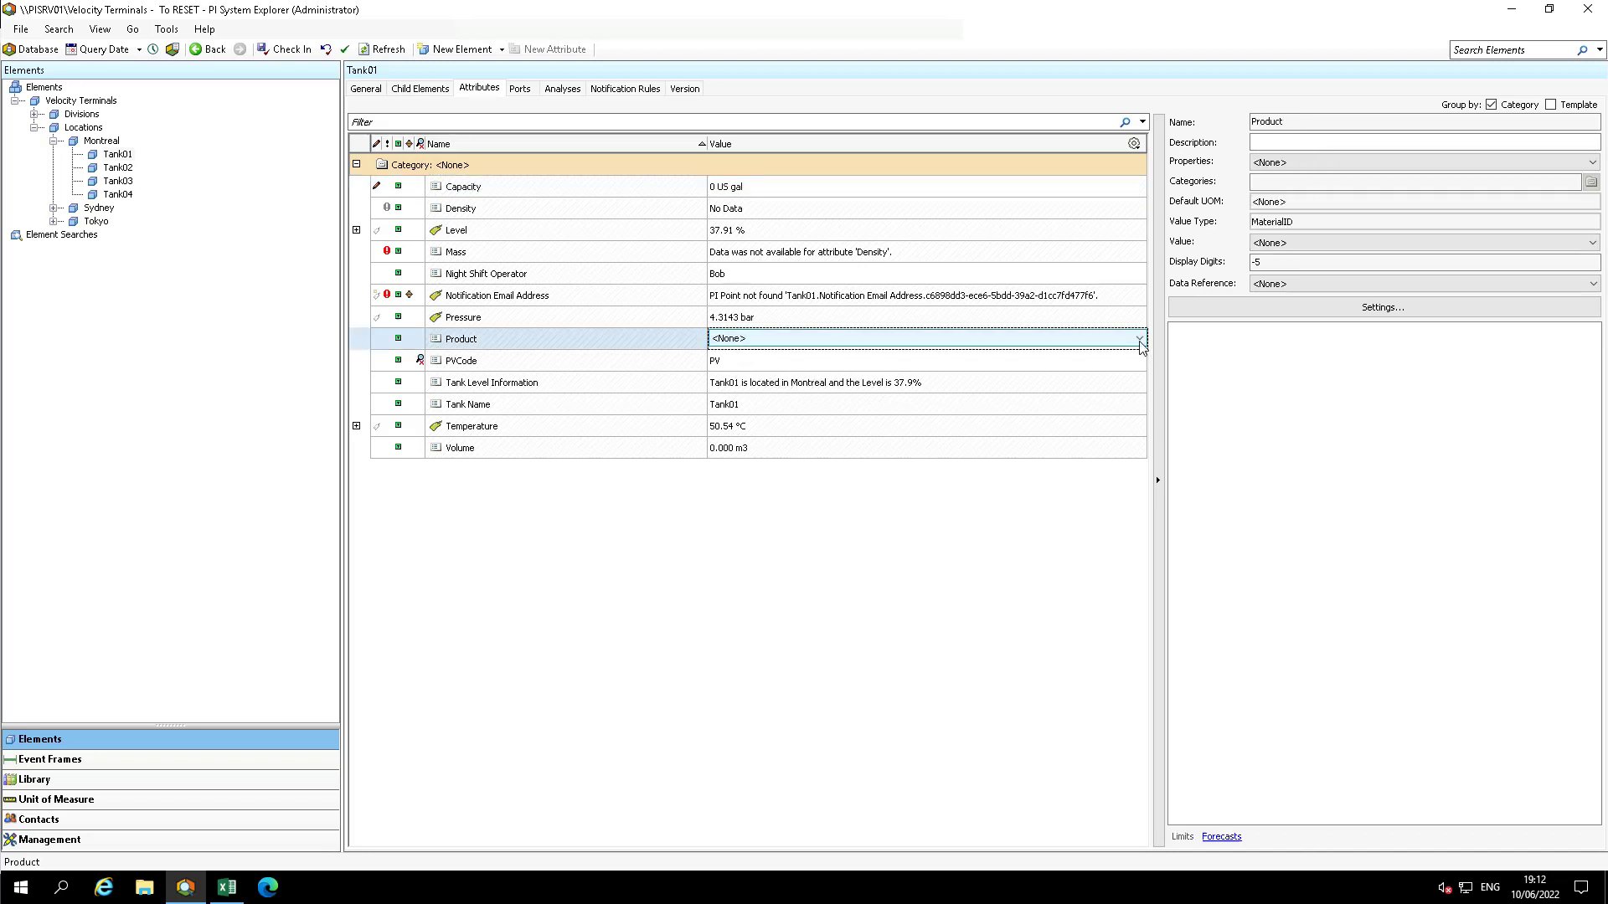
Set Tank01's Product to HC1500 and refresh, giving Density 3422 kg/L
{"action": "left_click", "coordinate": [1135, 338]}
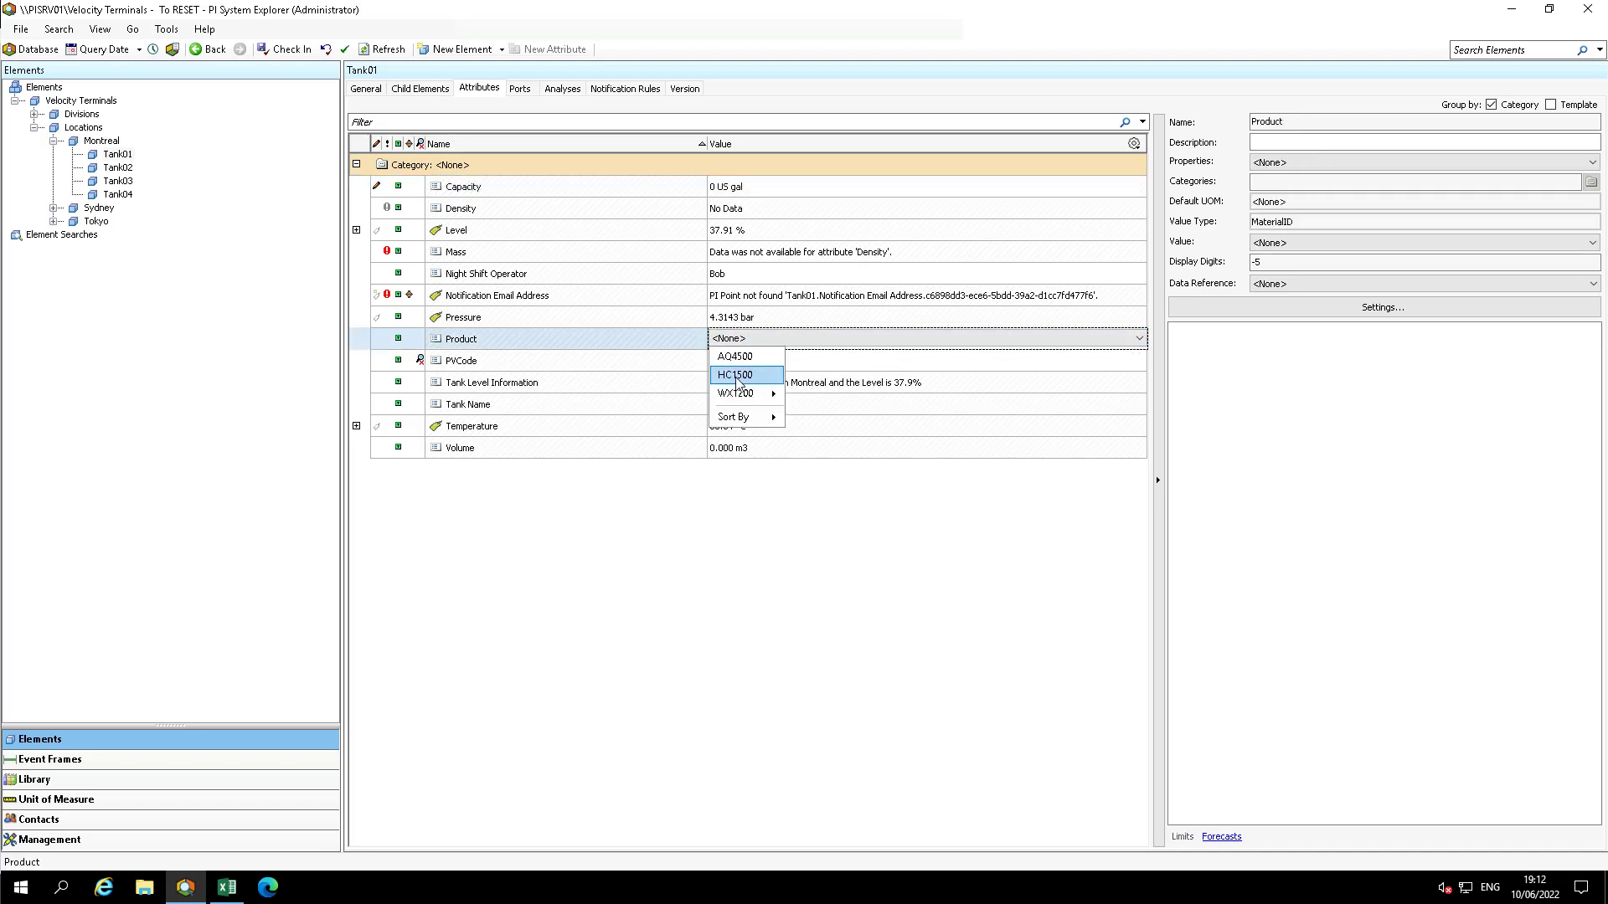
{"action": "left_click", "coordinate": [733, 373]}
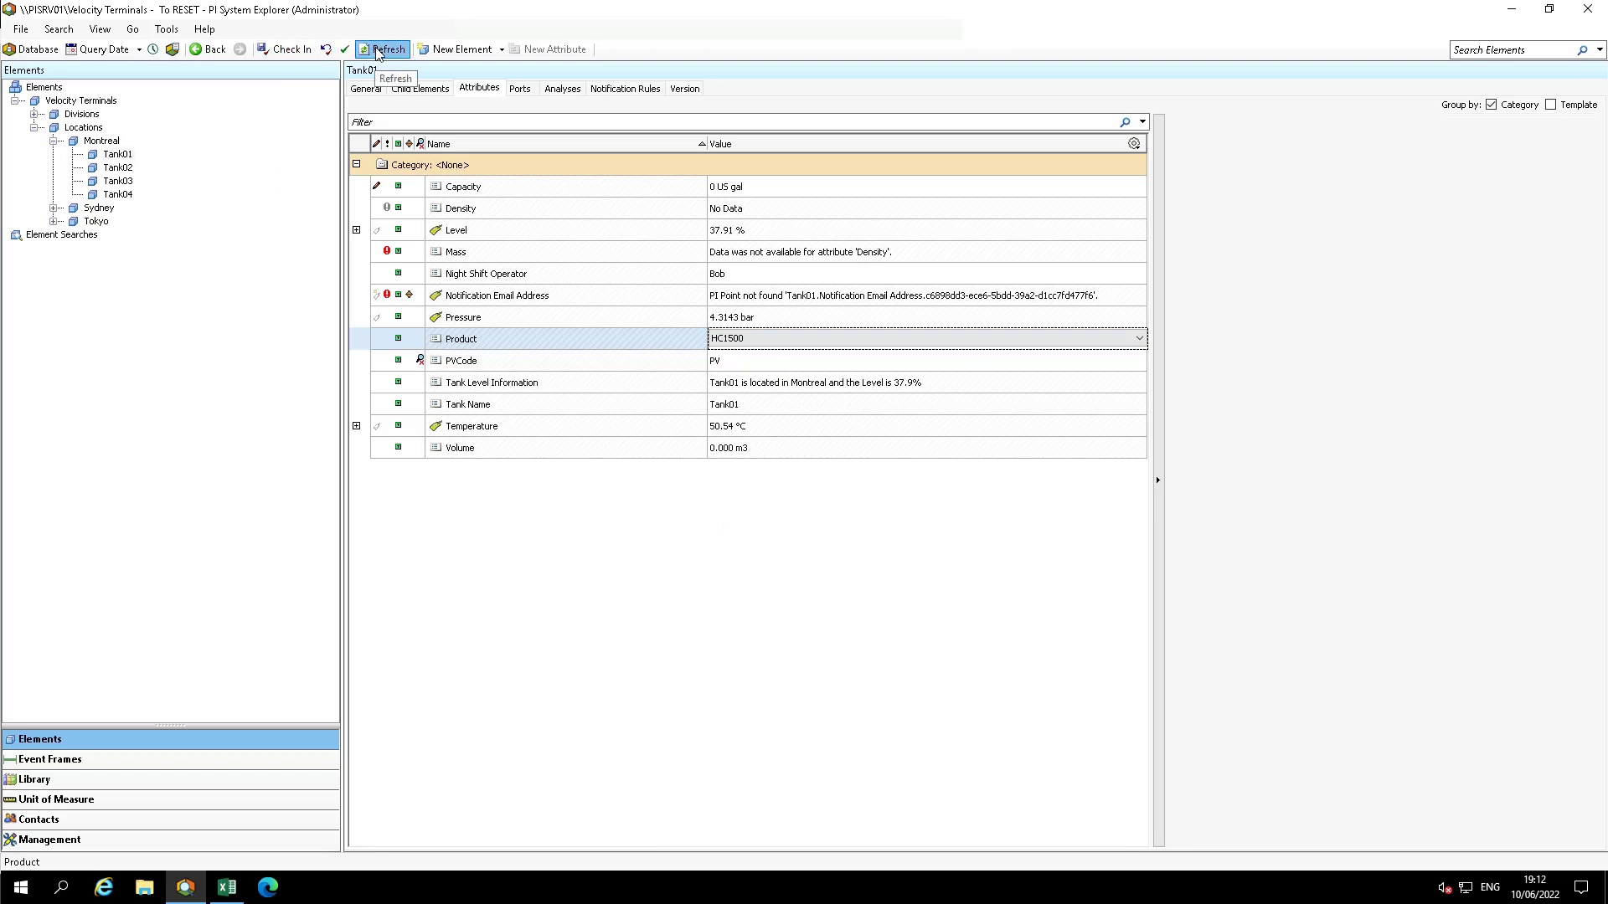
{"action": "left_click", "coordinate": [382, 49]}
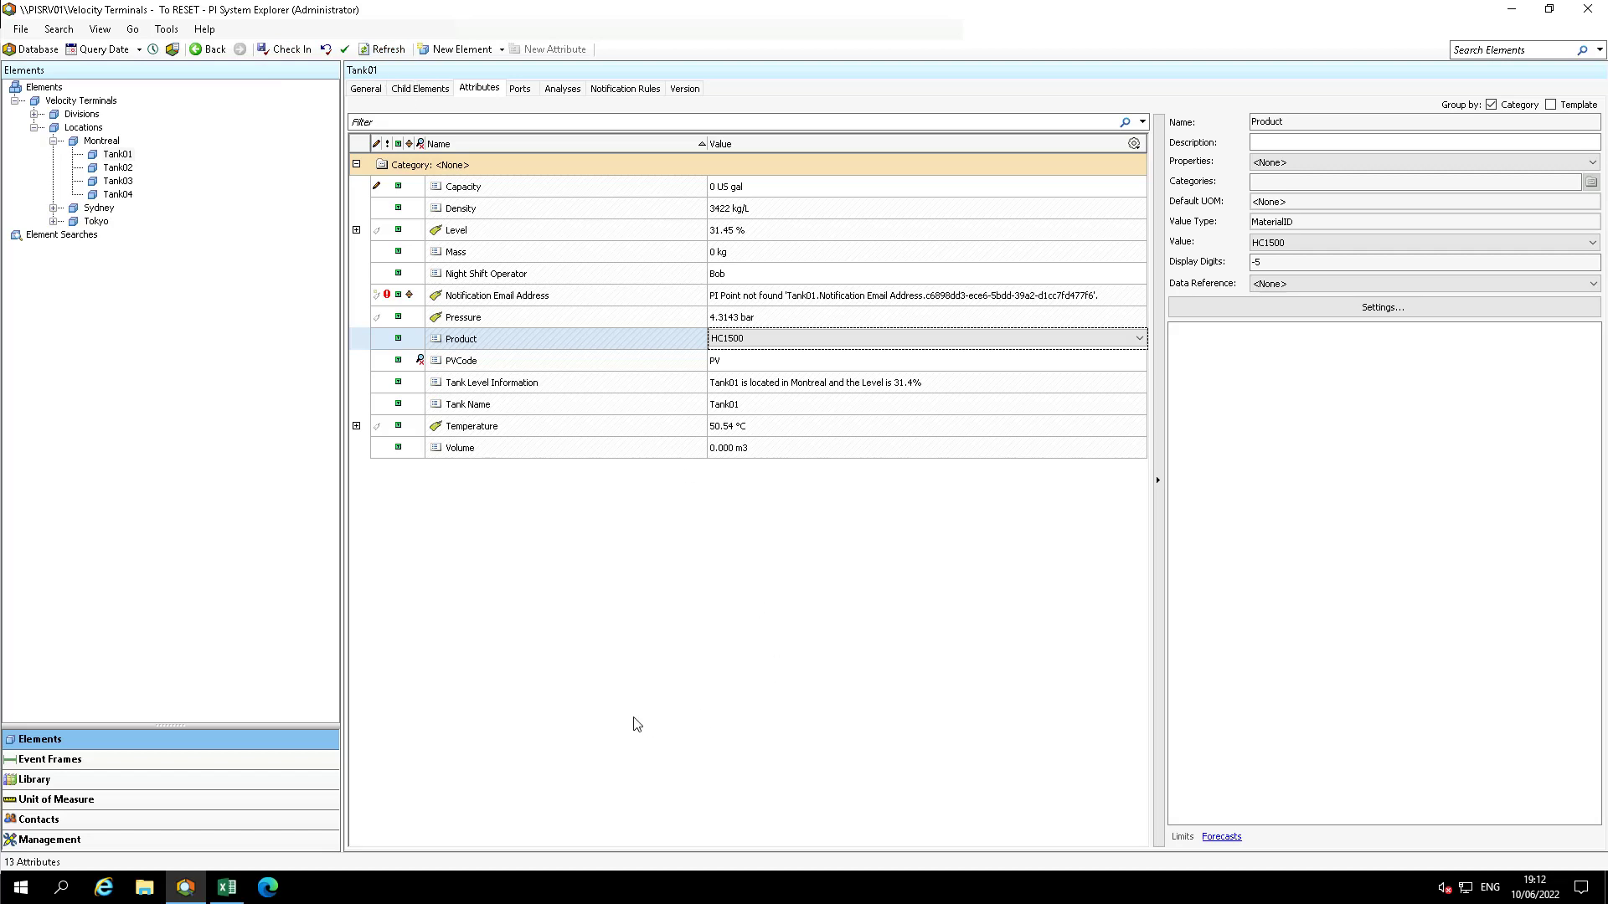